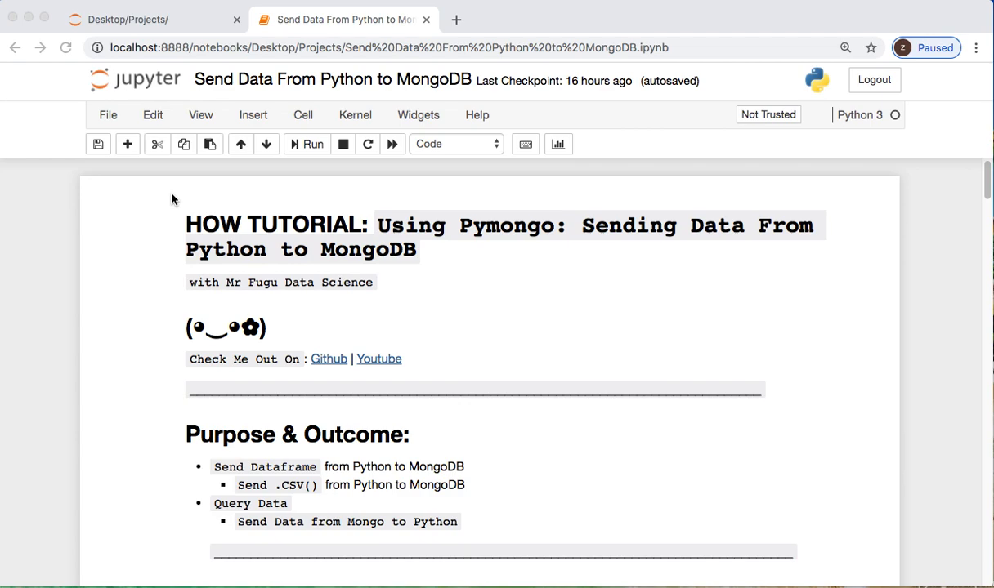
mouse_move(167, 324)
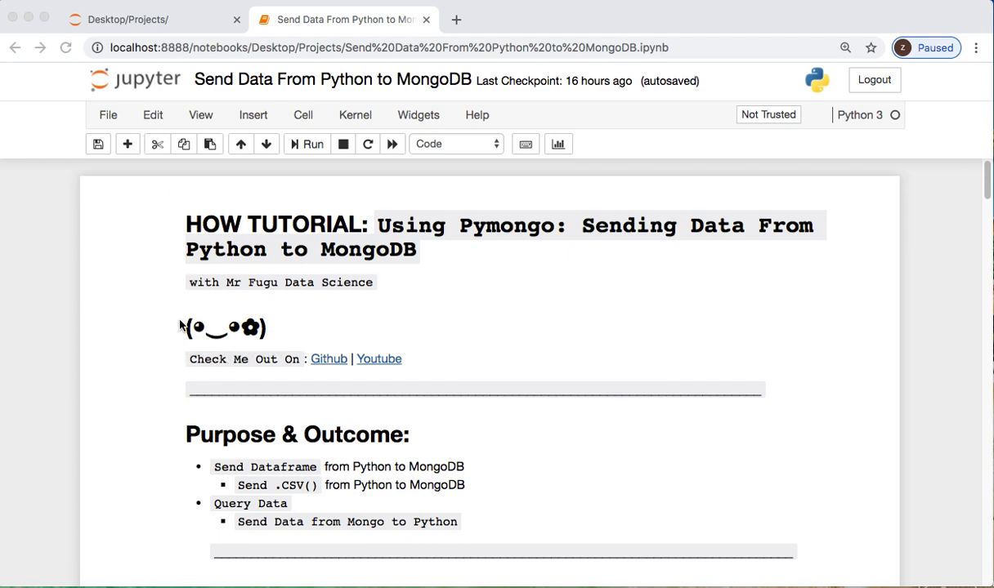
mouse_move(172, 229)
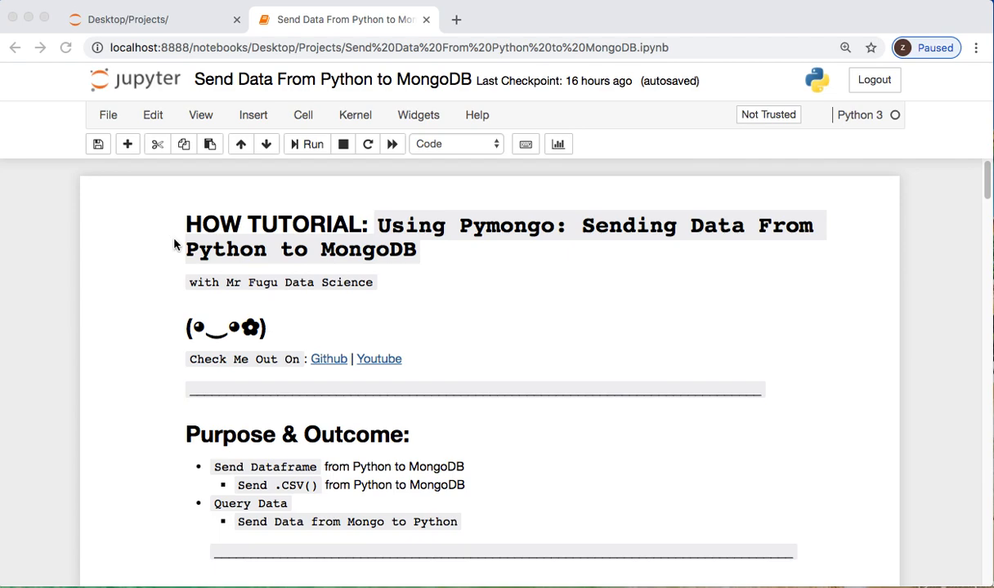
mouse_move(378, 263)
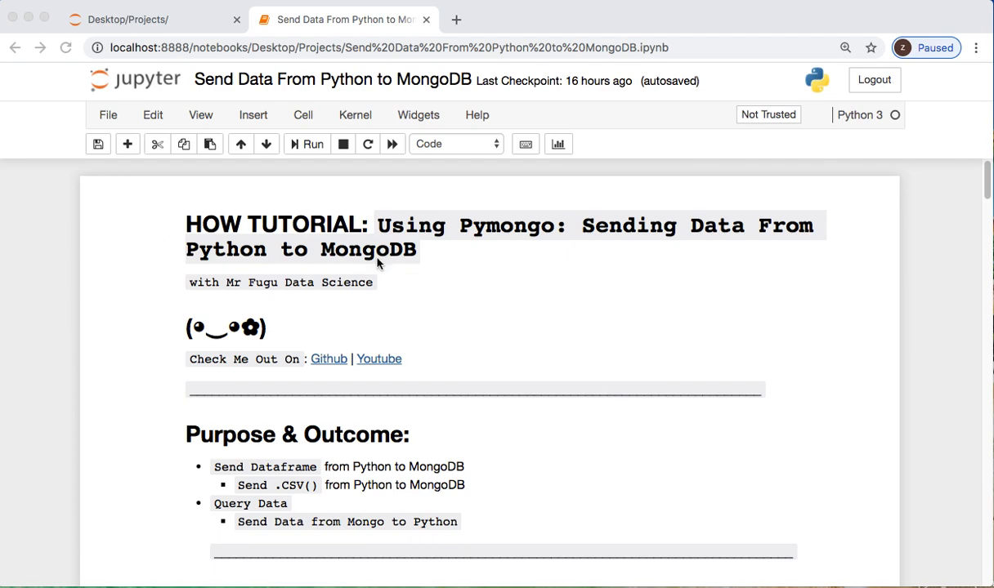
Step: Browse the author's GitHub profile and linked YouTube channel, then return to the notebook
left_click(329, 359)
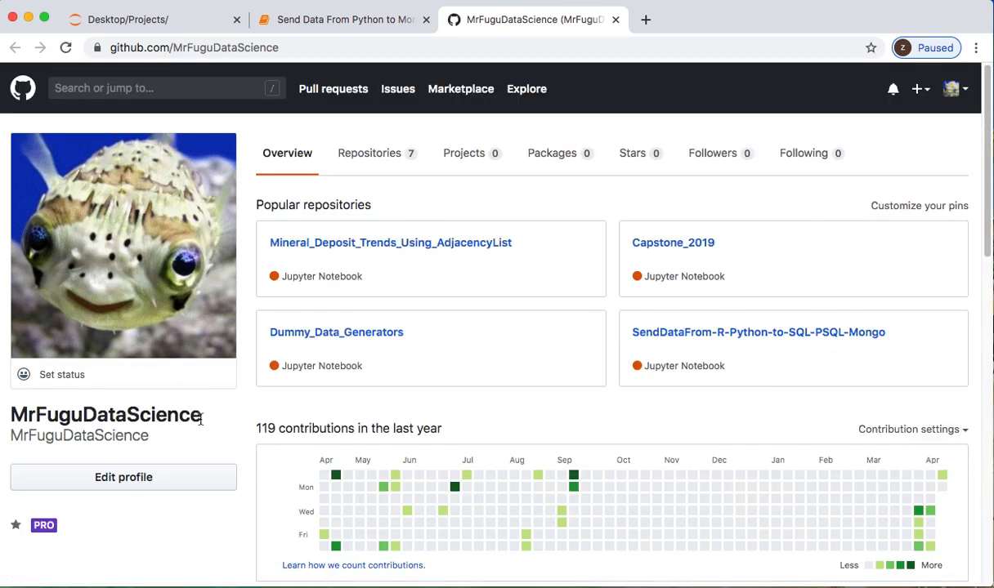
double_click(105, 415)
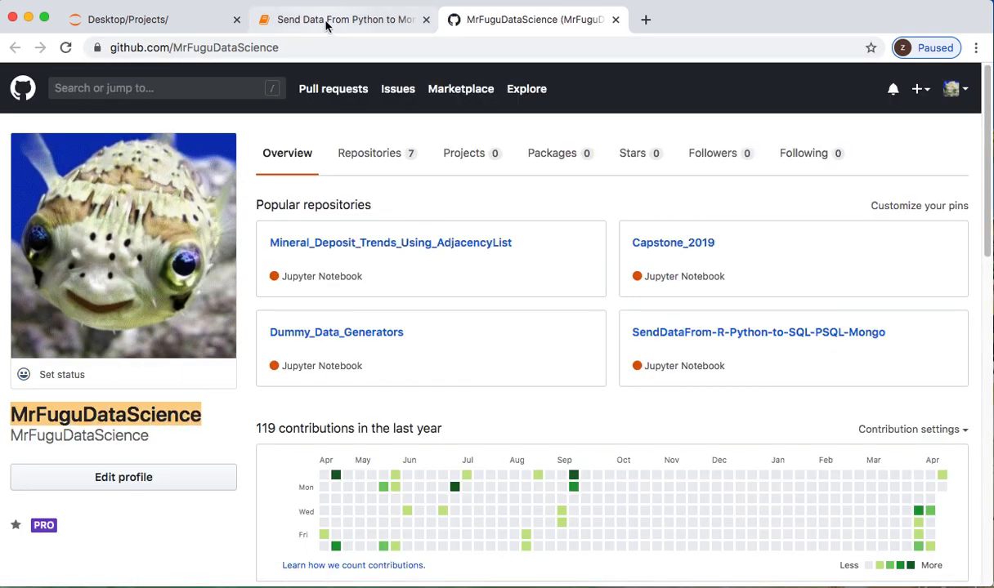
left_click(342, 19)
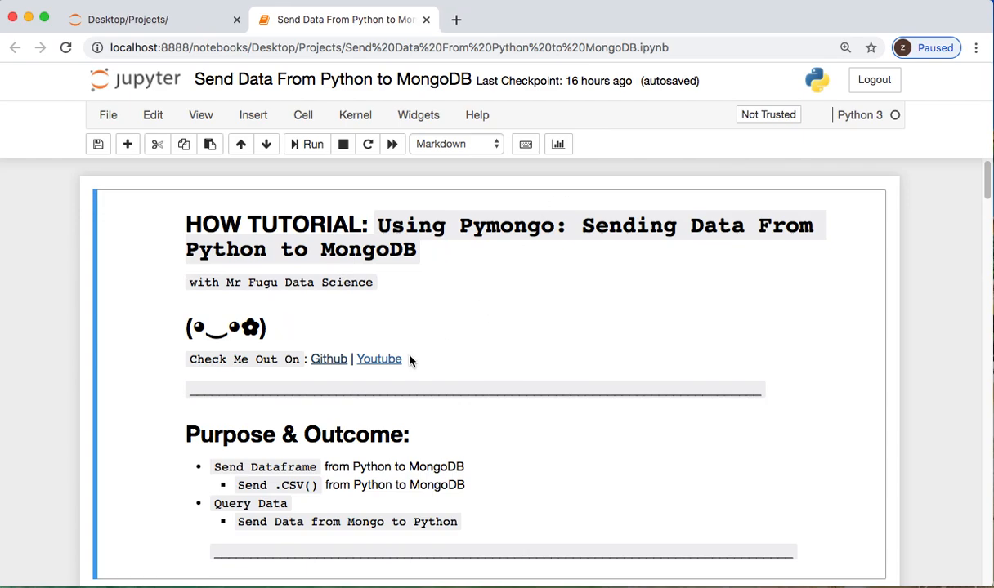
left_click(379, 359)
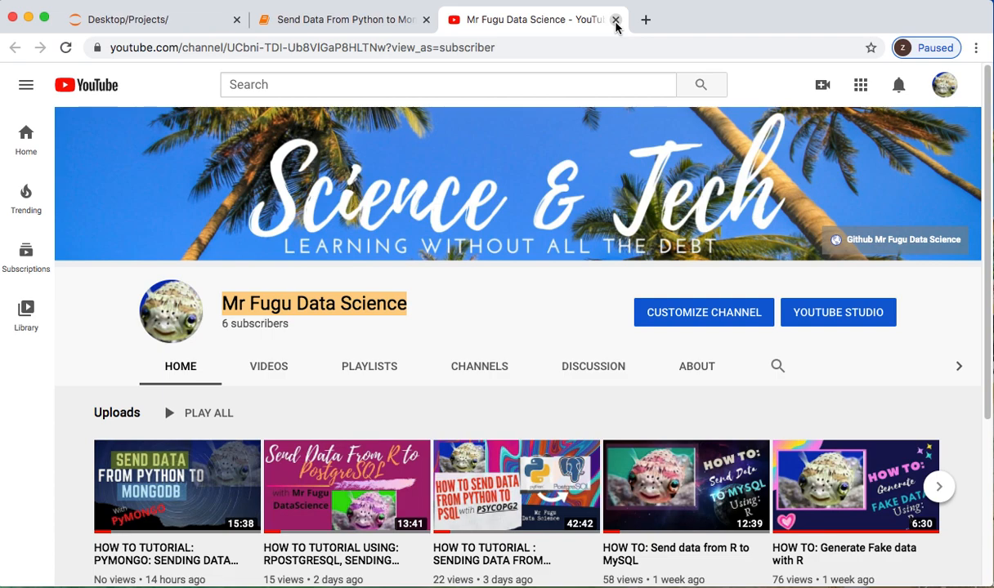
left_click(615, 18)
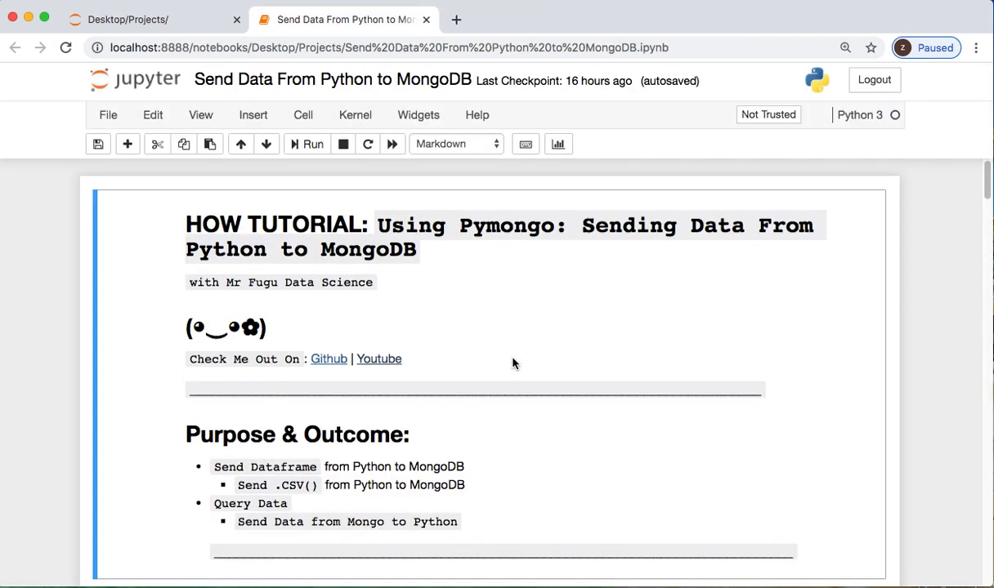
Step: Scroll through the tutorial and highlight the brew install and setup commands
scroll("down", 3)
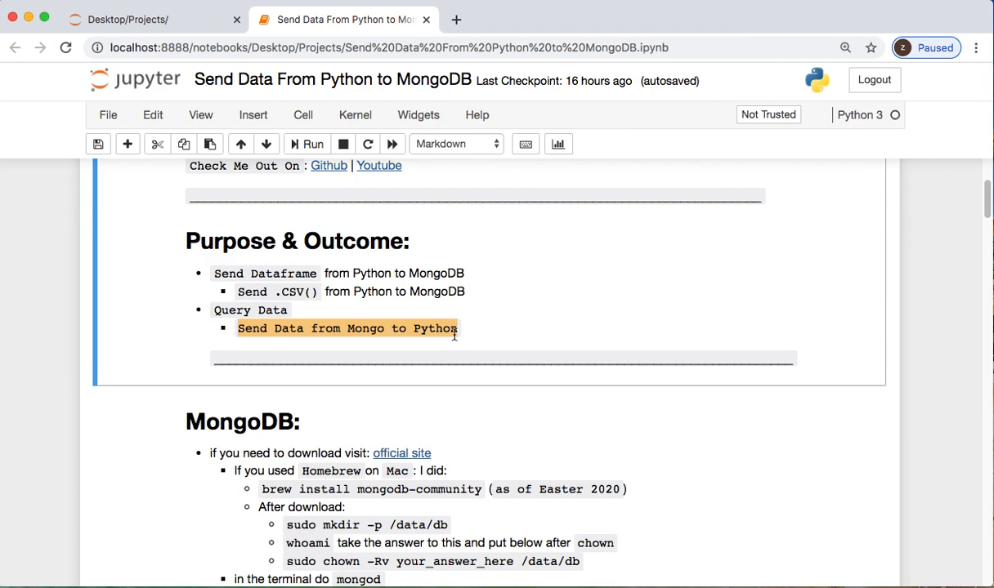
scroll("down", 3)
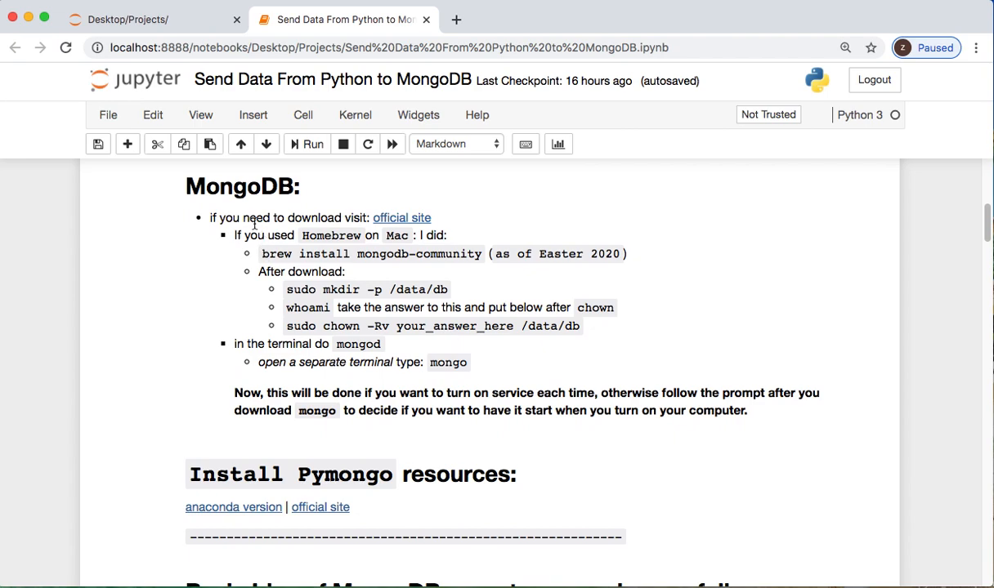
mouse_move(401, 218)
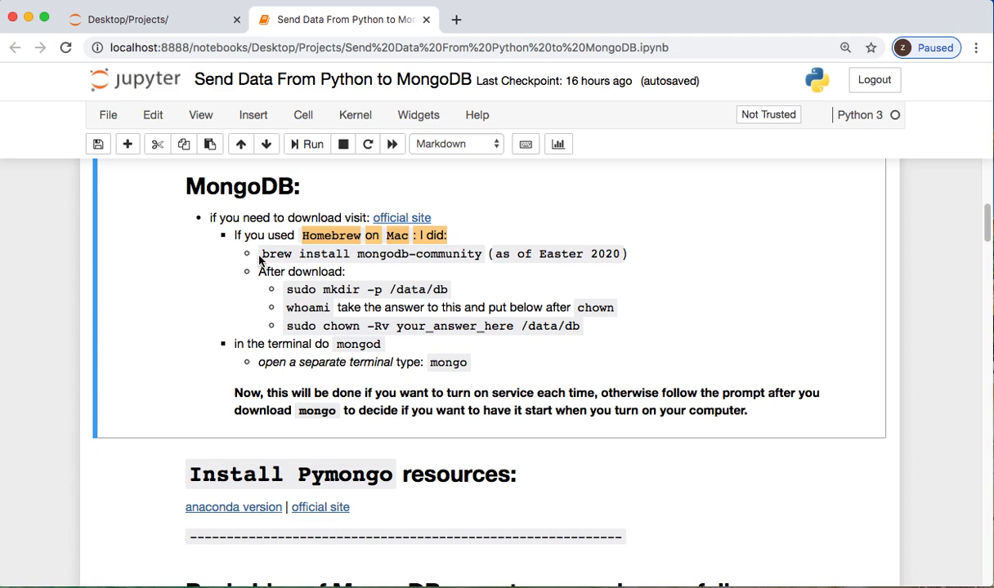
left_click_drag(261, 253, 580, 326)
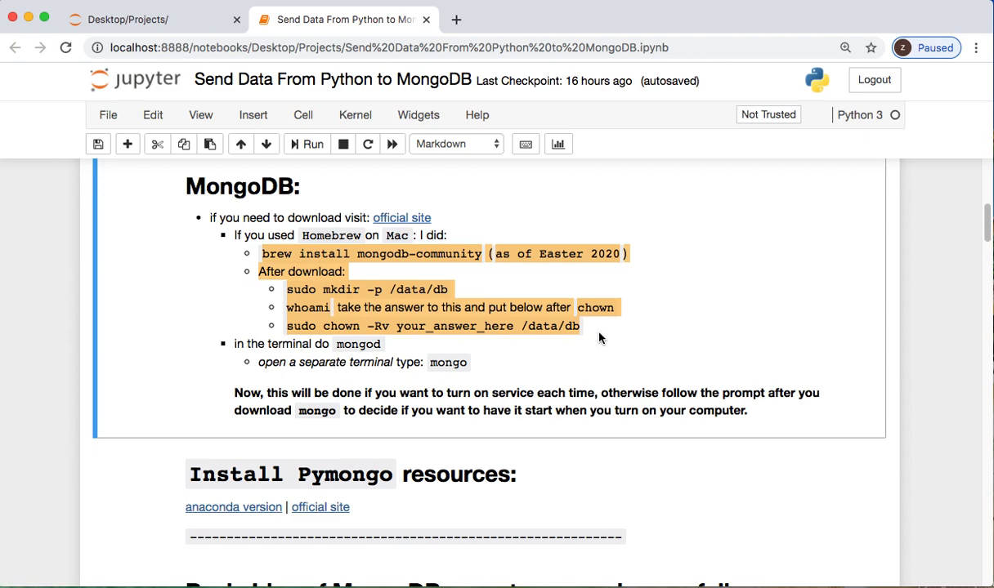
left_click(600, 343)
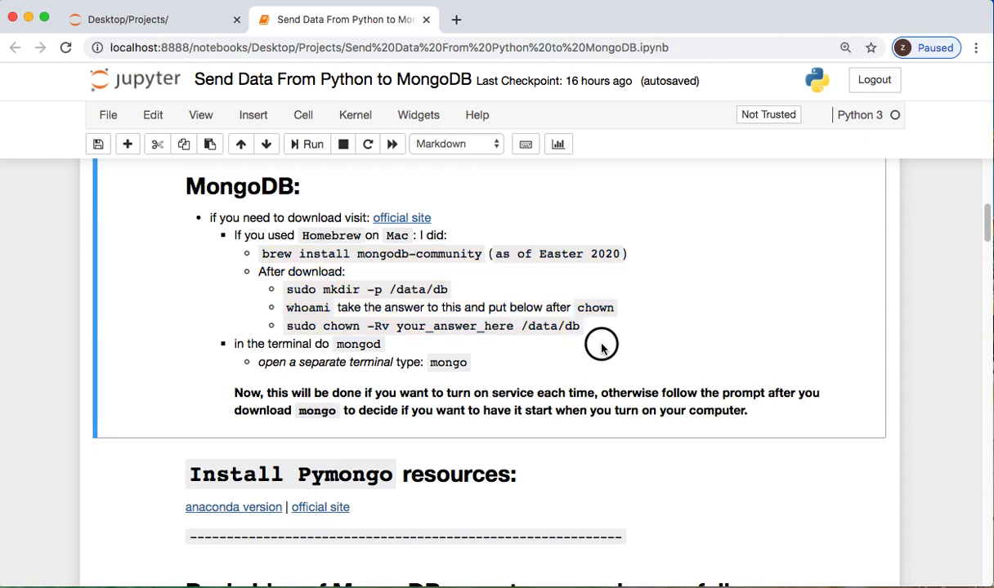
mouse_move(411, 351)
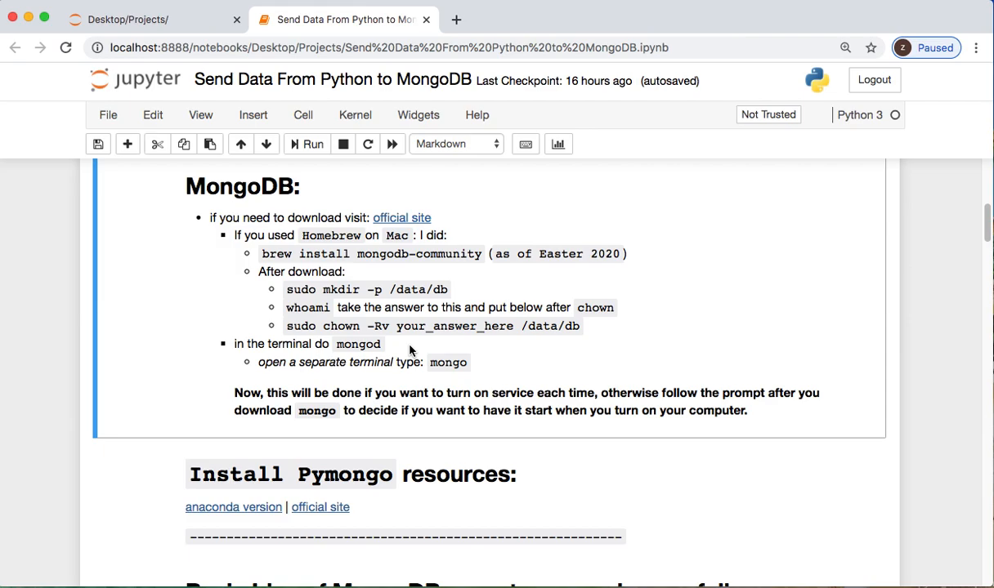
mouse_move(450, 390)
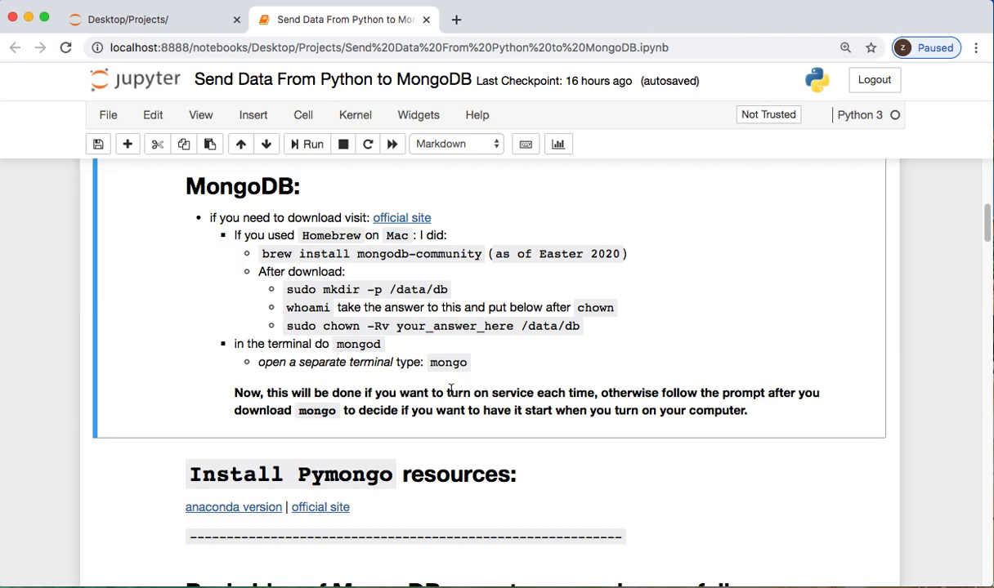
scroll("down", 3)
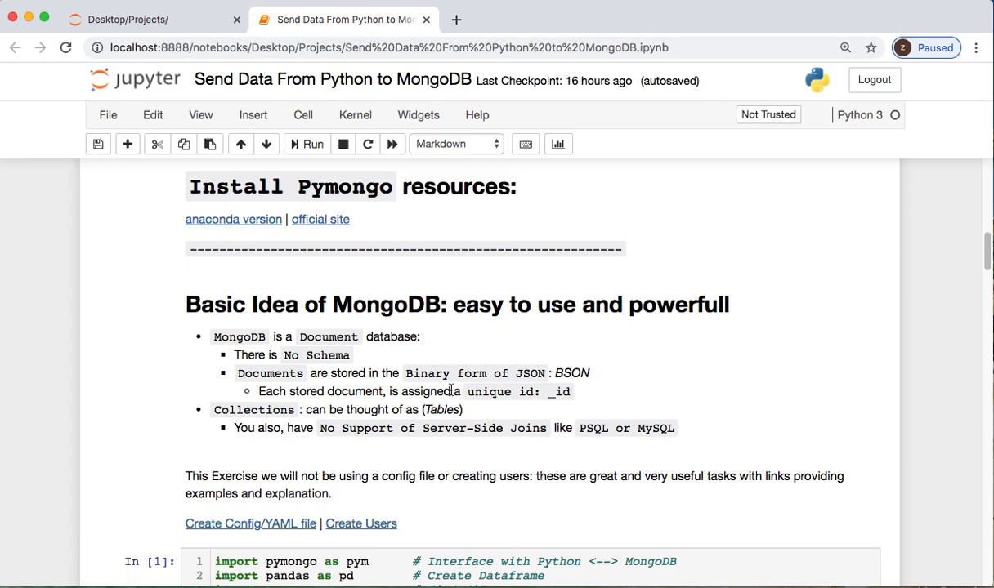
mouse_move(358, 264)
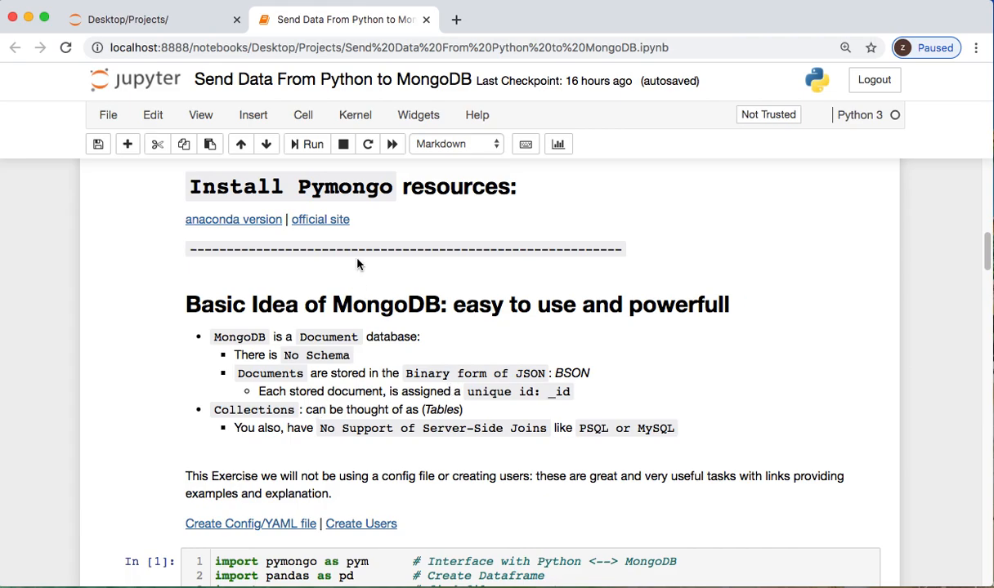
Step: Look over the official pymongo package page and the Anaconda pymongo package page
left_click(321, 219)
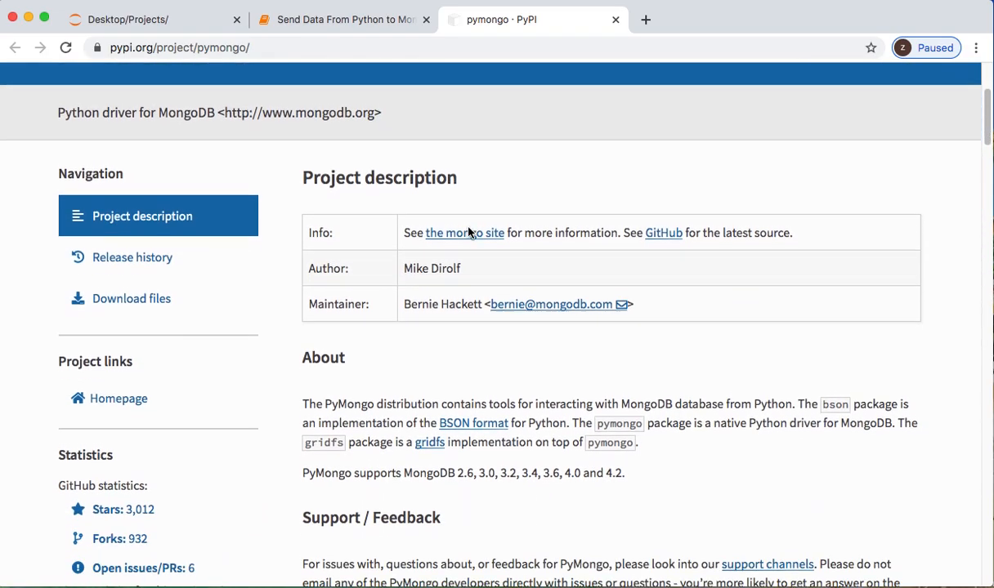
scroll("down", 3)
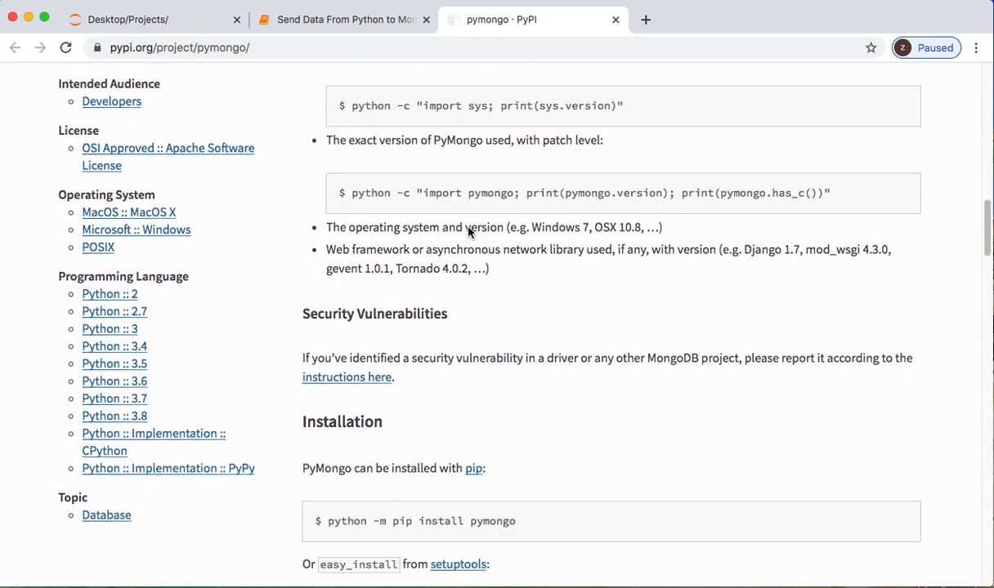
scroll("down", 3)
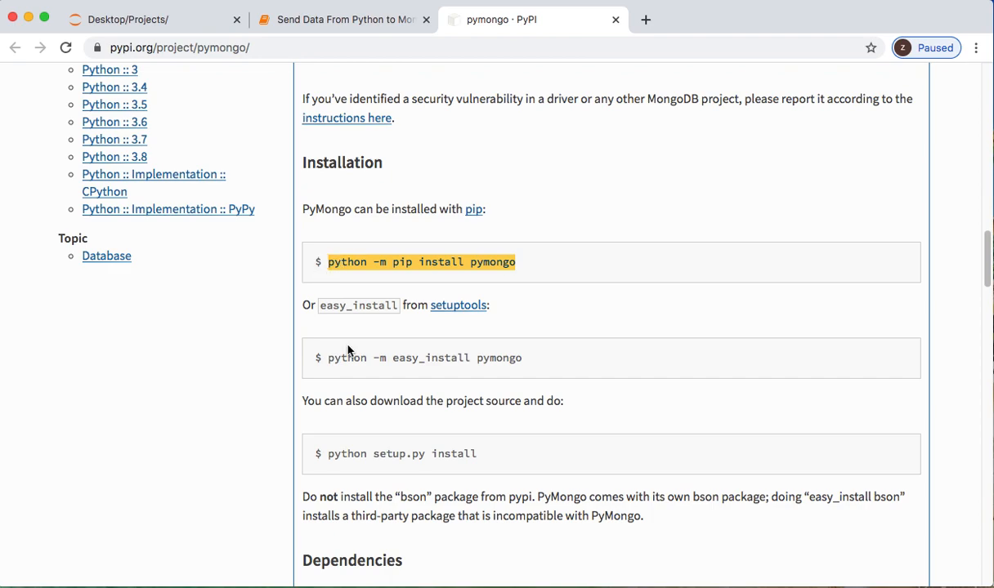
left_click(342, 19)
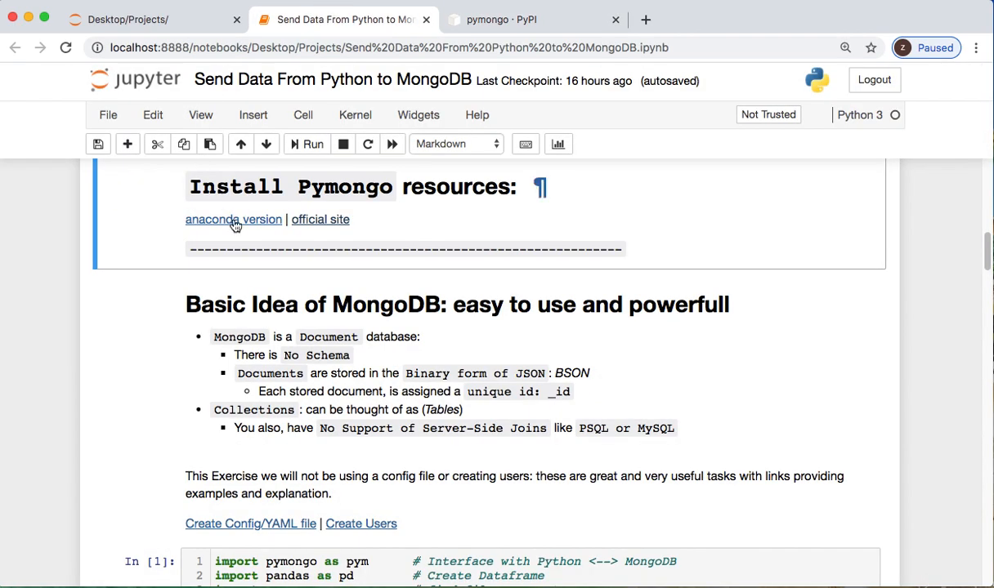
left_click(233, 219)
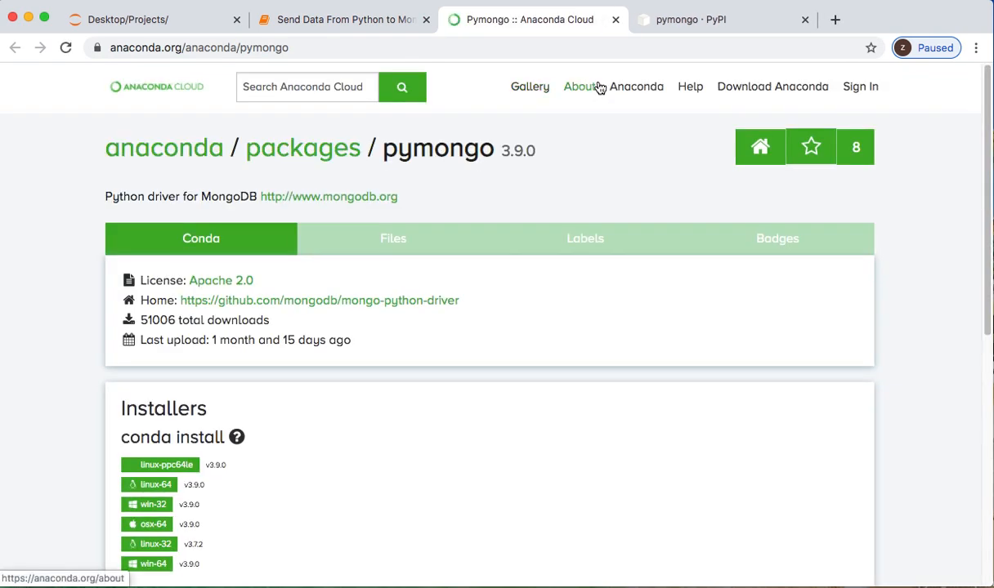
scroll("down", 3)
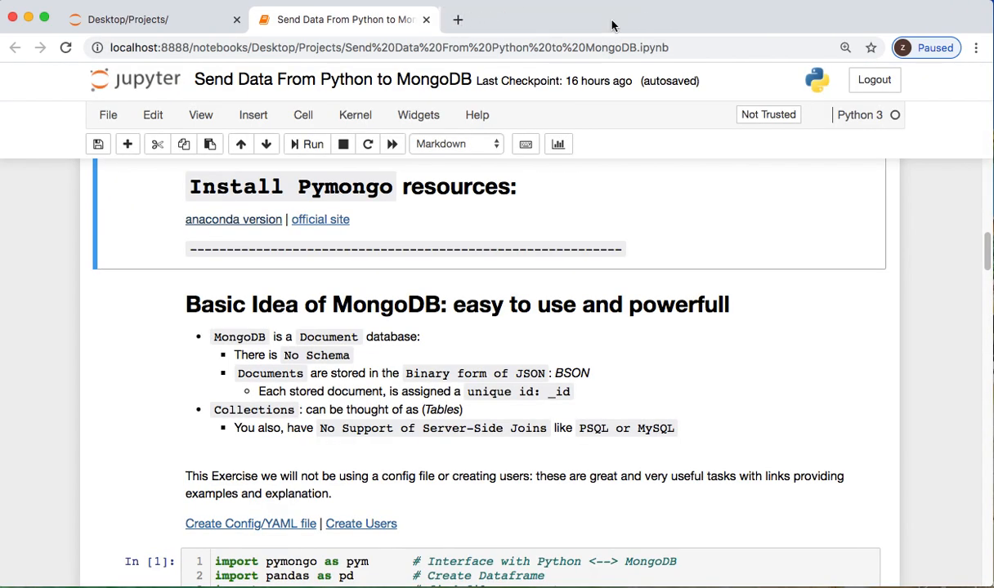
scroll("down", 3)
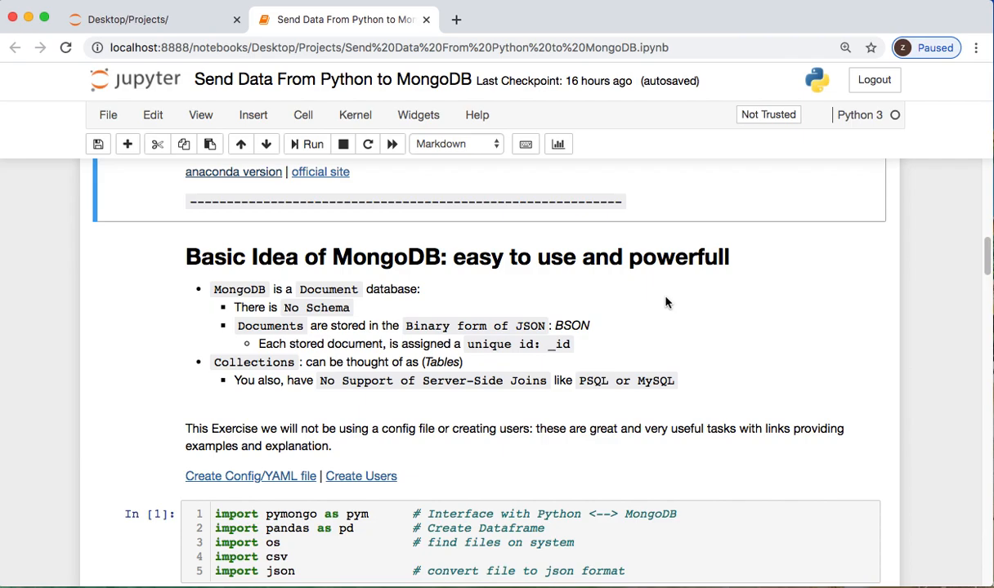
scroll("down", 3)
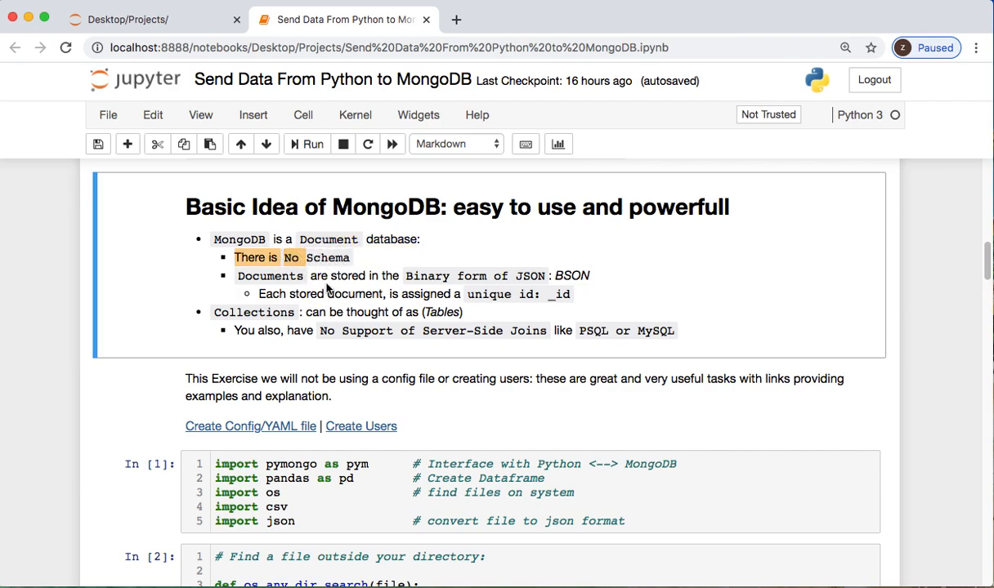
mouse_move(549, 268)
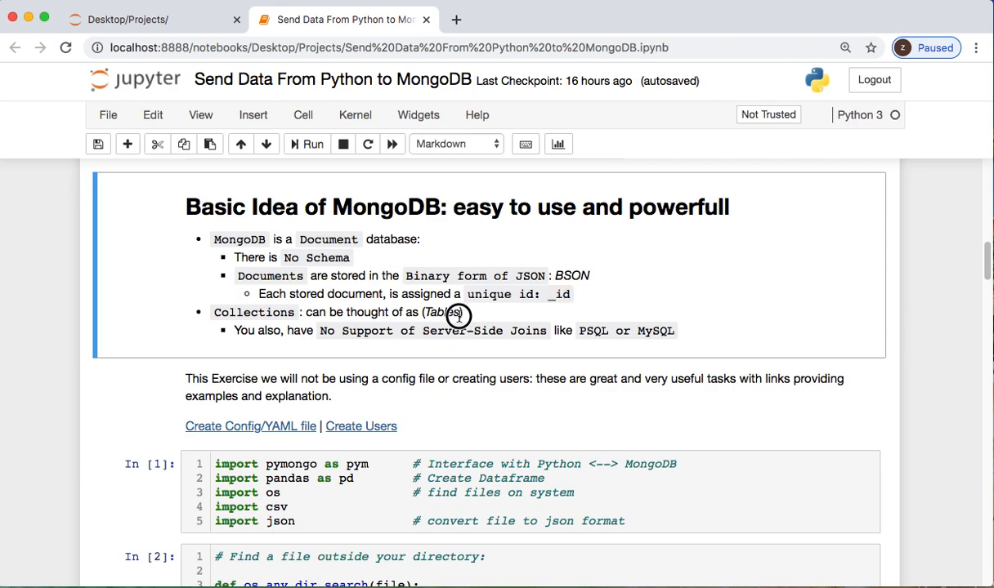
Step: Highlight the word 'Tables' and point out the library import cell
double_click(441, 312)
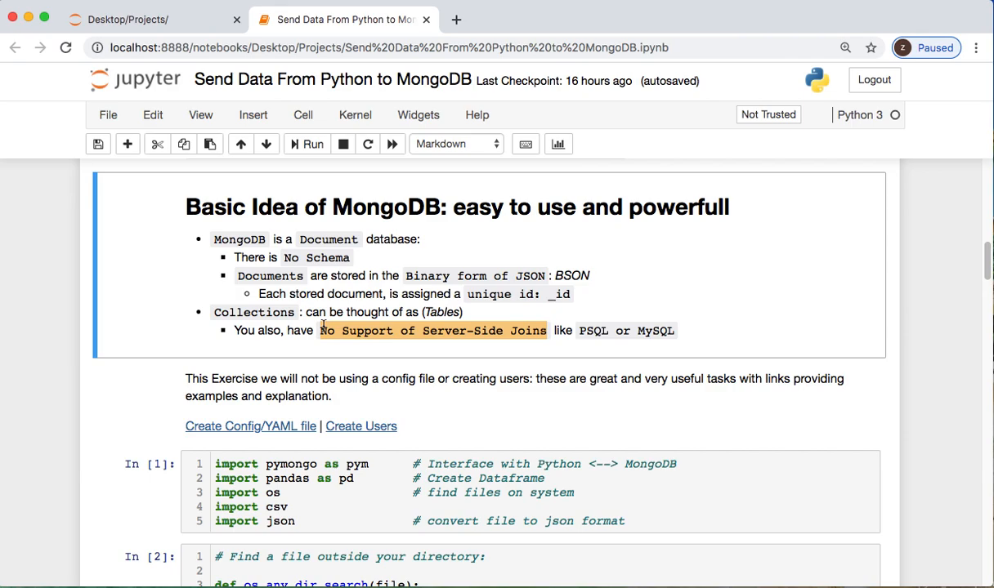
scroll("down", 3)
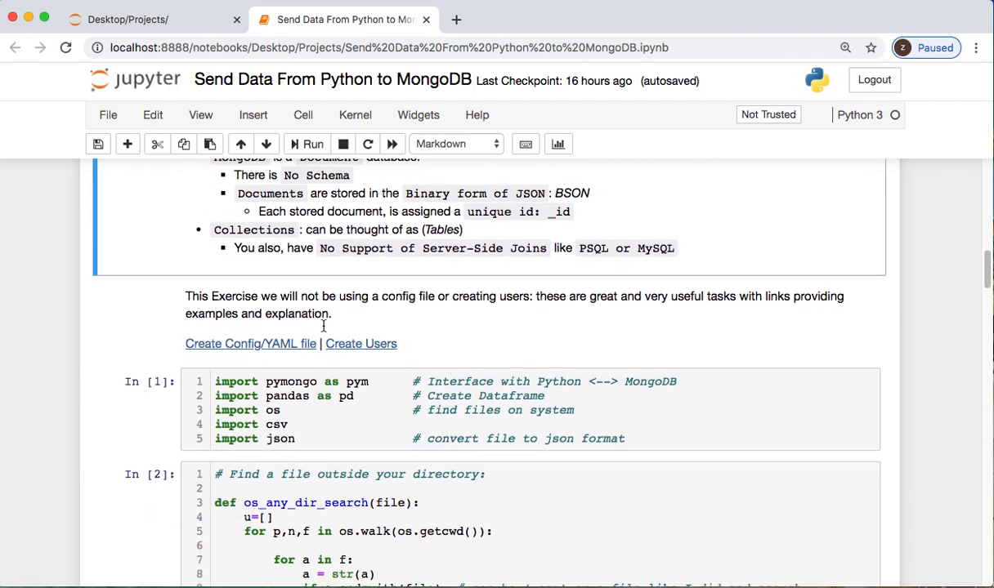
scroll("down", 3)
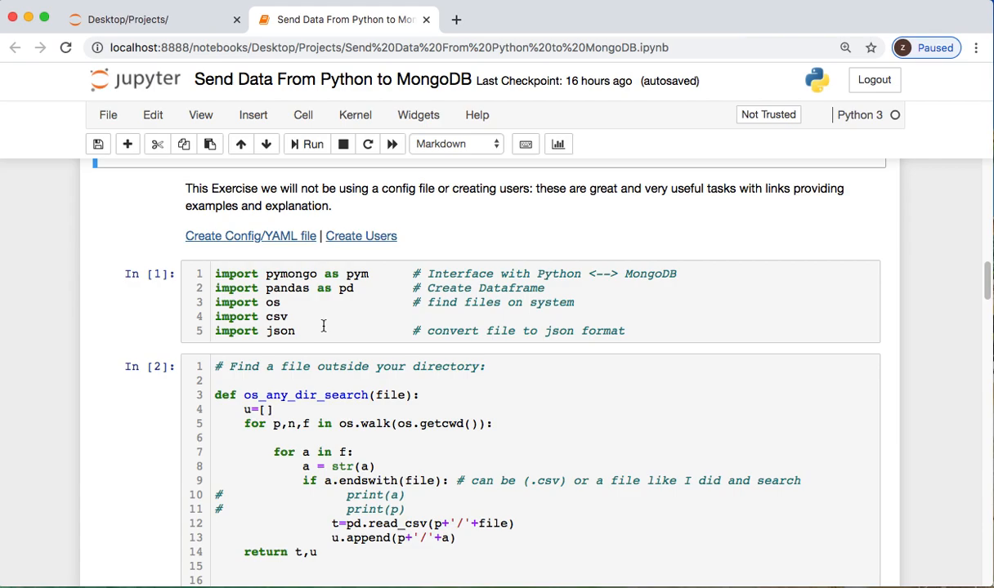
scroll("down", 3)
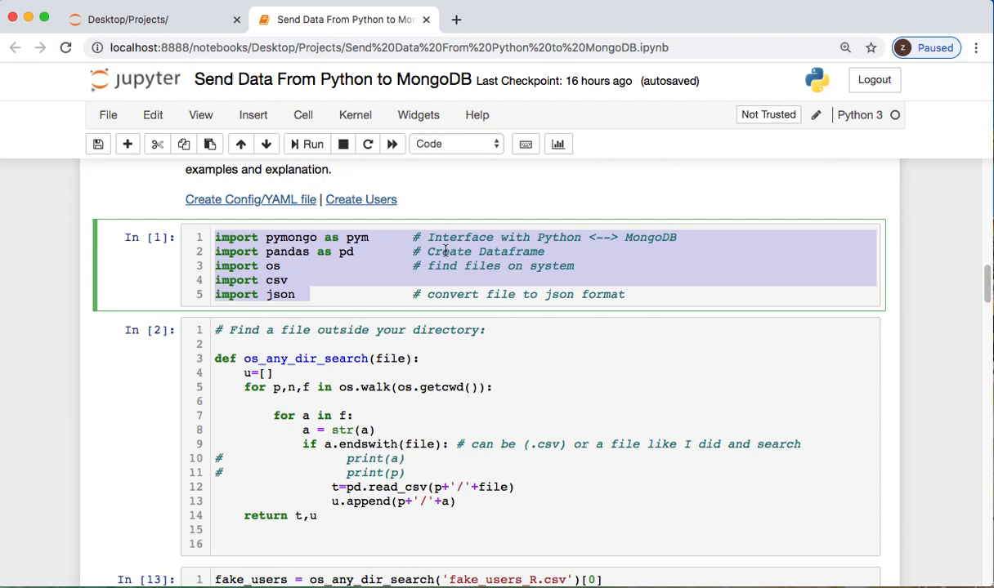
left_click(286, 265)
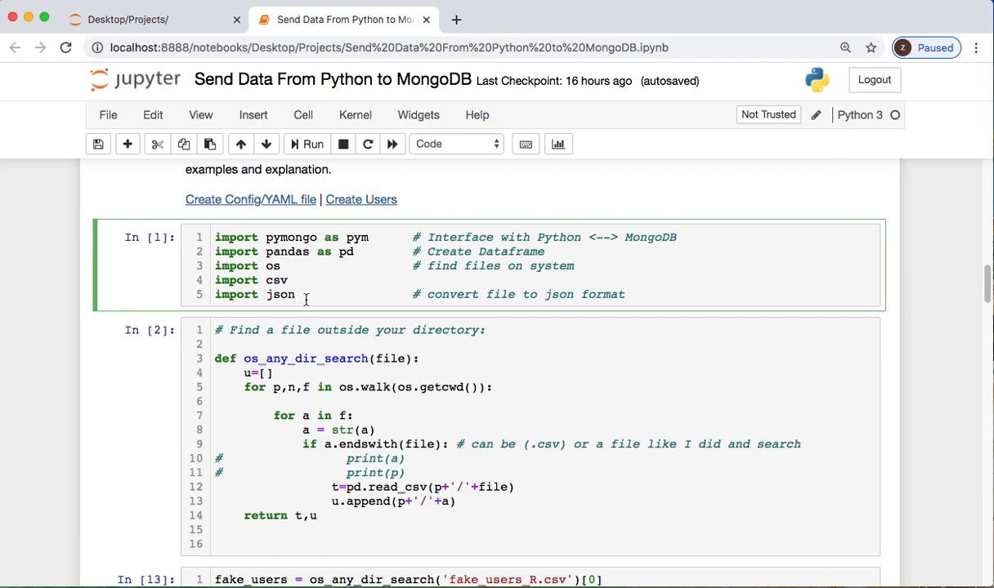
scroll("down", 3)
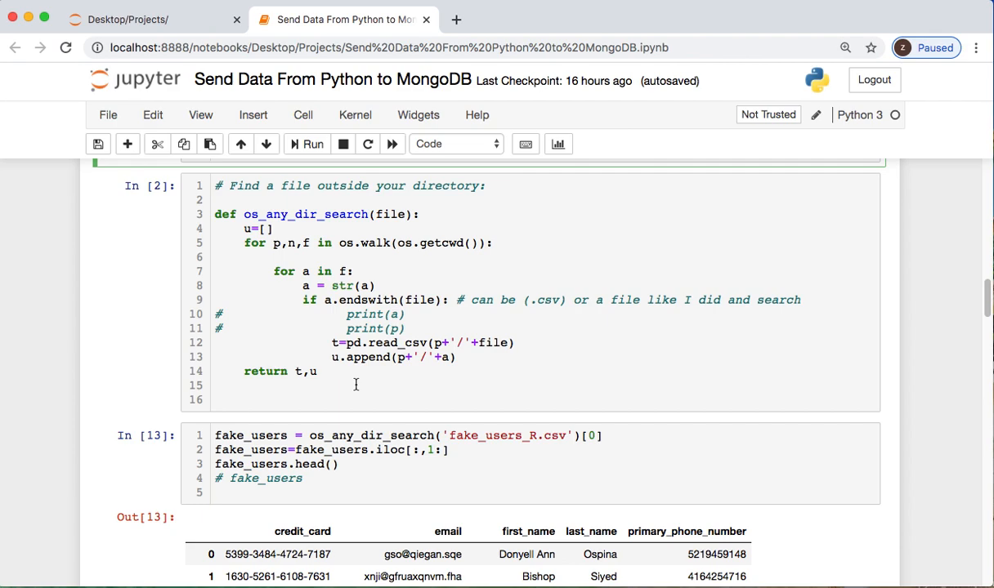
mouse_move(329, 358)
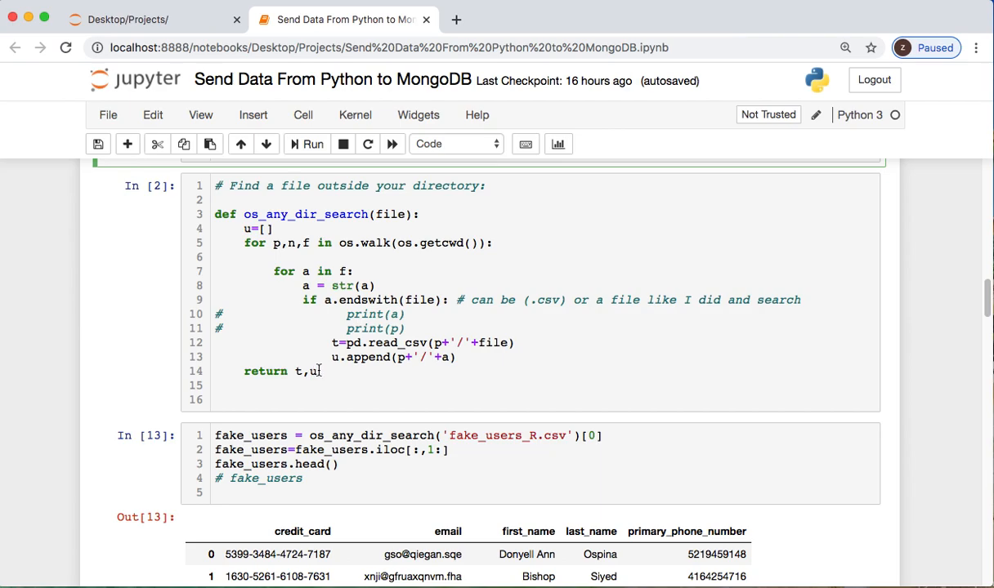
Step: Toggle the iloc line and rerun fake_users loading without the Unnamed: 0 column
scroll("down", 3)
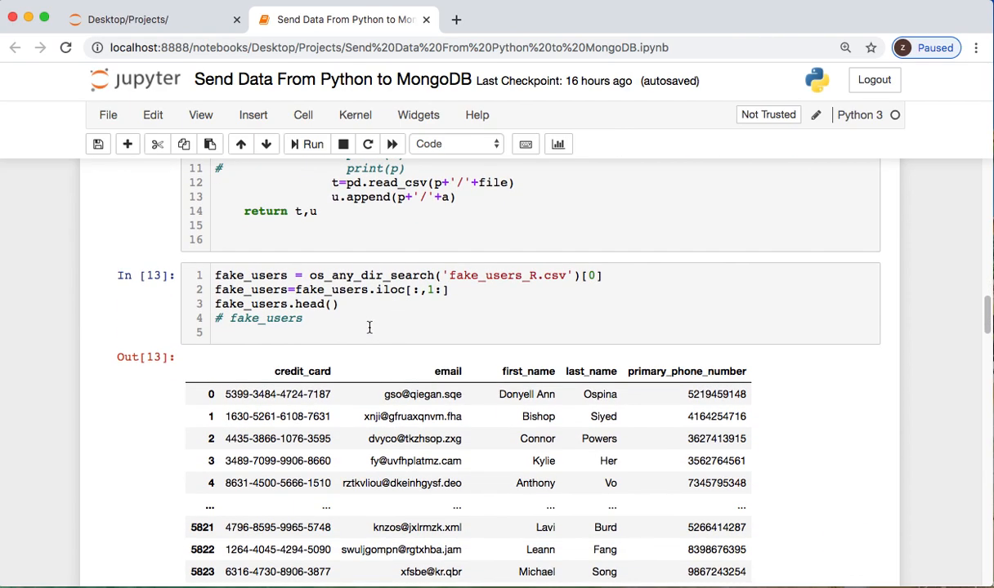
left_click(369, 326)
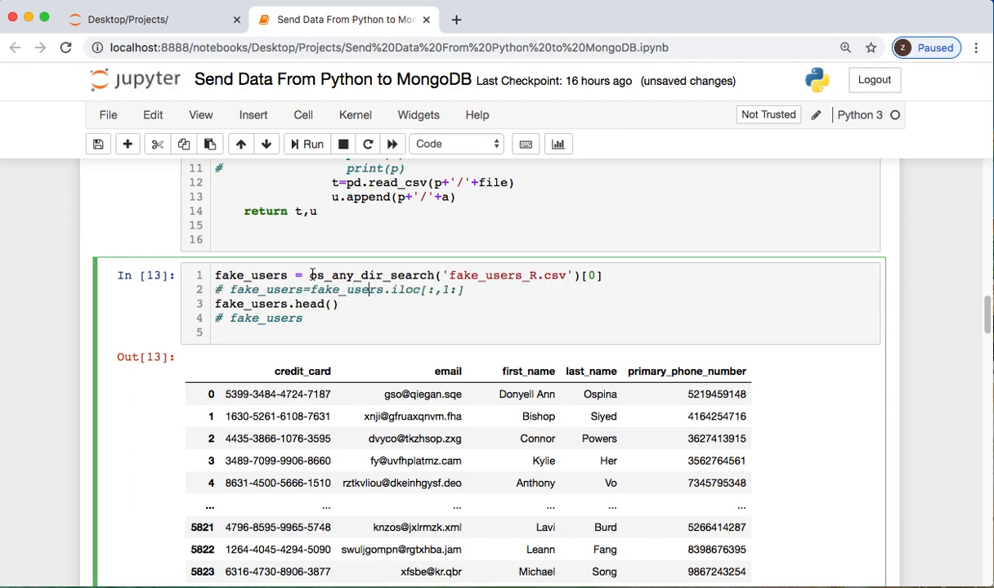
left_click(312, 144)
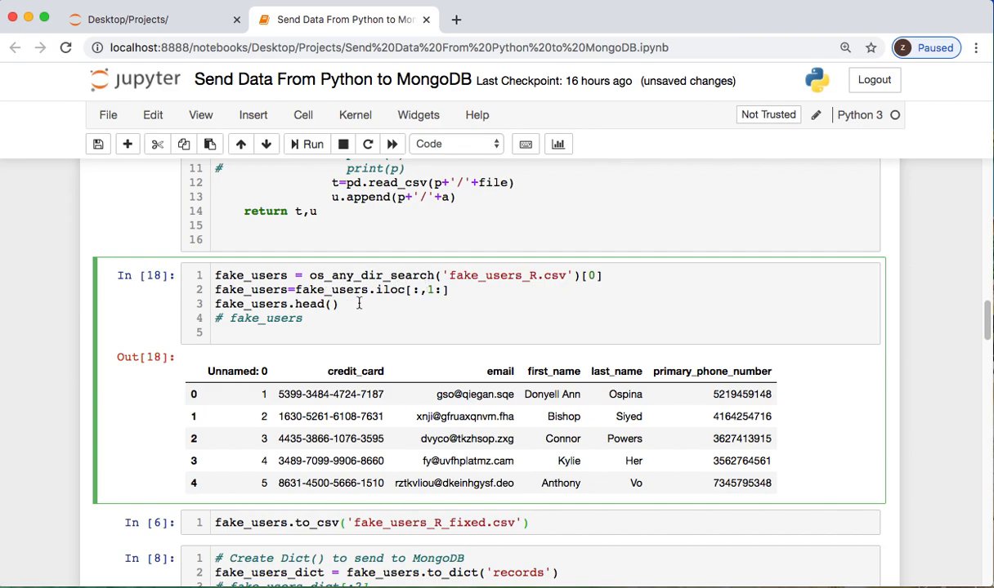
left_click(312, 144)
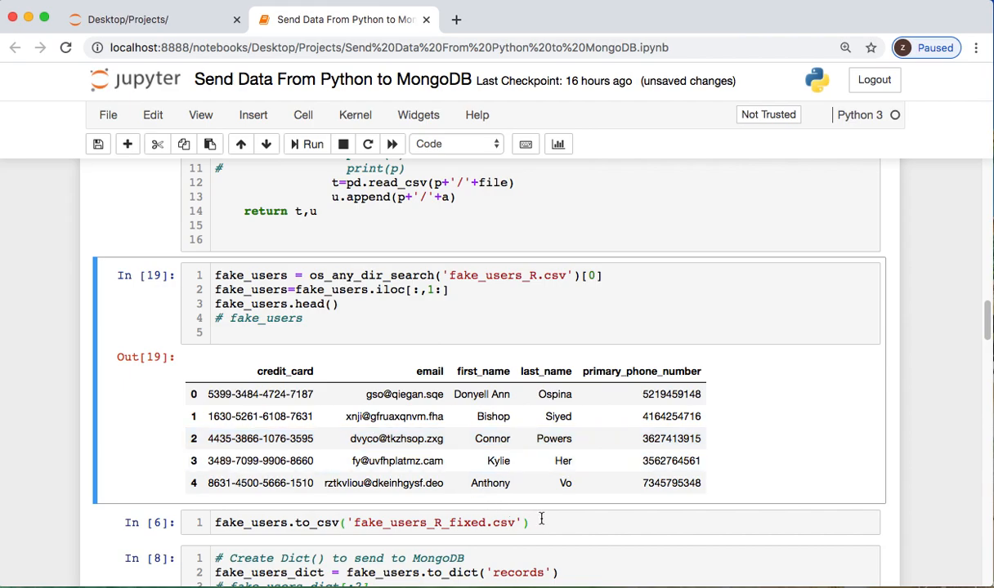
Step: Save the cleaned fake_users data to fake_users_R_fixed.csv
left_click(540, 523)
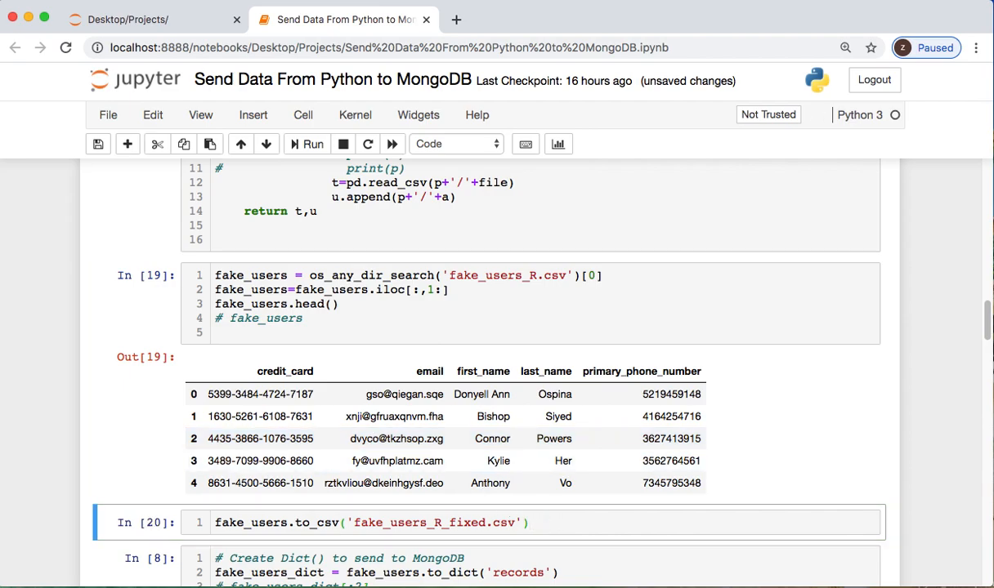
scroll("down", 3)
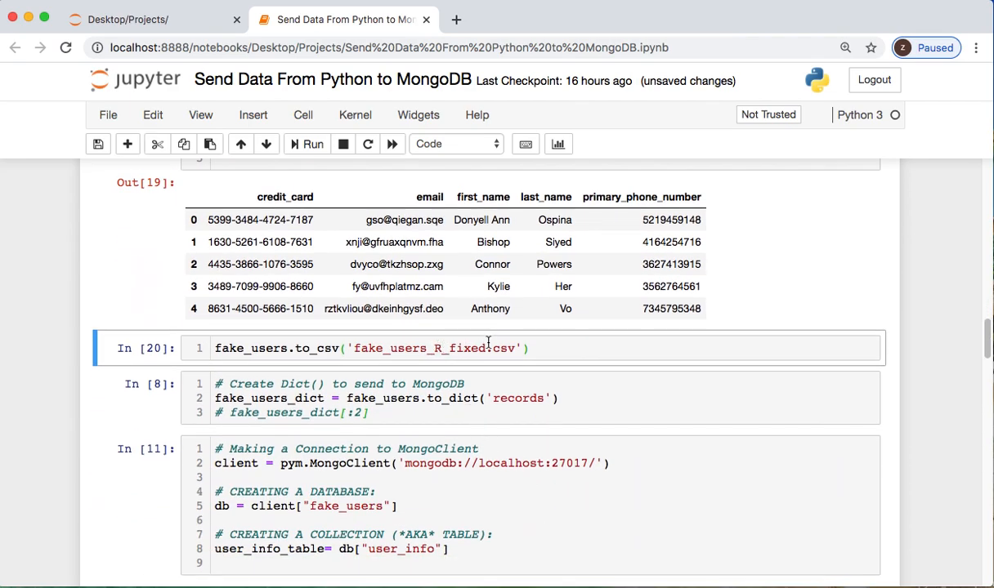
scroll("down", 3)
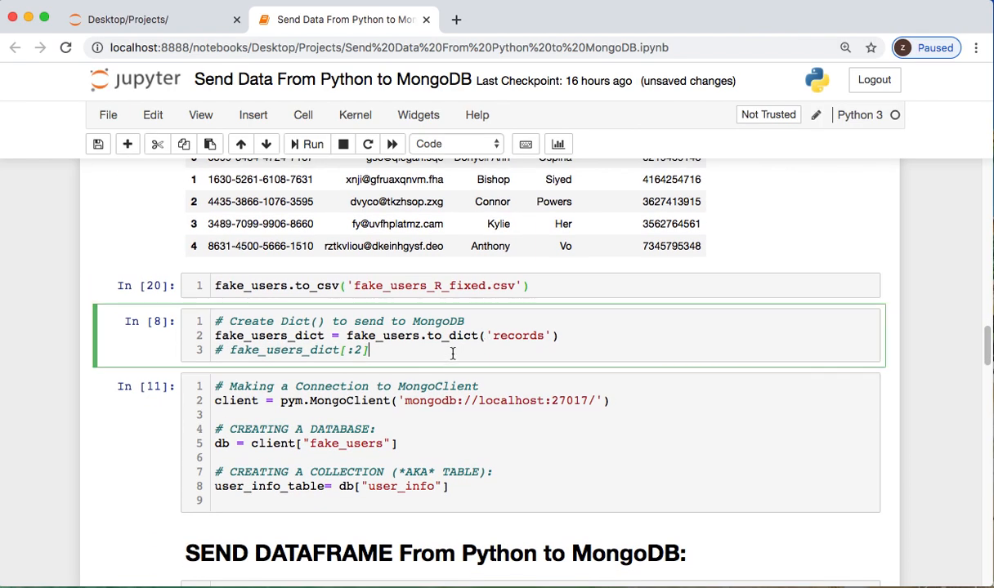
mouse_move(390, 336)
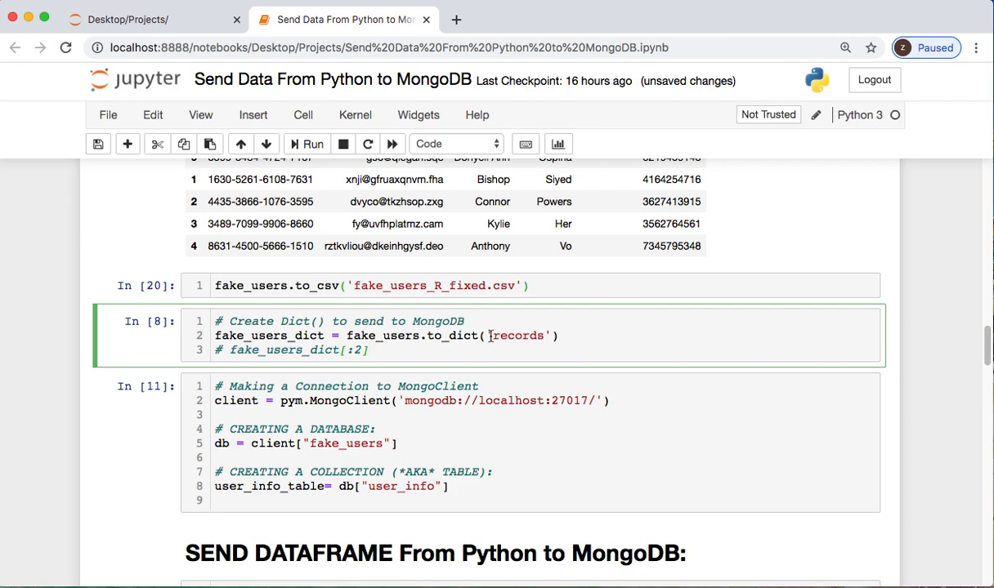
Step: Run to_dict('records') on fake_users and show fake_users_dict[:2]
double_click(515, 335)
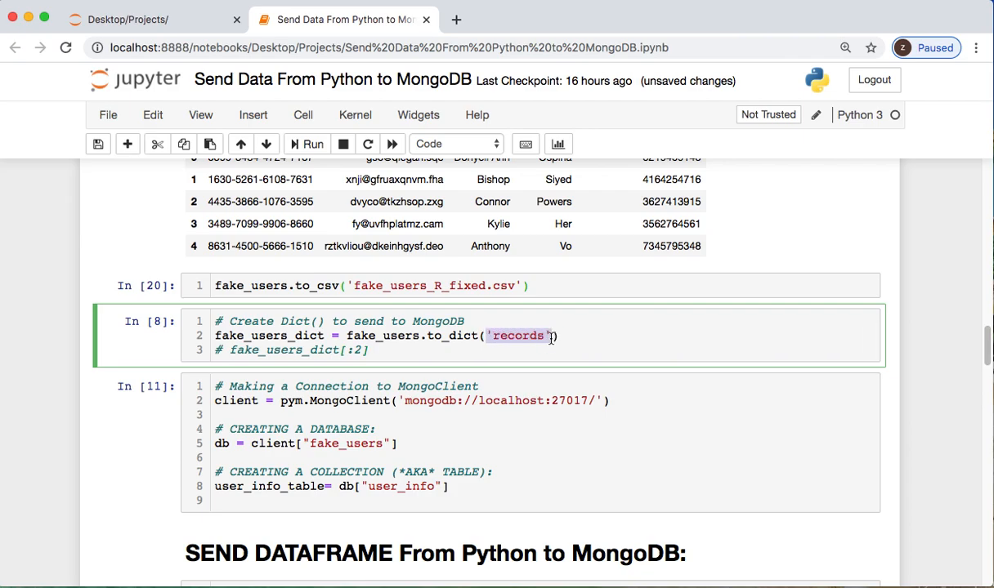
mouse_move(437, 354)
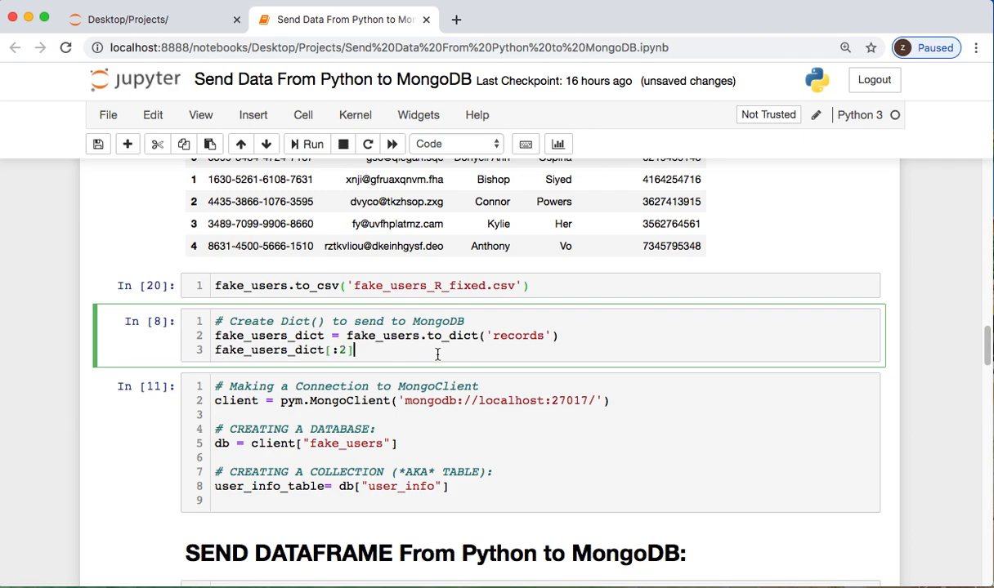
left_click(313, 144)
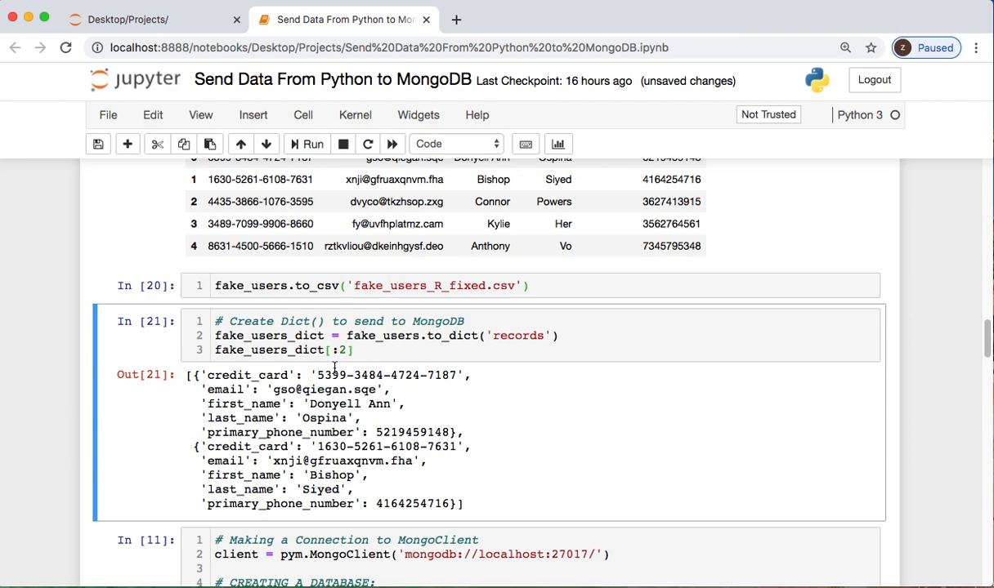
scroll("down", 3)
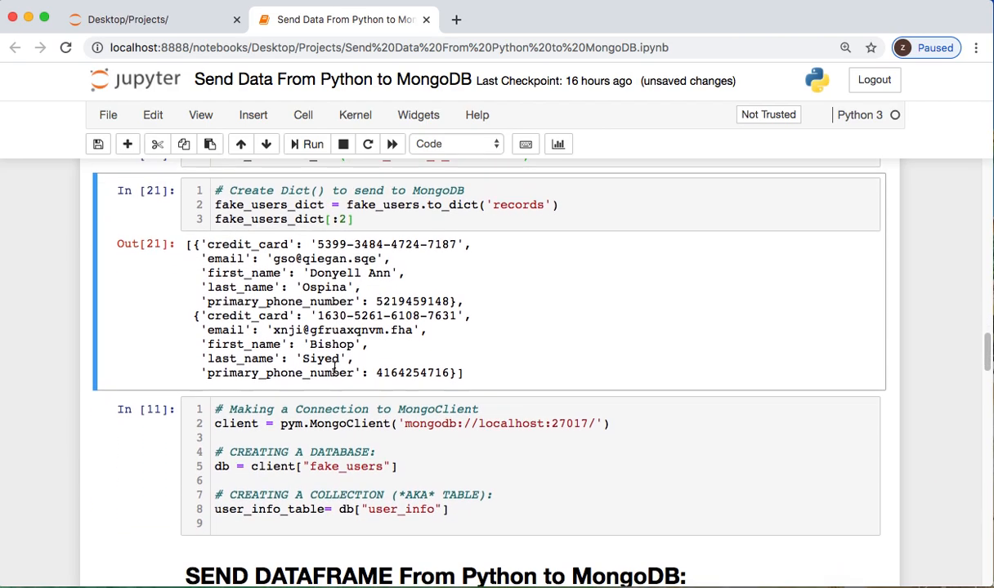
scroll("down", 3)
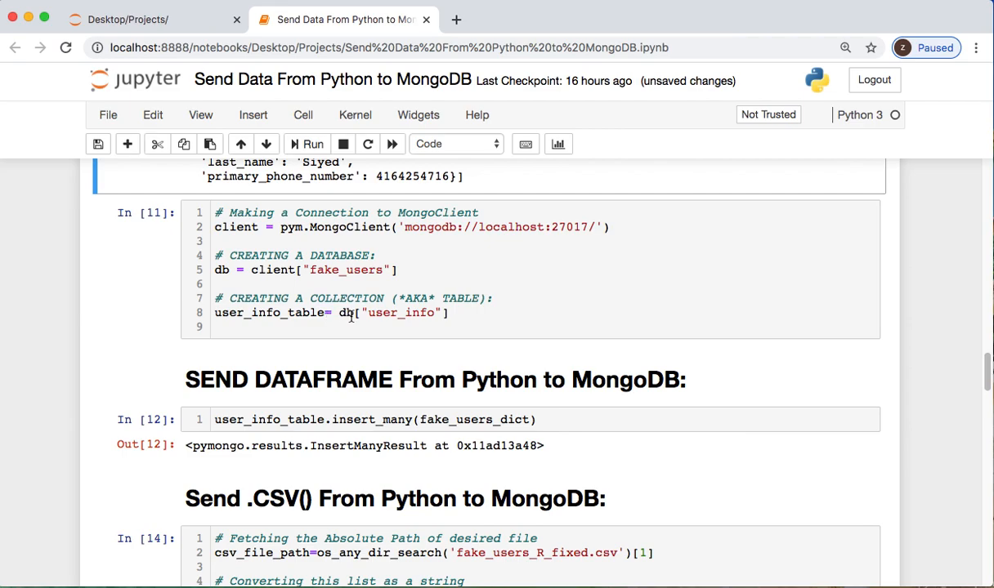
mouse_move(429, 313)
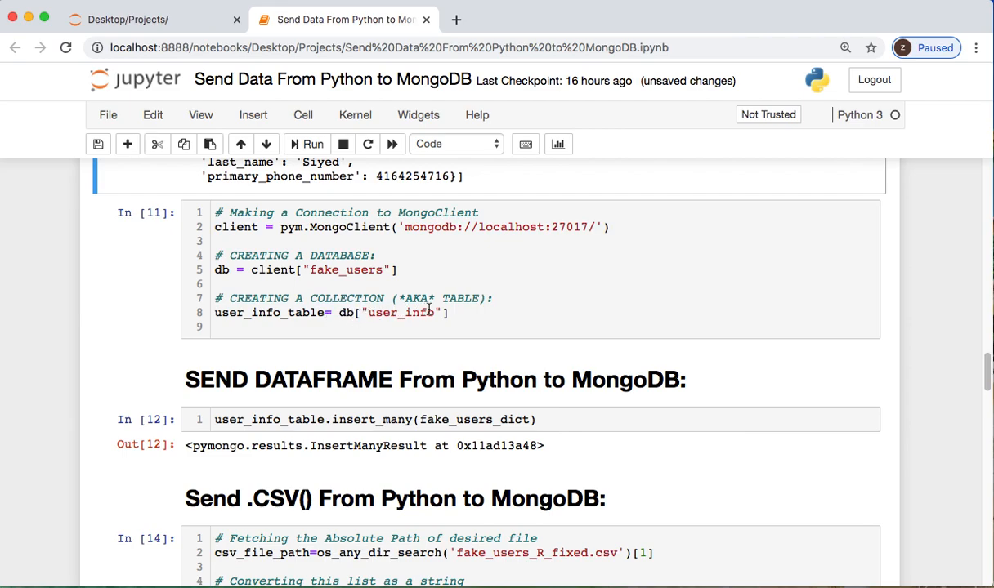
mouse_move(341, 298)
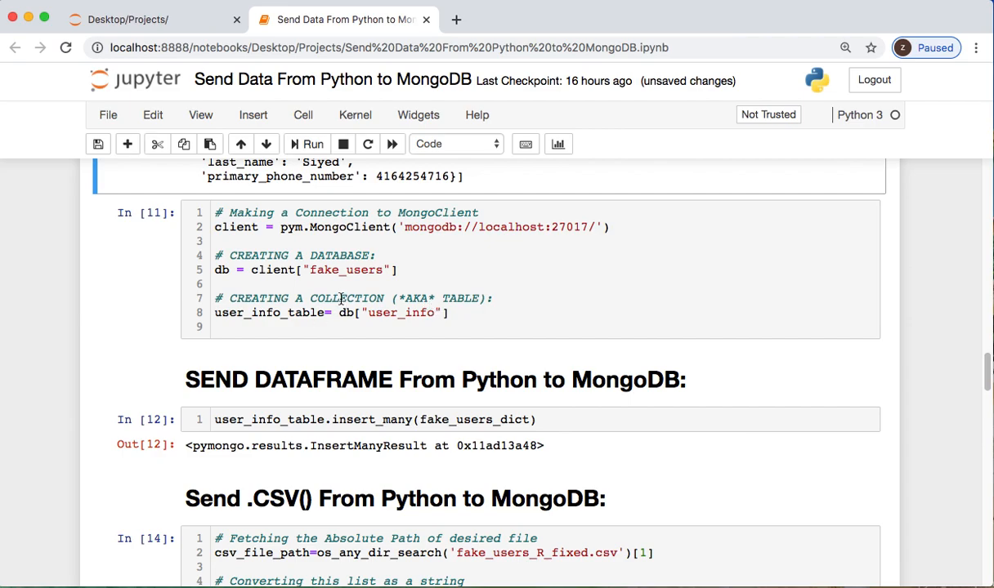
mouse_move(409, 323)
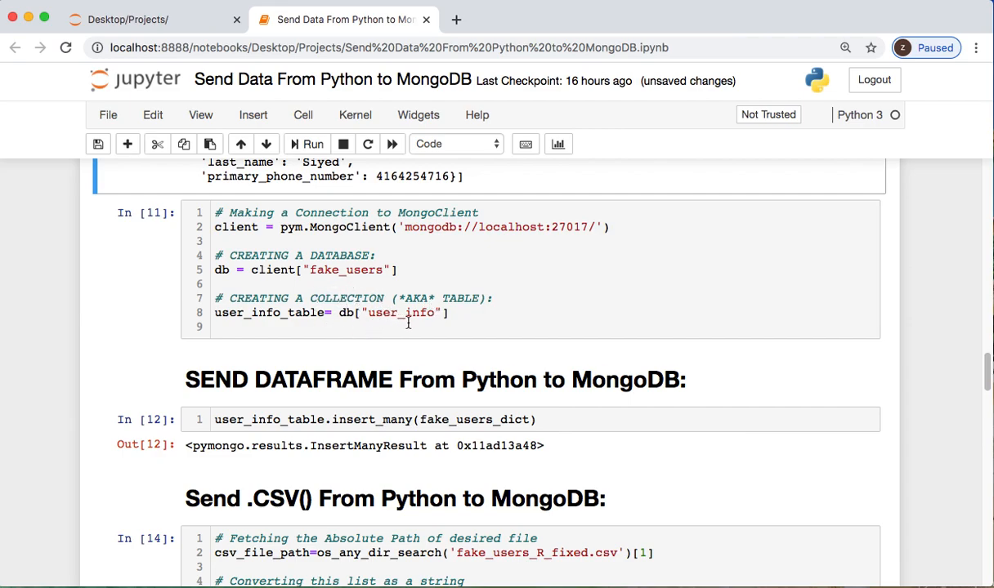
left_click(309, 144)
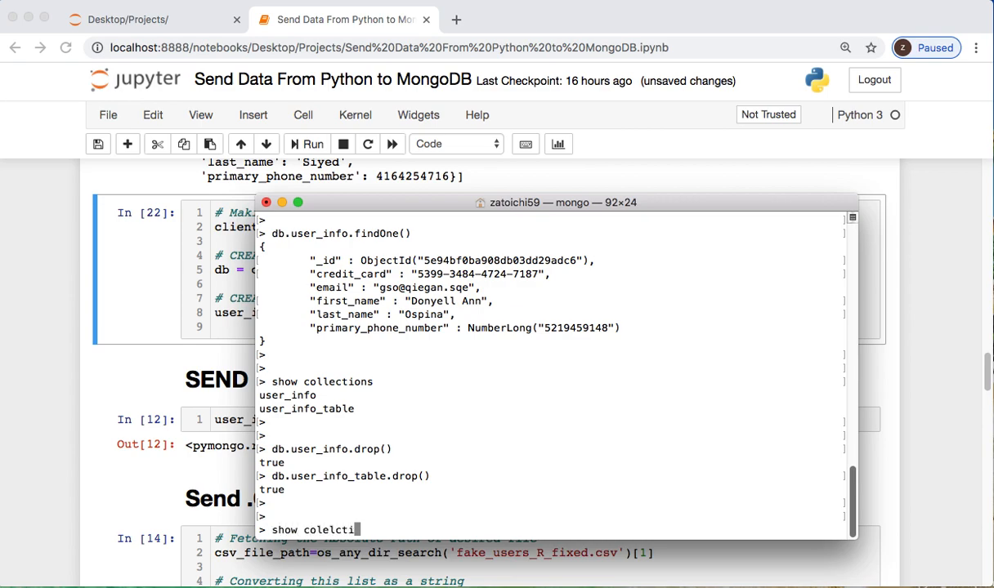
Step: Enter show collections in the mongo shell to check the dropped collections
type("collection")
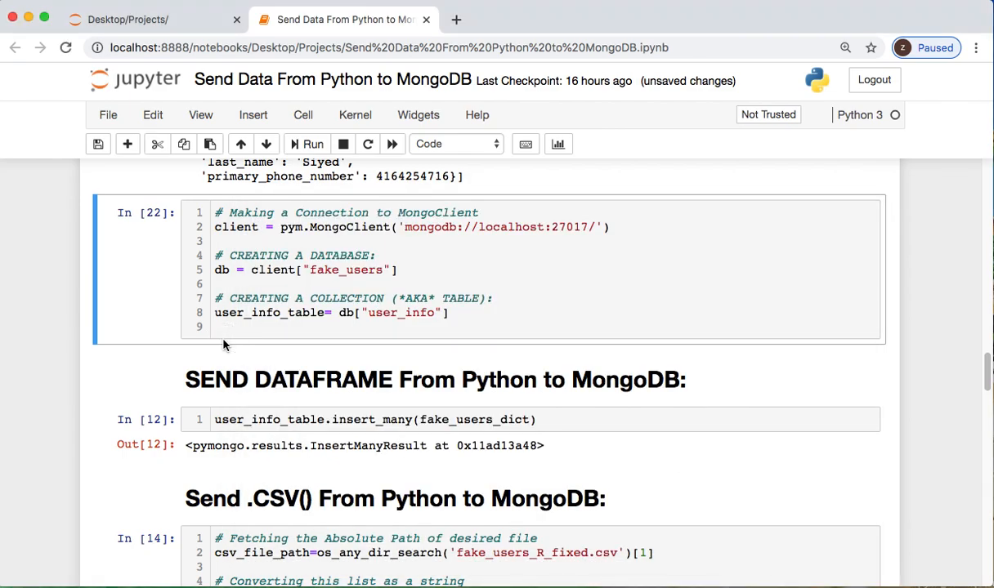
mouse_move(545, 437)
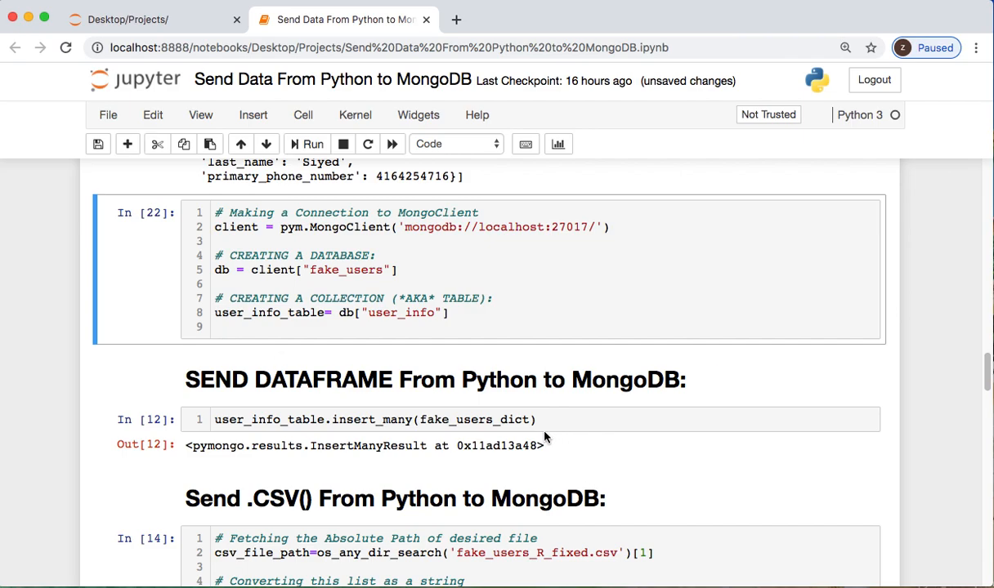
left_click(543, 420)
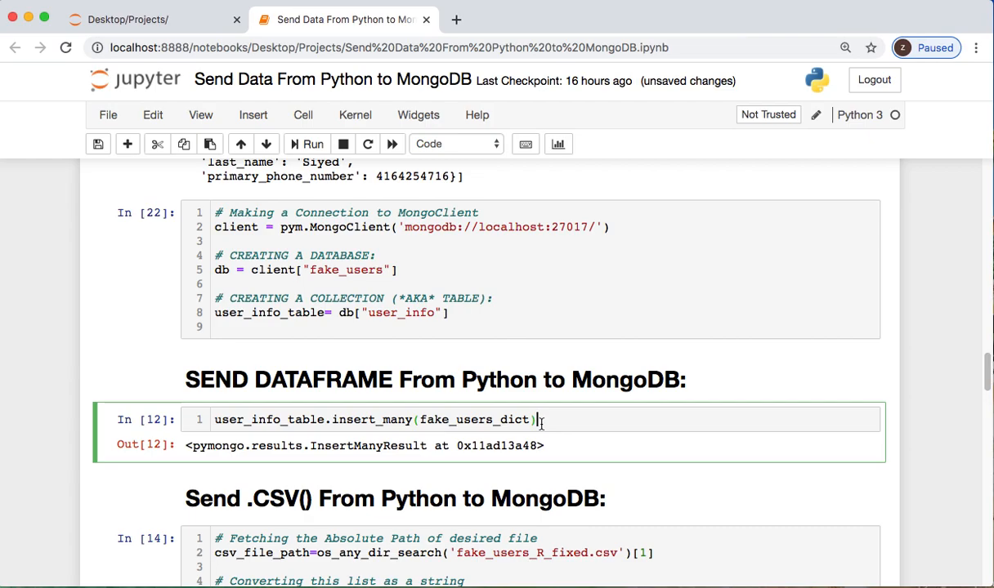
left_click(311, 144)
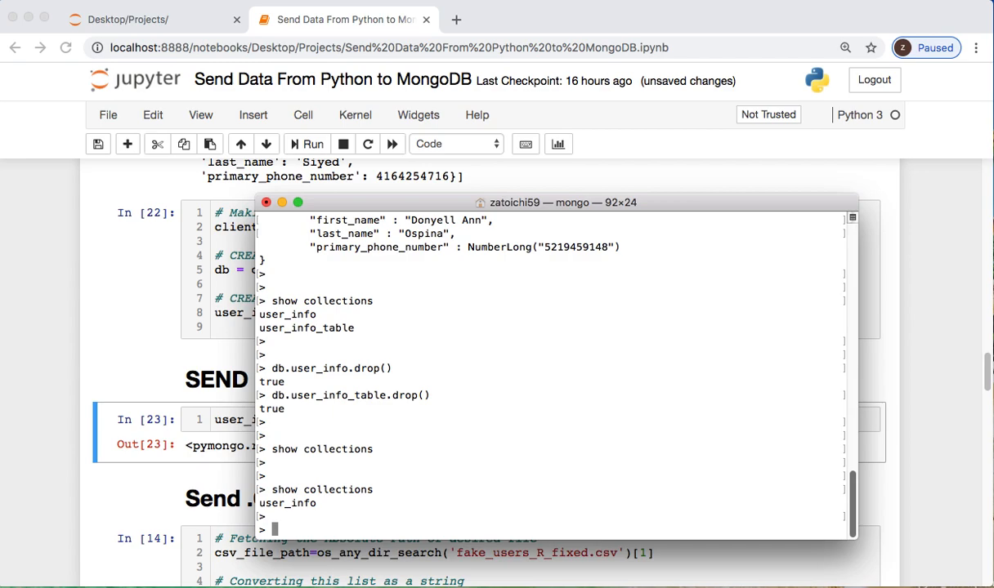
Step: Type db.user_info.find().count() in the mongo shell
type("db.")
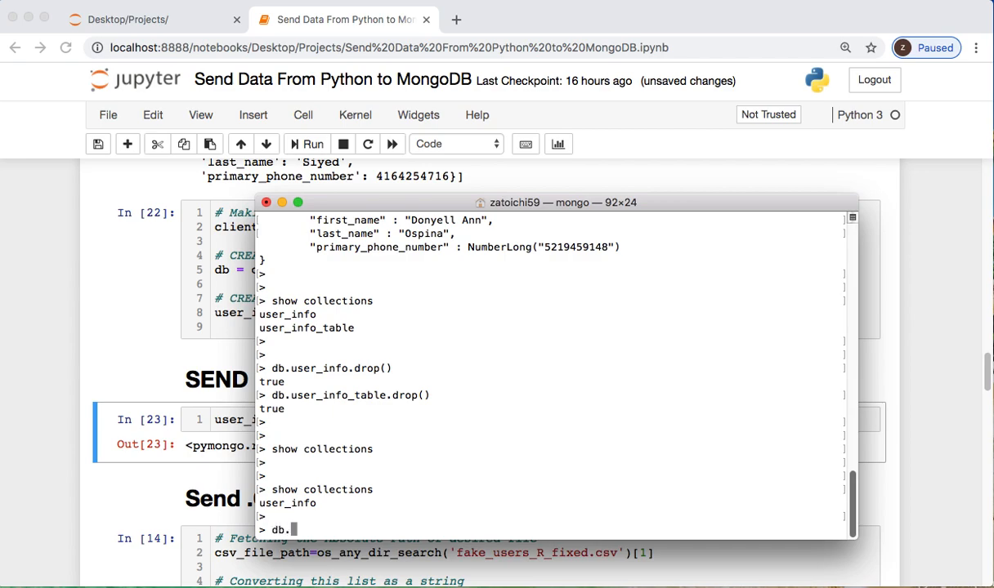
type("user_info")
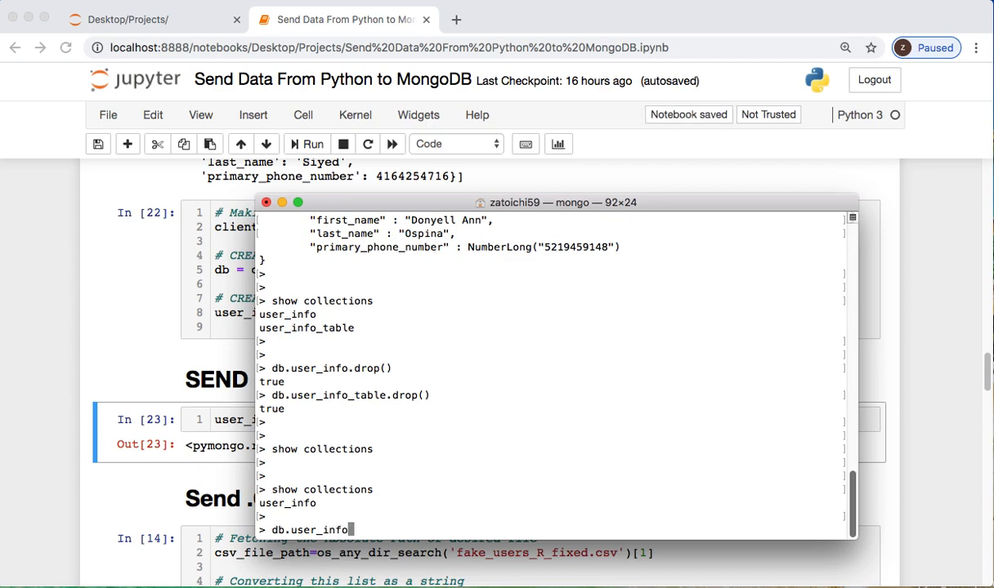
type("fin")
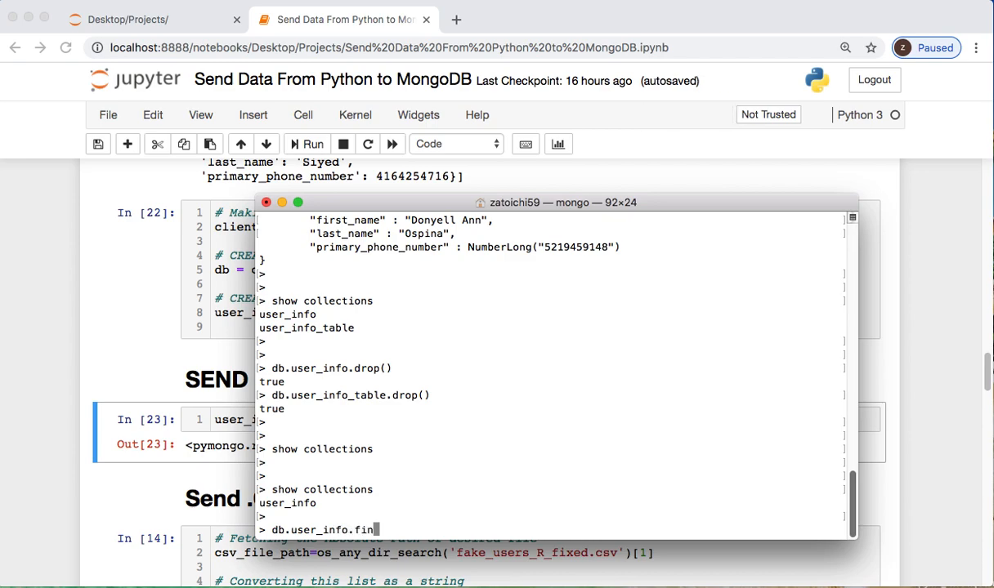
type("().coun")
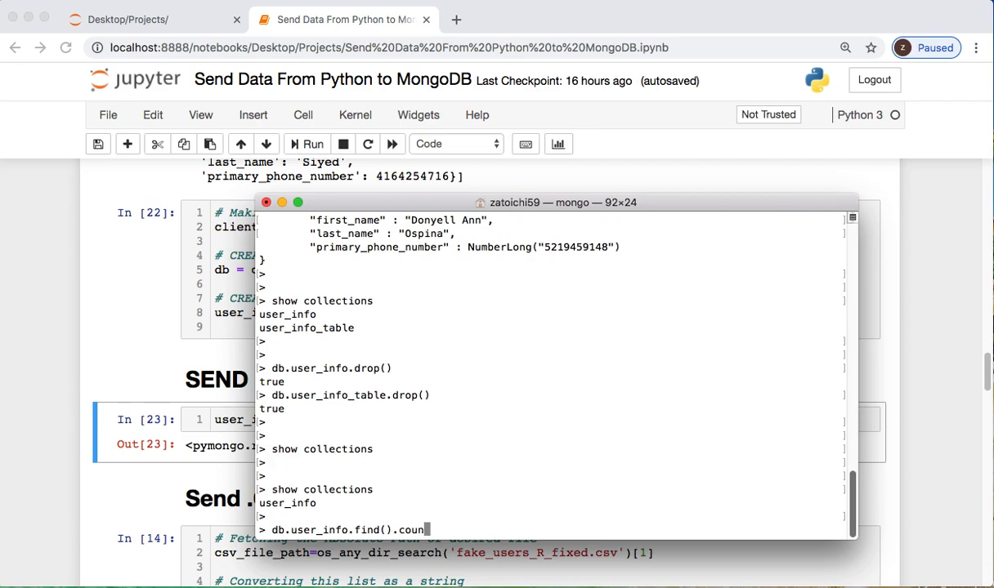
type(")")
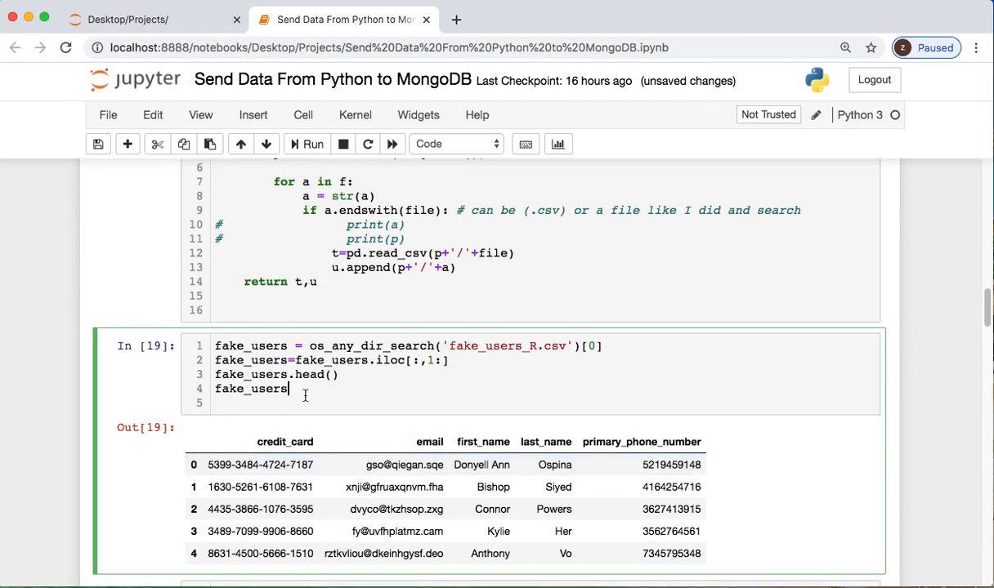
Step: Scroll to the fake_users loading cell showing only the first five rows
scroll("down", 3)
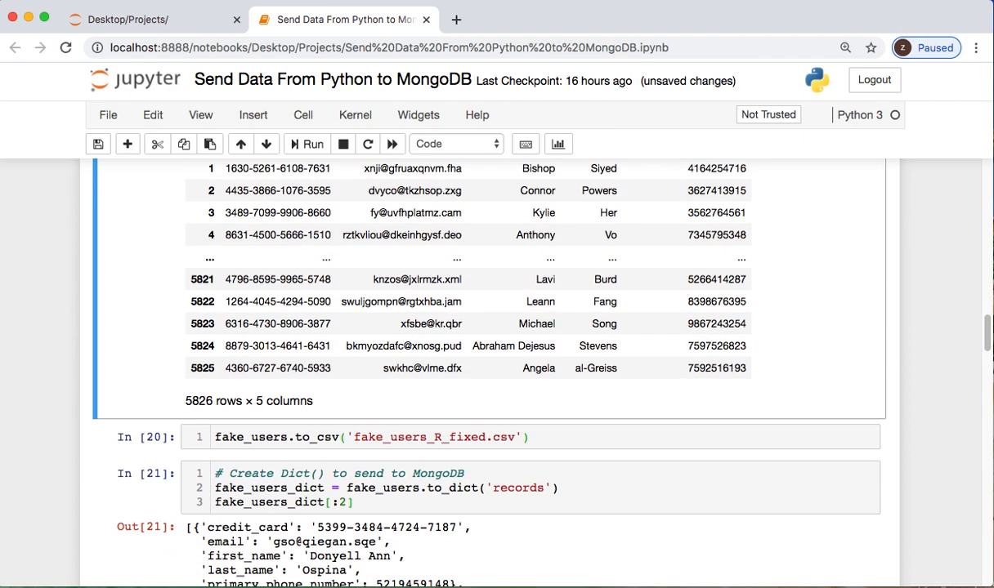
scroll("up", 3)
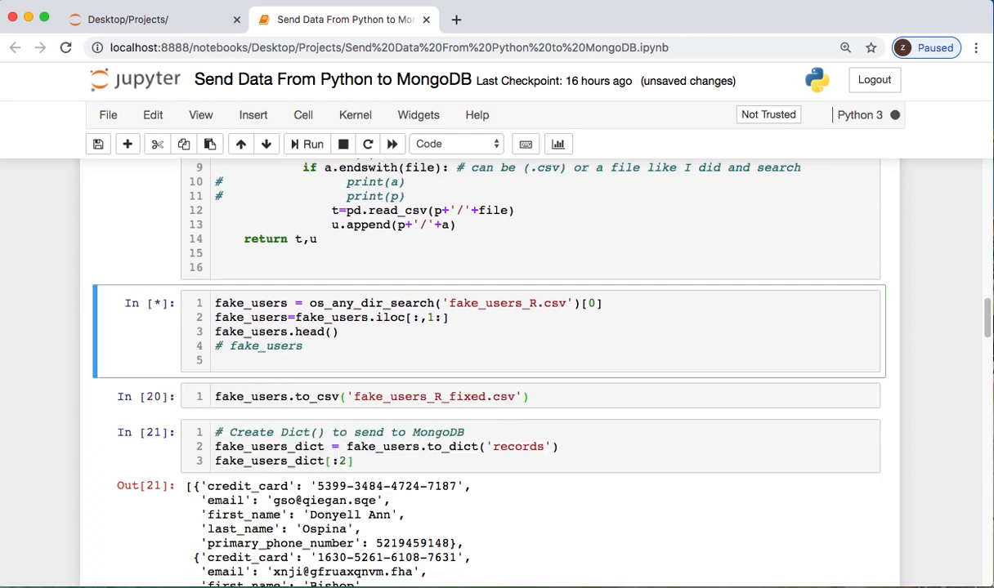
scroll("down", 3)
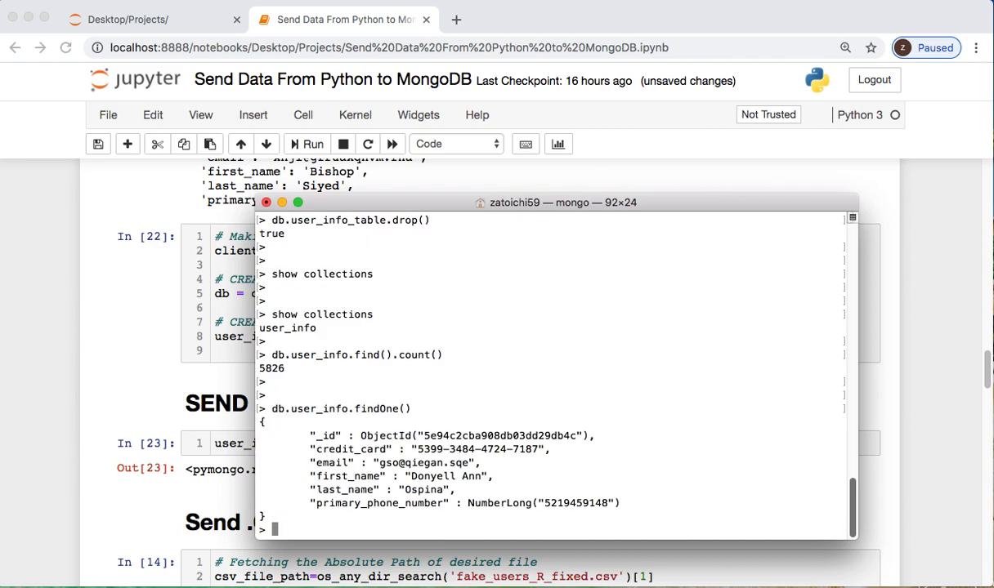
mouse_move(392, 468)
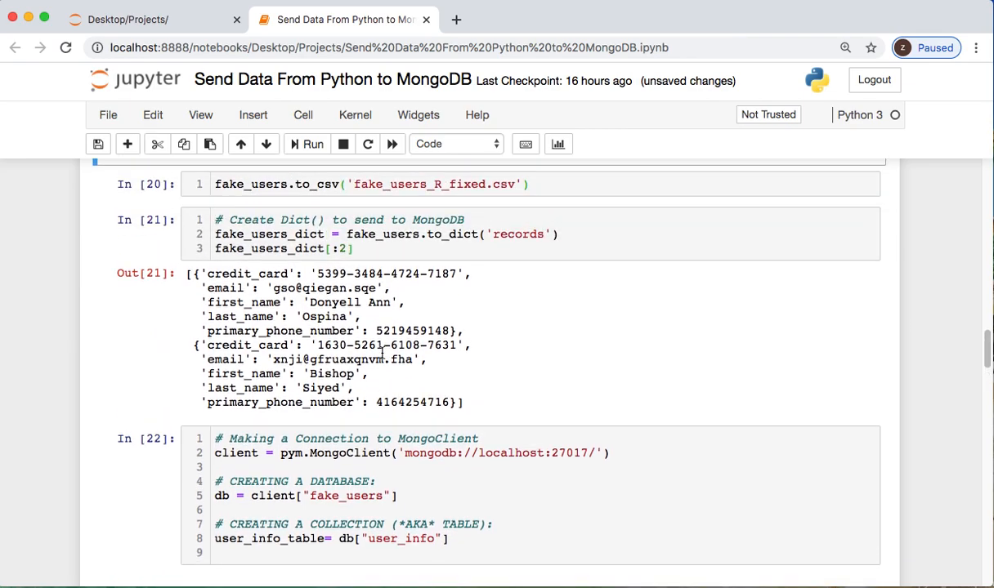
scroll("up", 3)
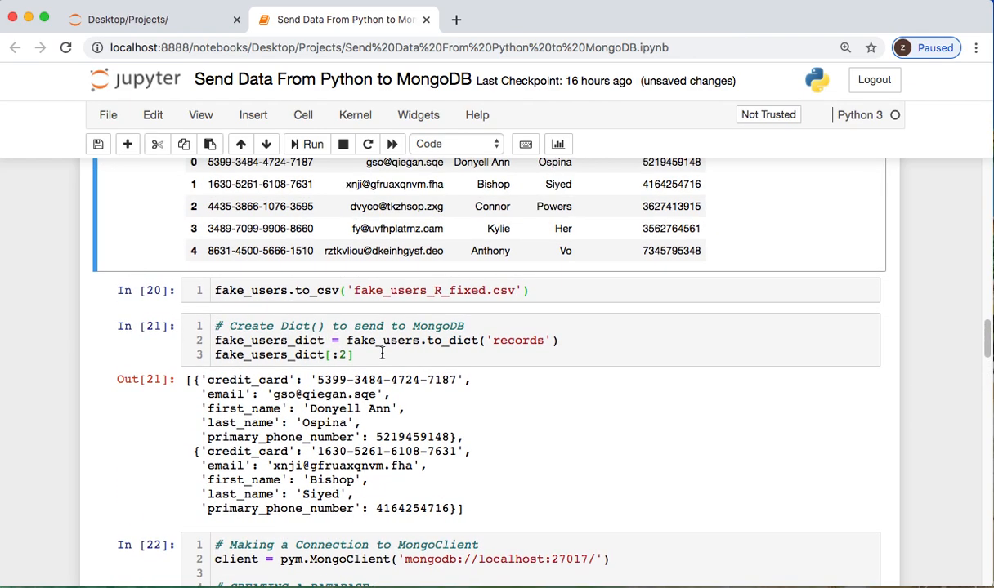
scroll("up", 3)
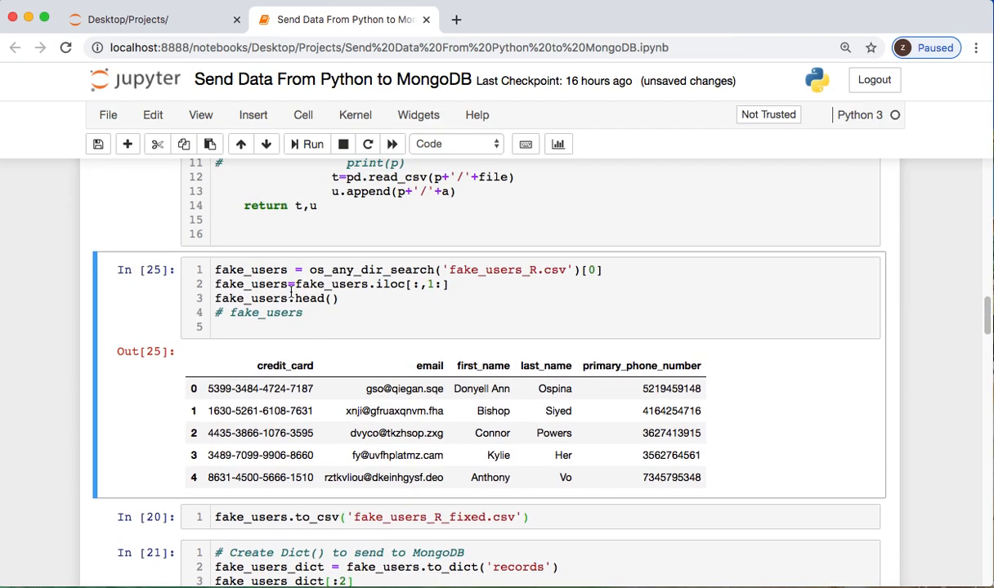
scroll("down", 3)
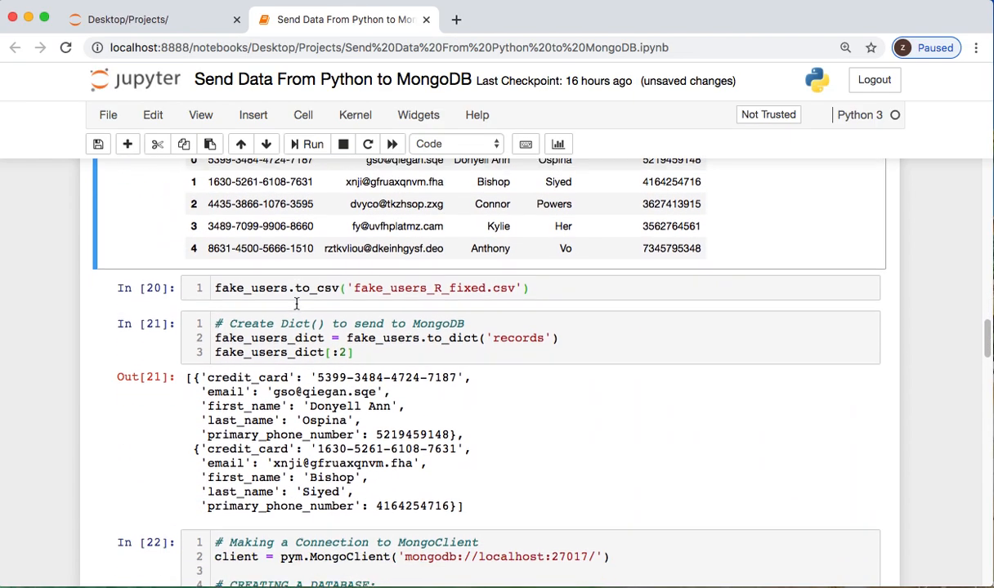
scroll("down", 3)
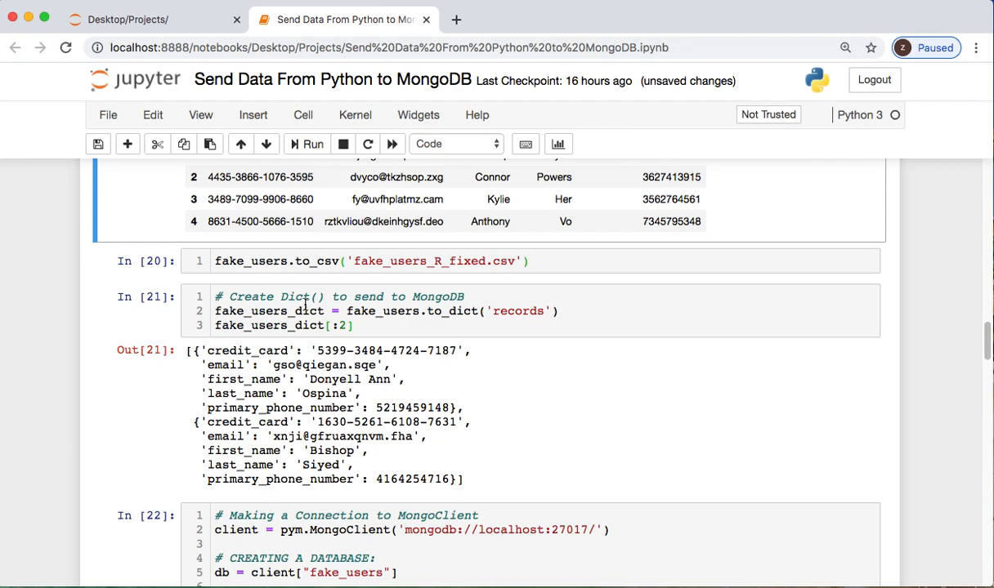
mouse_move(373, 496)
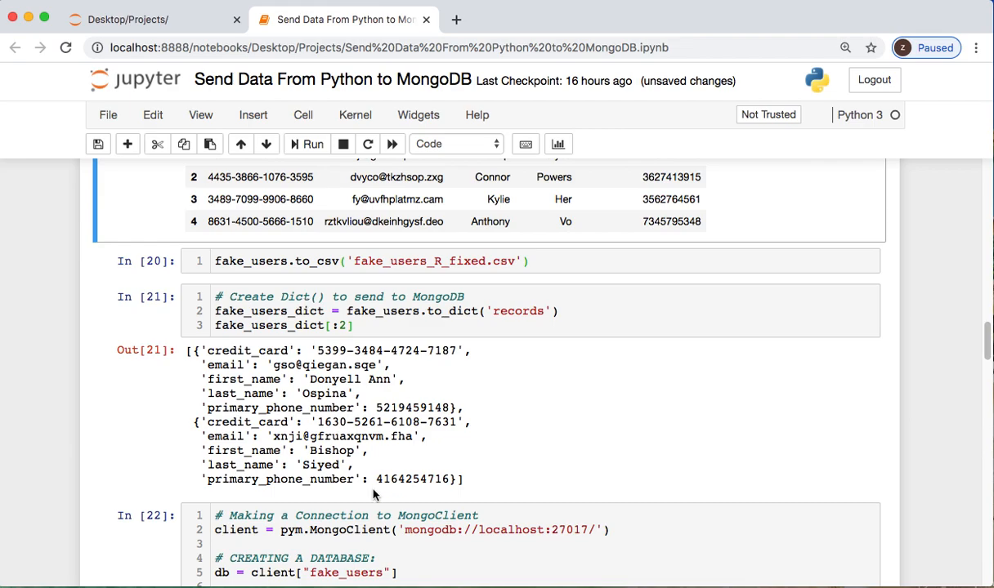
scroll("down", 3)
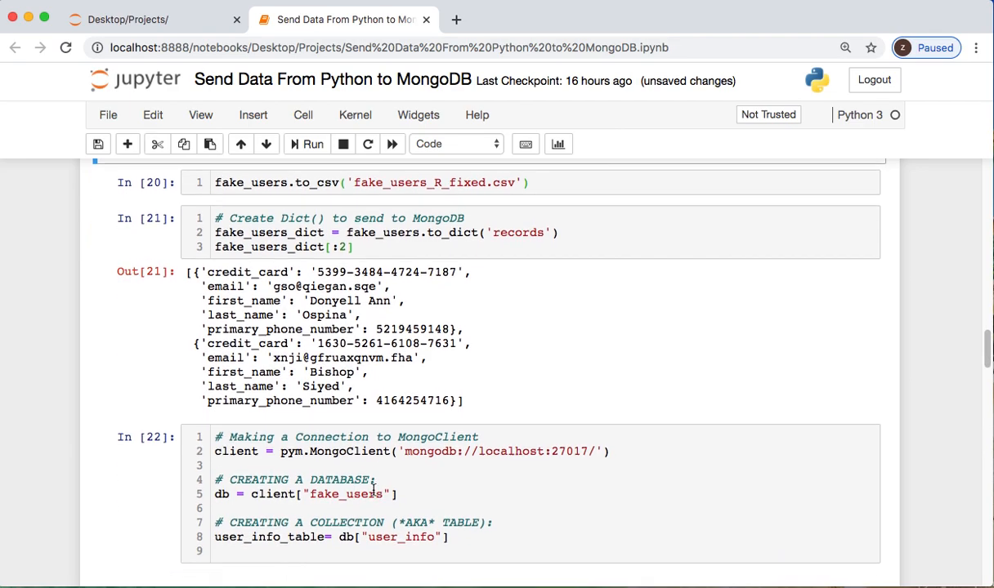
scroll("down", 3)
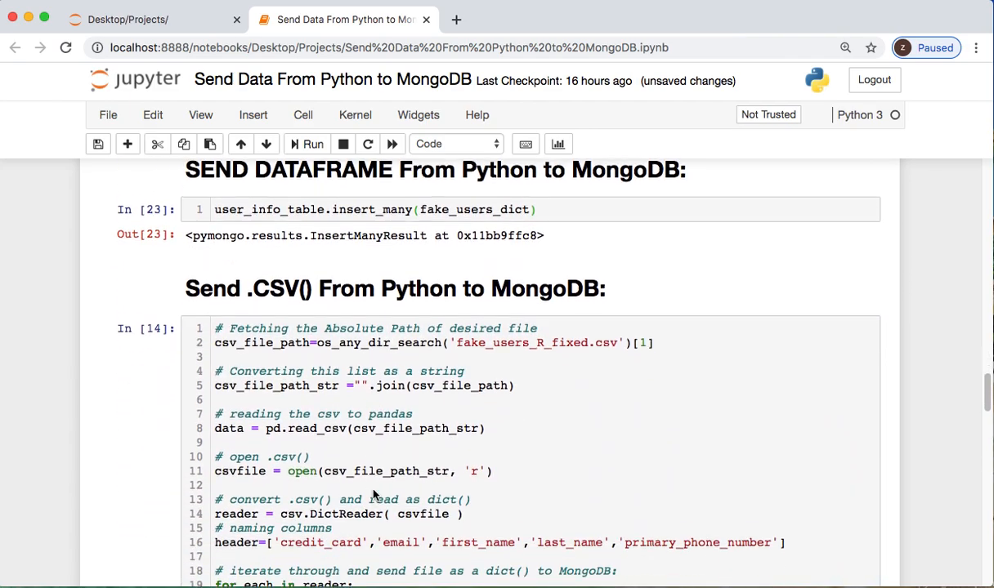
scroll("down", 3)
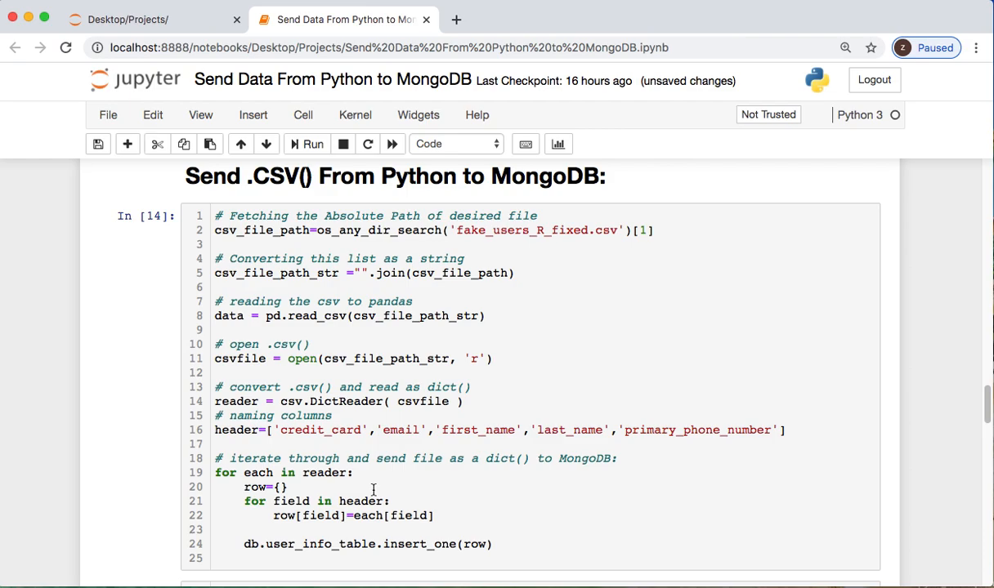
mouse_move(594, 244)
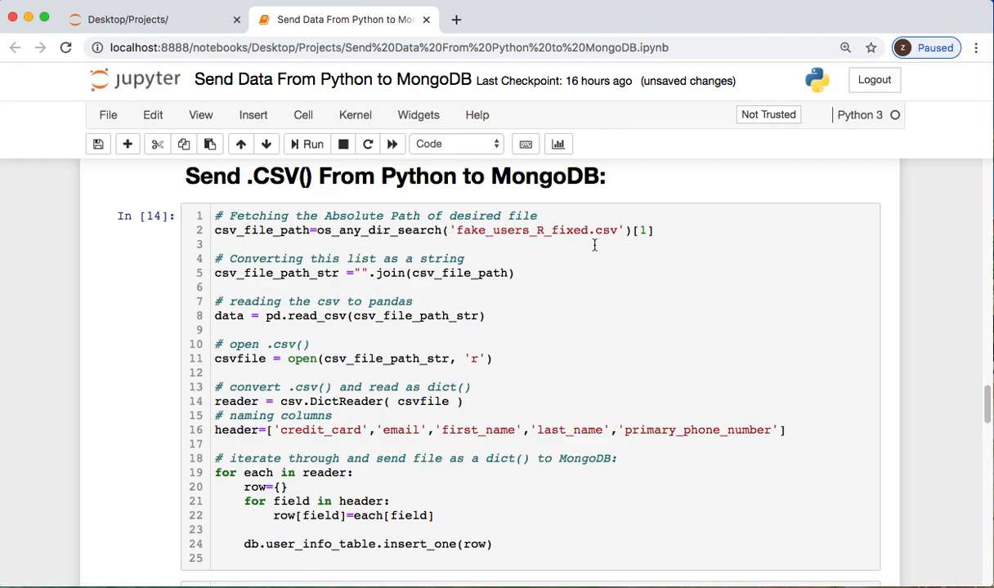
left_click(470, 216)
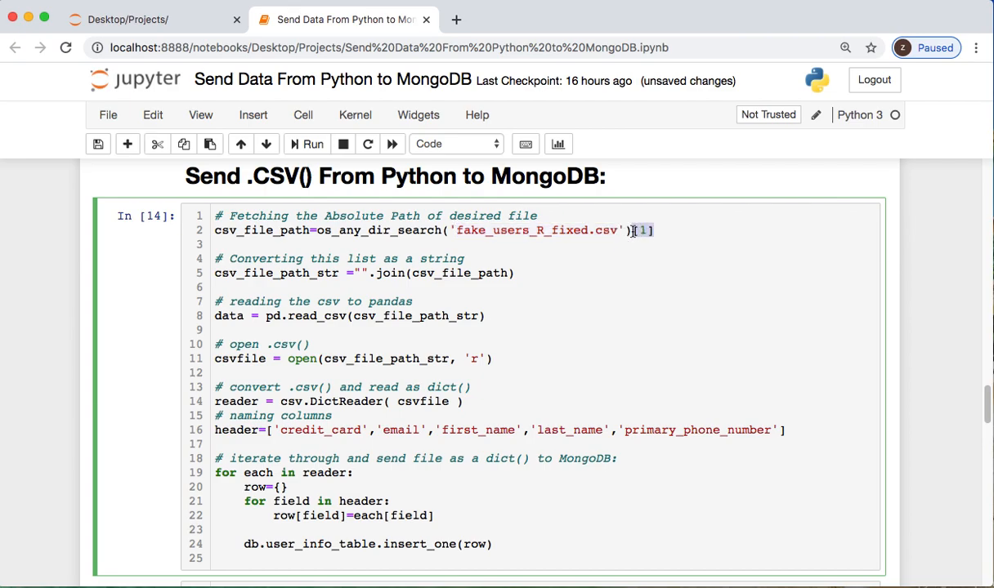
mouse_move(334, 230)
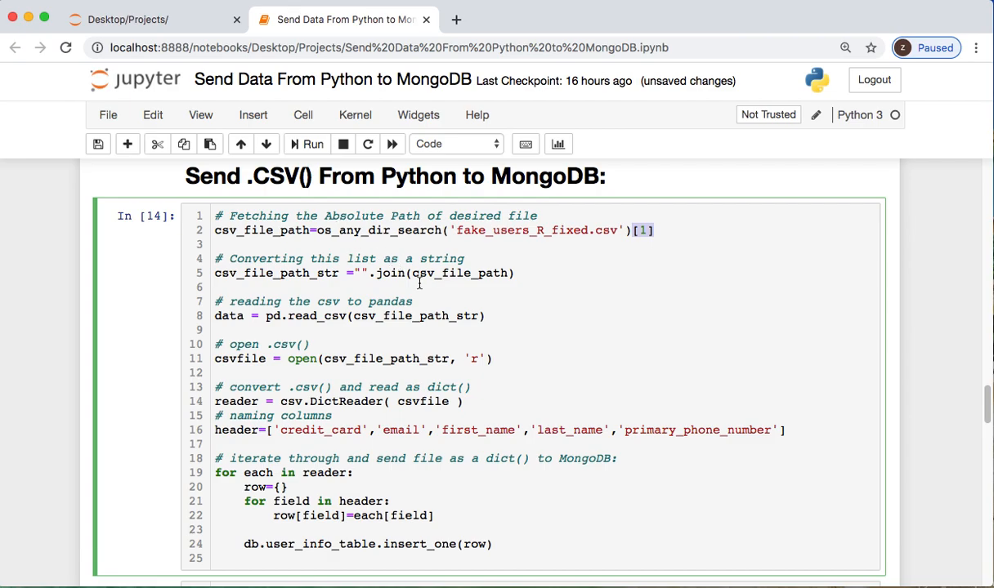
scroll("down", 3)
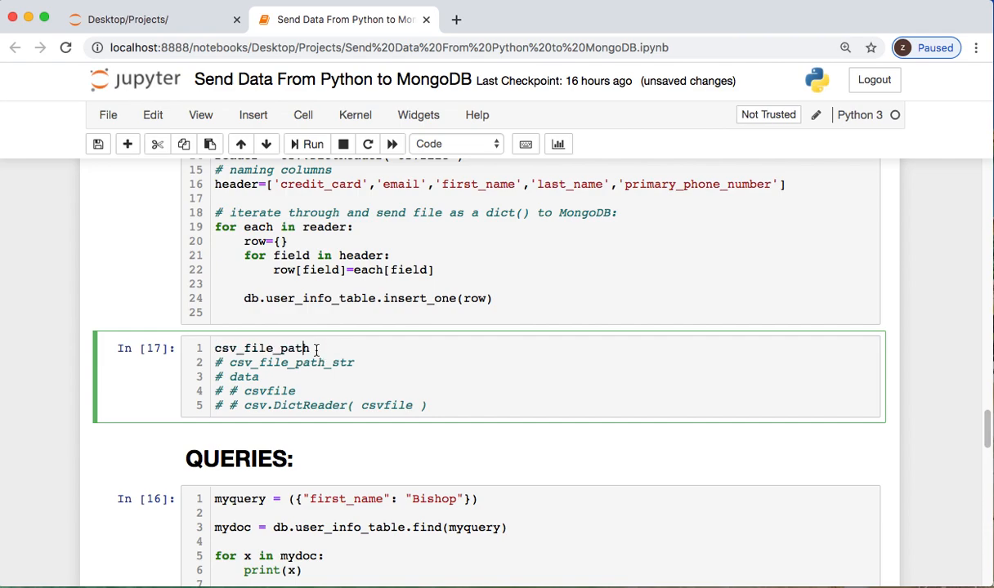
left_click(312, 144)
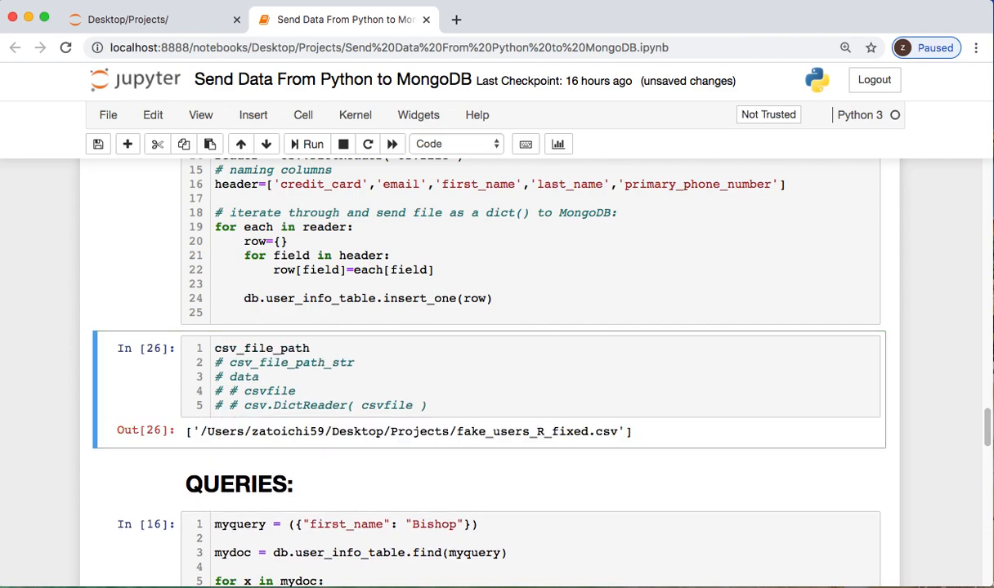
mouse_move(195, 449)
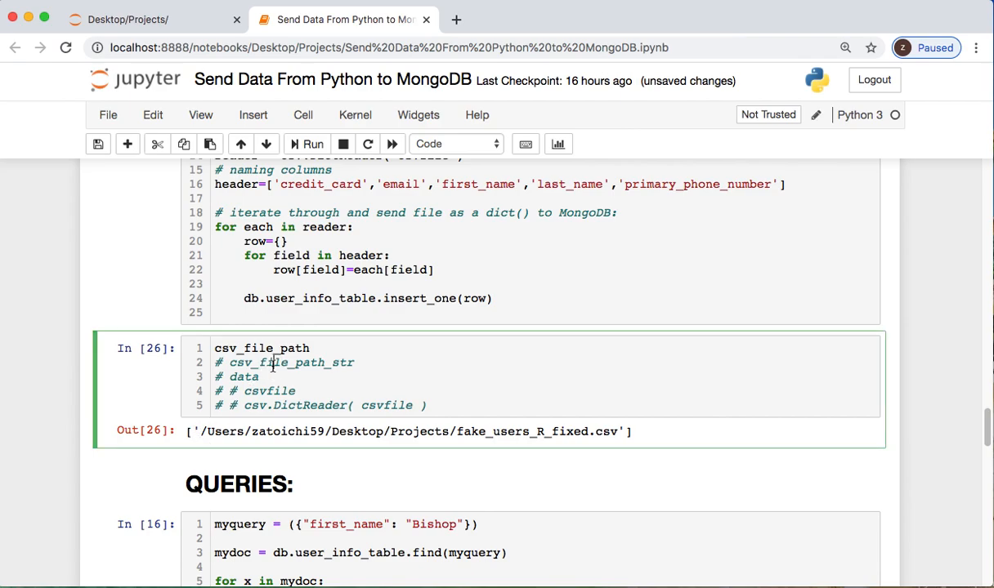
left_click(312, 143)
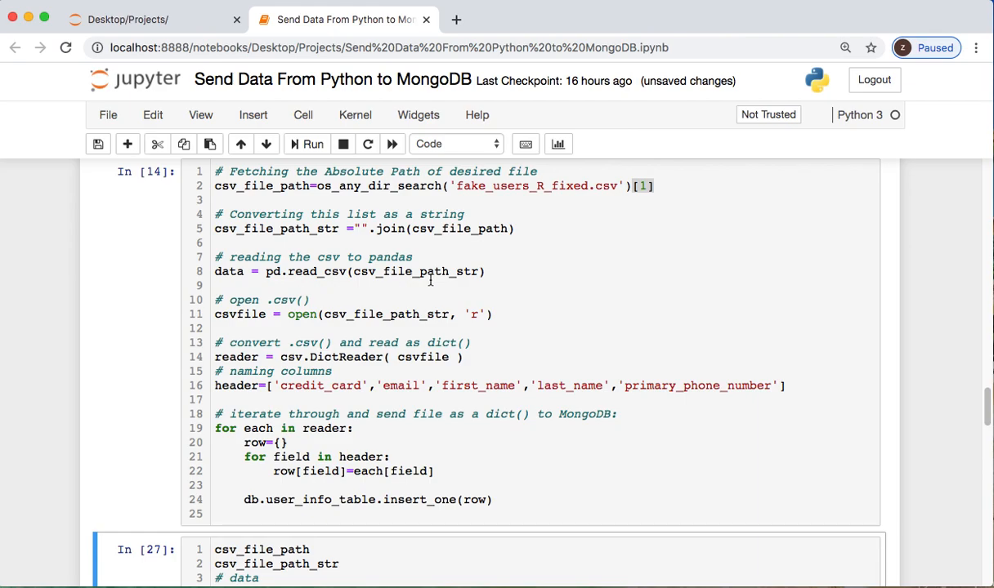
scroll("down", 3)
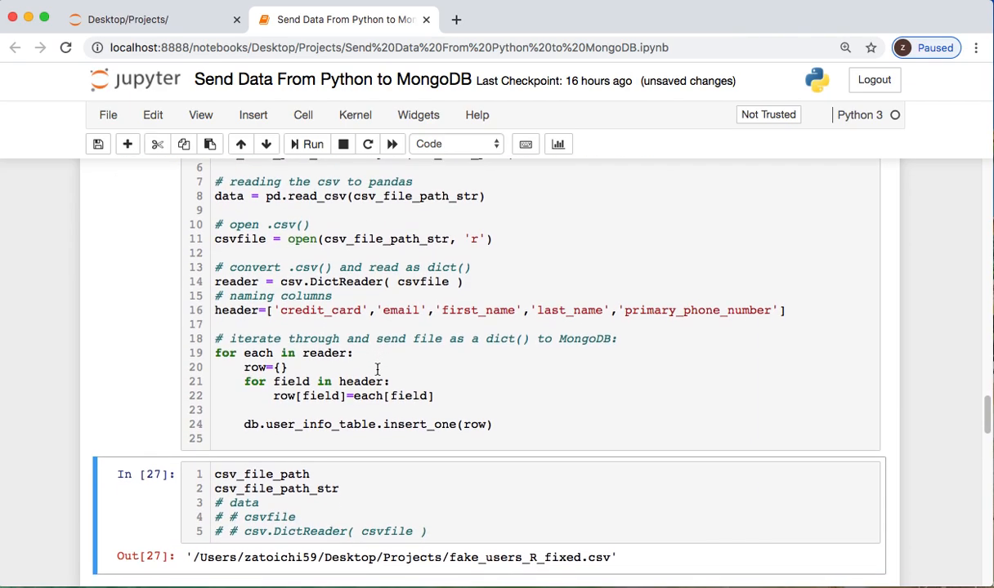
left_click(312, 144)
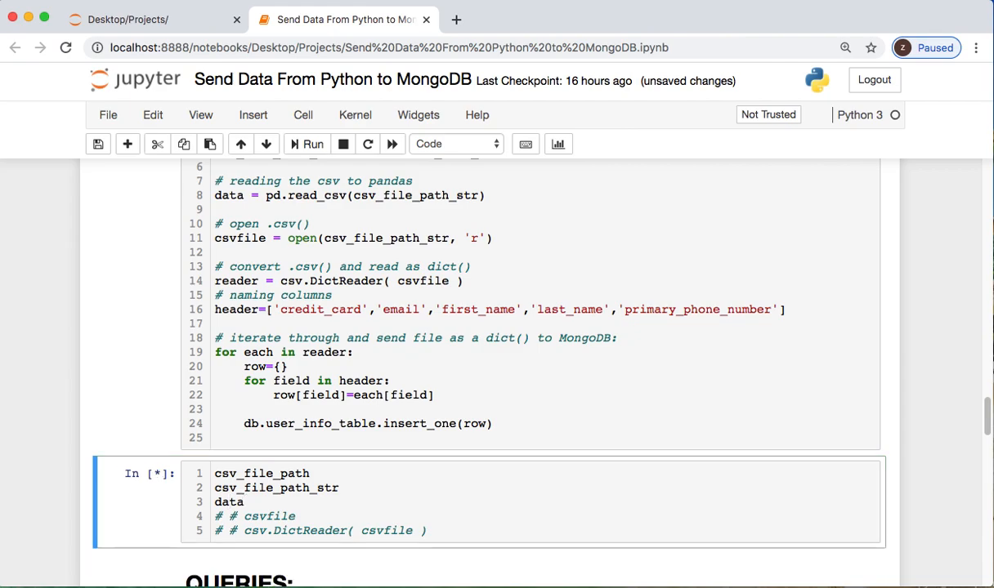
left_click(312, 144)
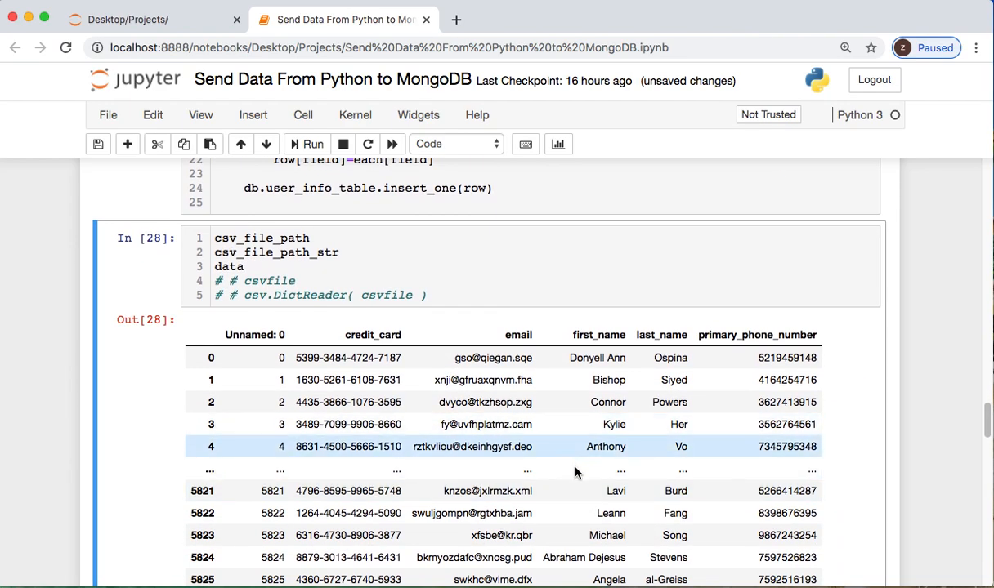
mouse_move(280, 357)
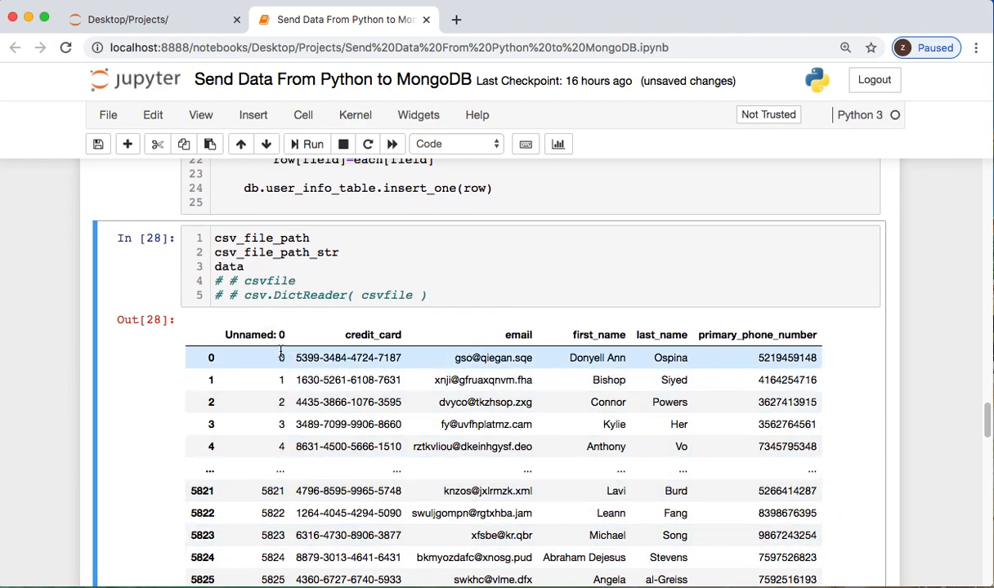
scroll("up", 3)
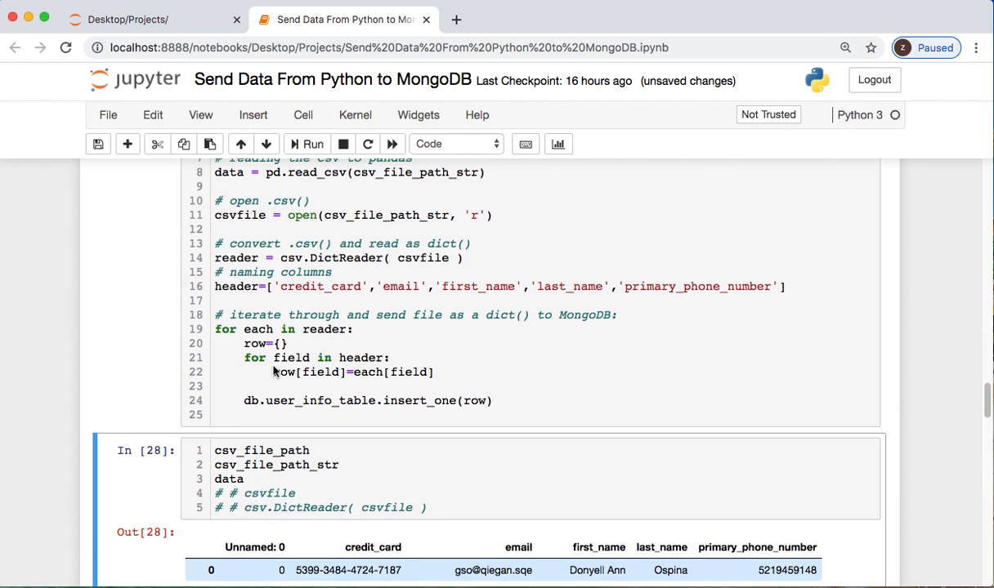
scroll("up", 3)
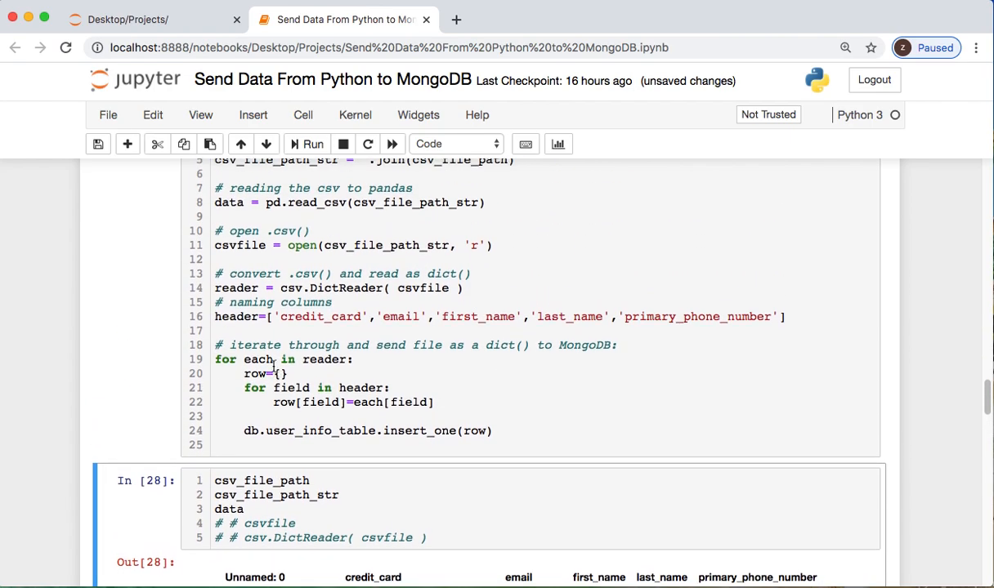
scroll("up", 3)
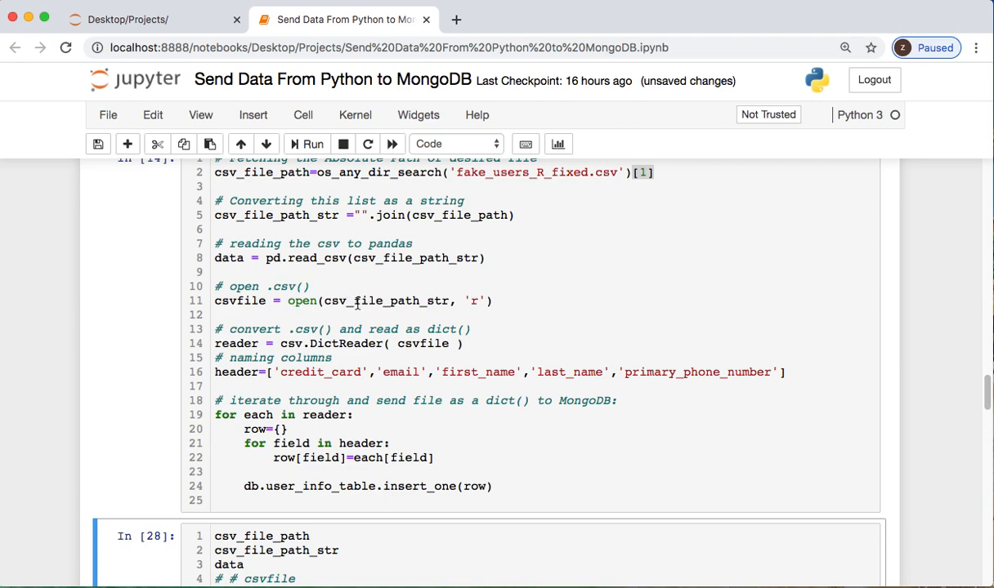
mouse_move(474, 301)
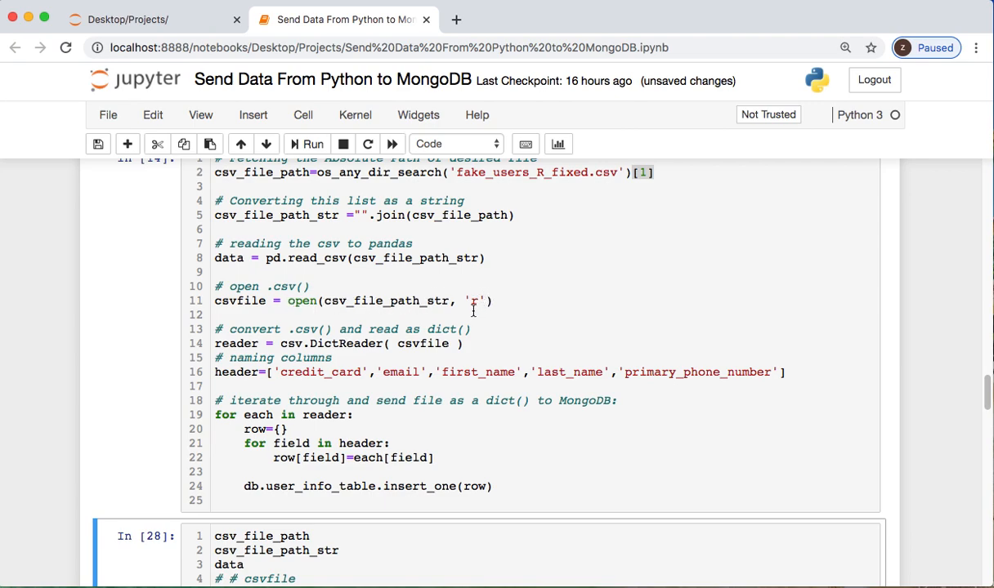
Step: Run the insert_one loop sending each fake-user CSV row to user_info_table
left_click(463, 291)
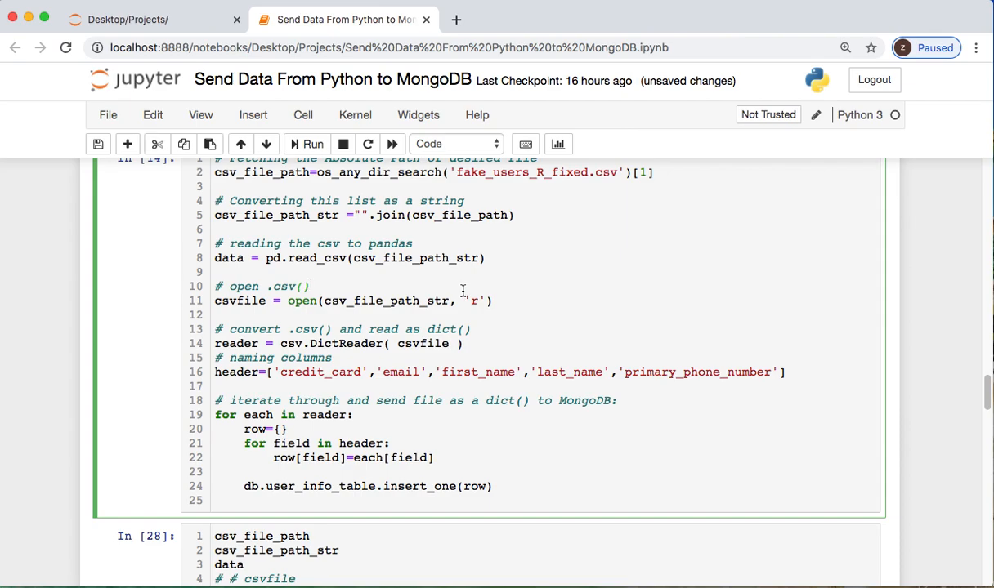
scroll("down", 3)
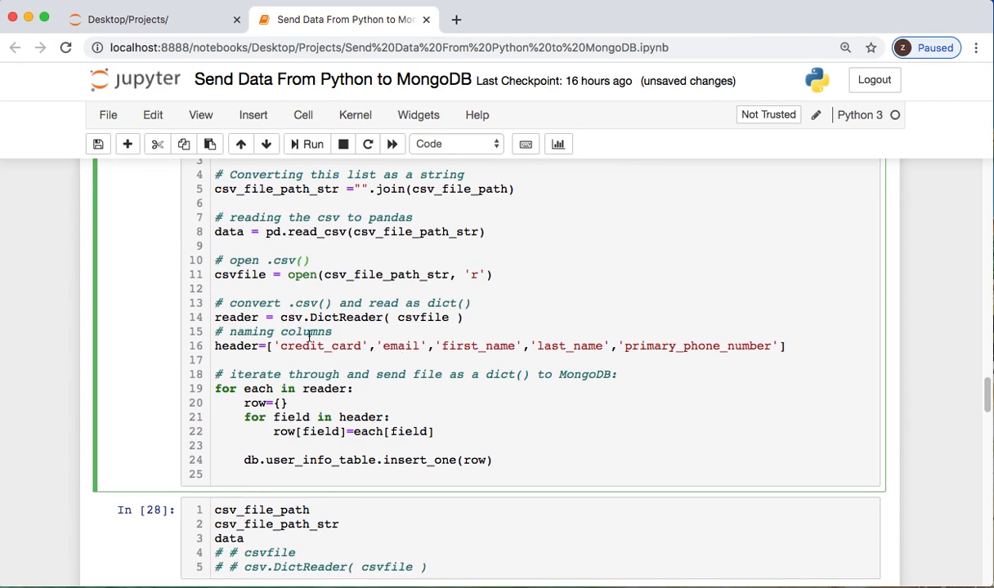
key("ctrl+s")
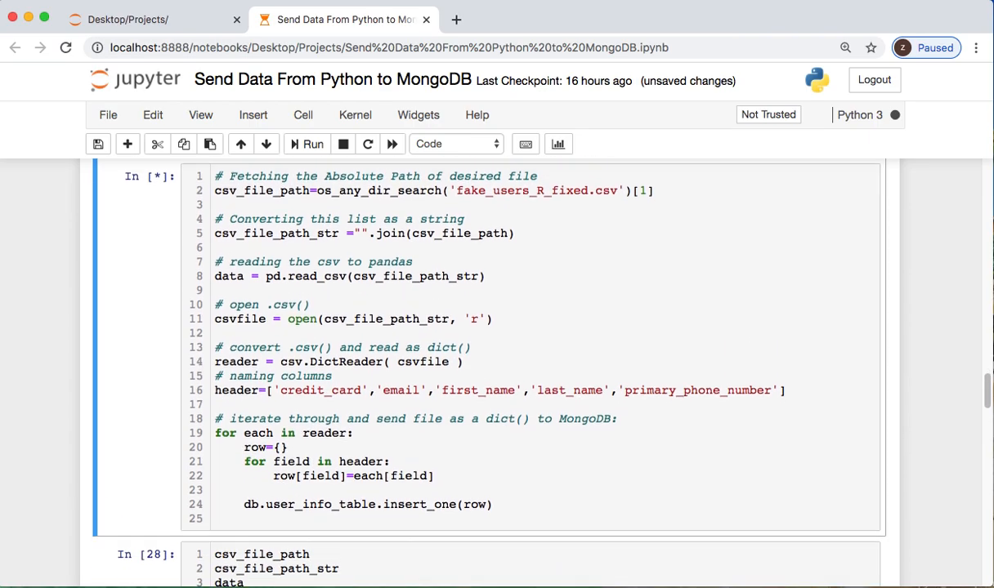
left_click(312, 144)
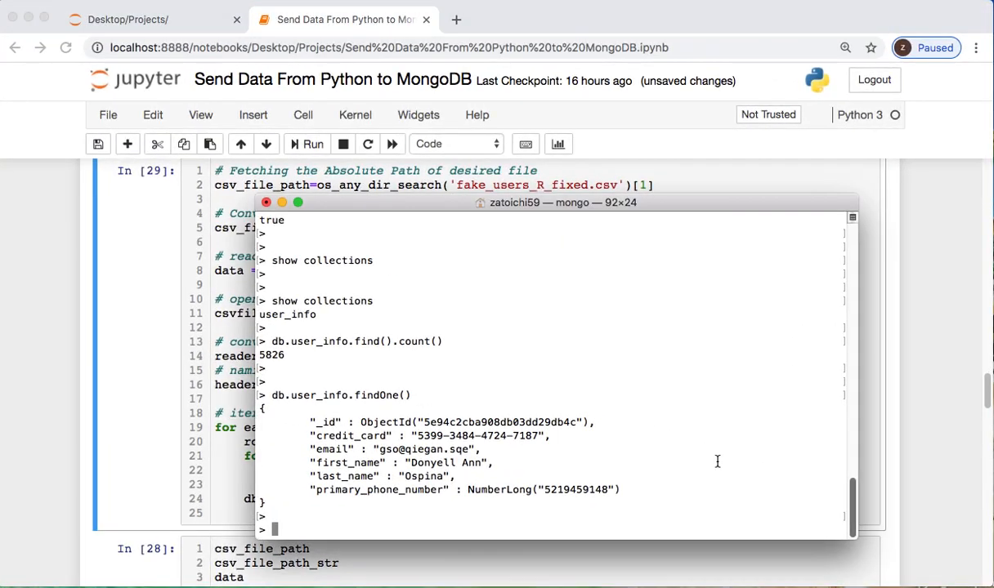
Step: Run show collections, db.user_info_table.findOne() and find().count() in the mongo shell
type("show")
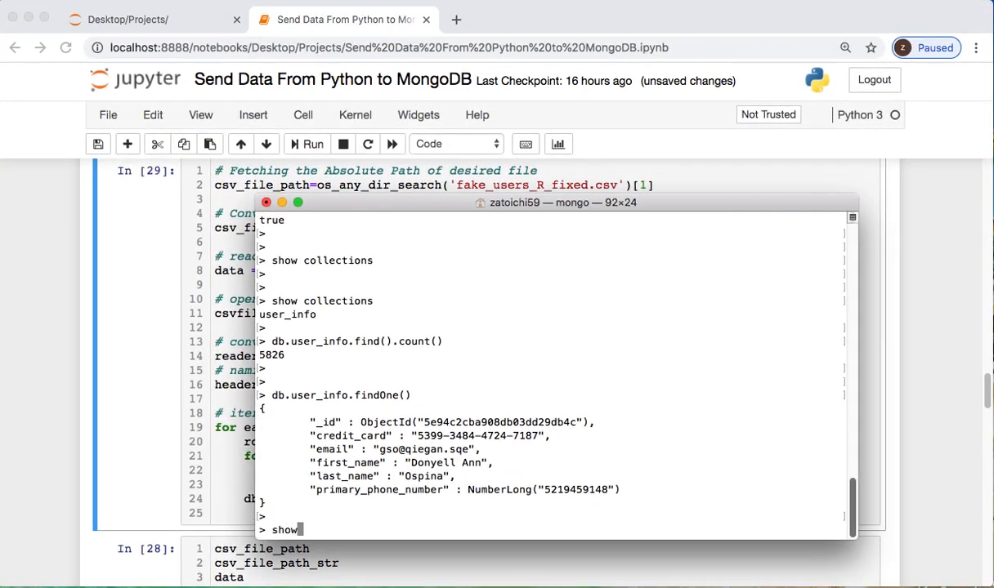
type("collections")
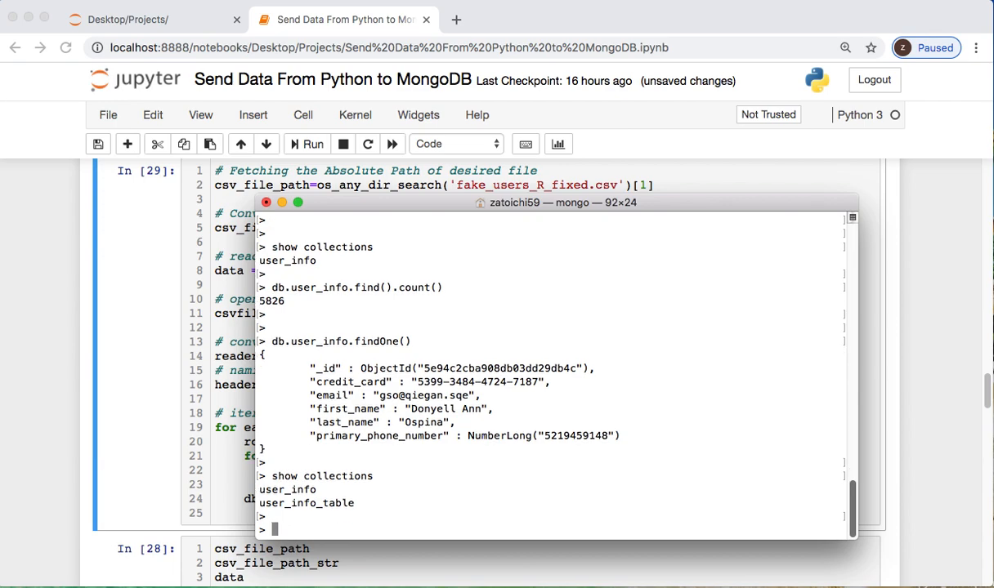
type("db.u")
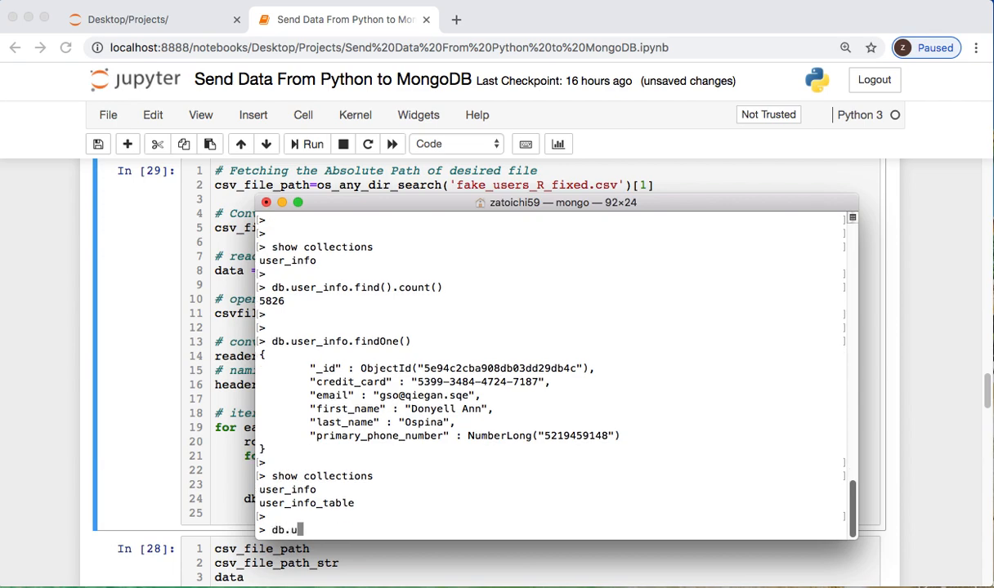
type("ser_info")
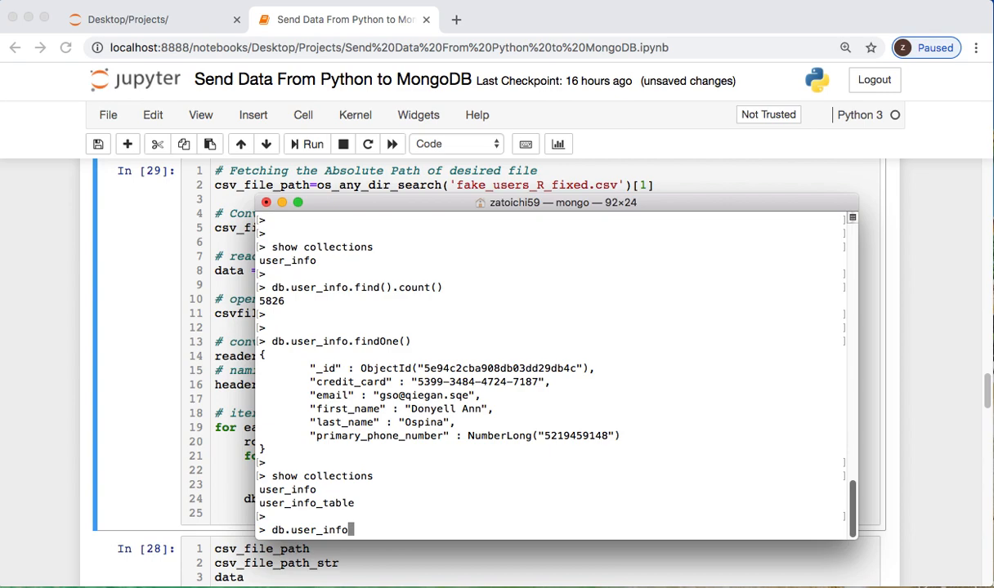
type("_table.")
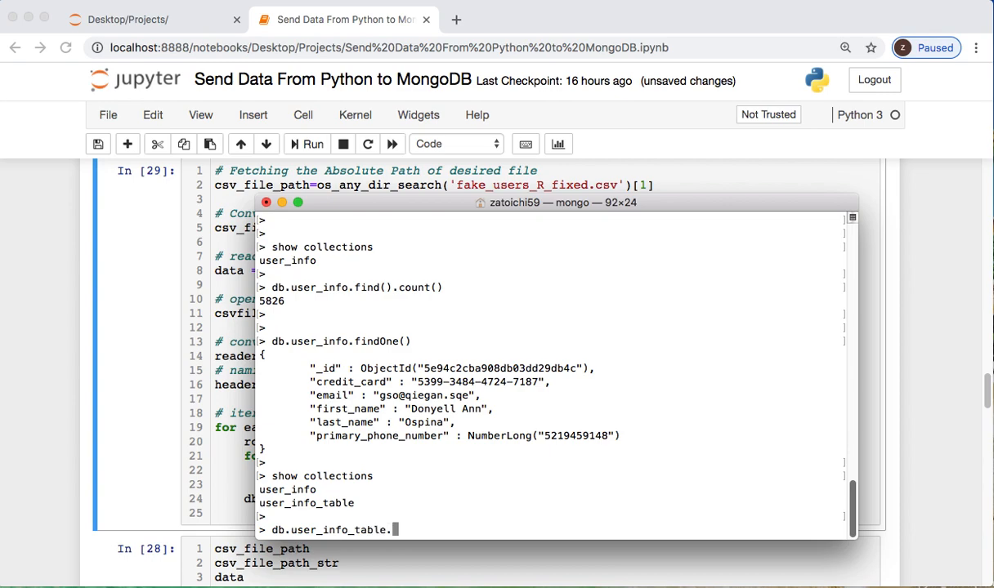
type("find")
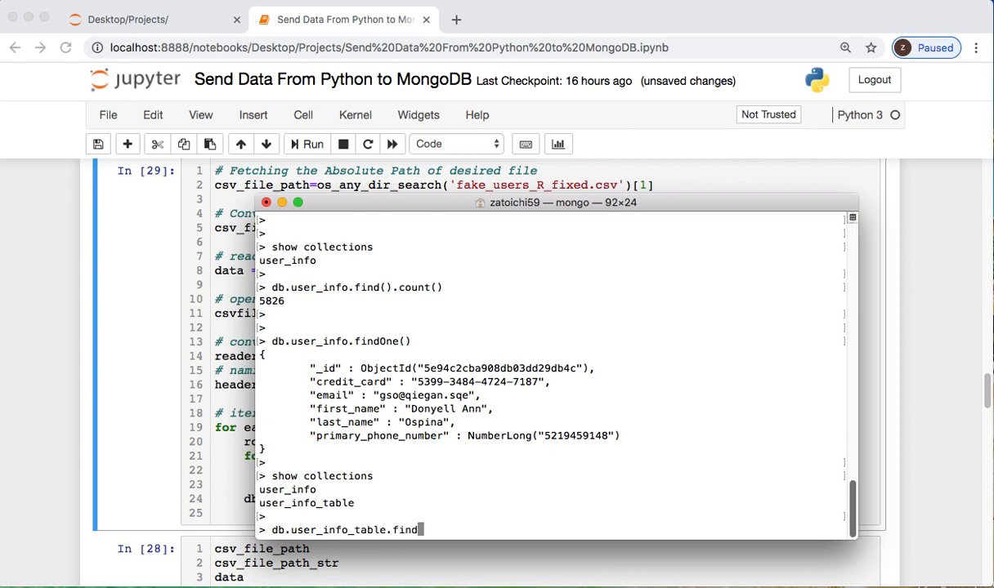
type("One()")
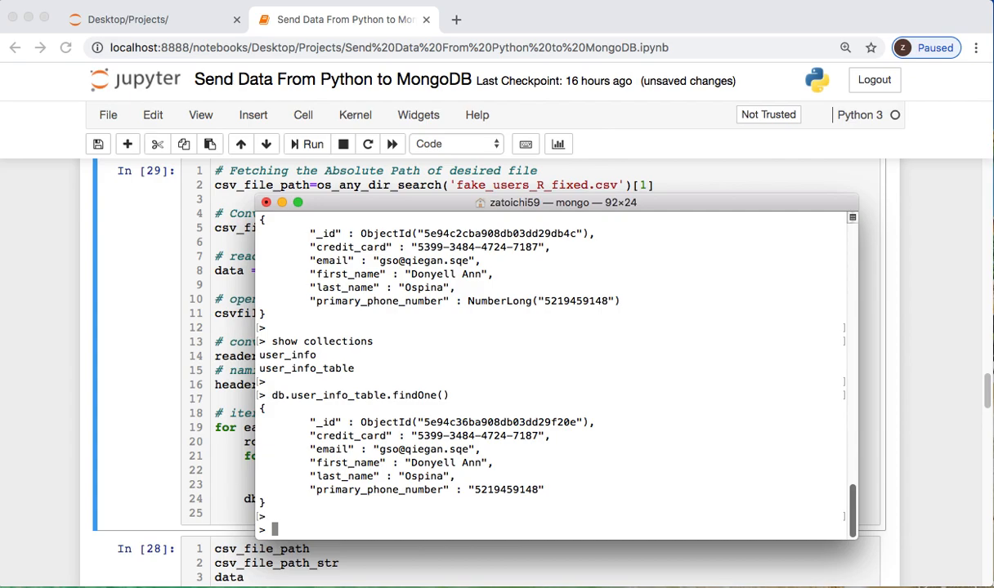
type("db.user_info_table.findOne()")
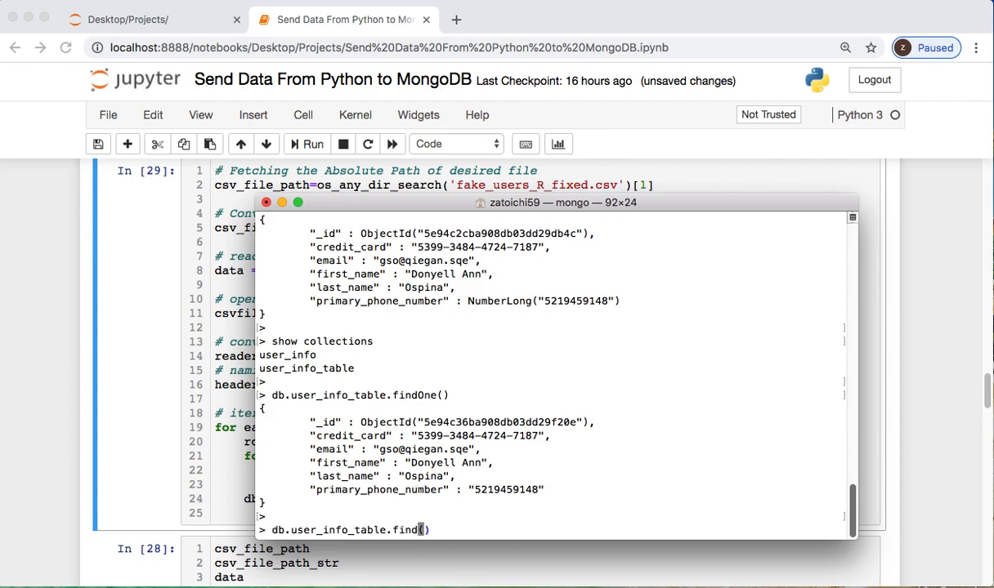
type(").count()")
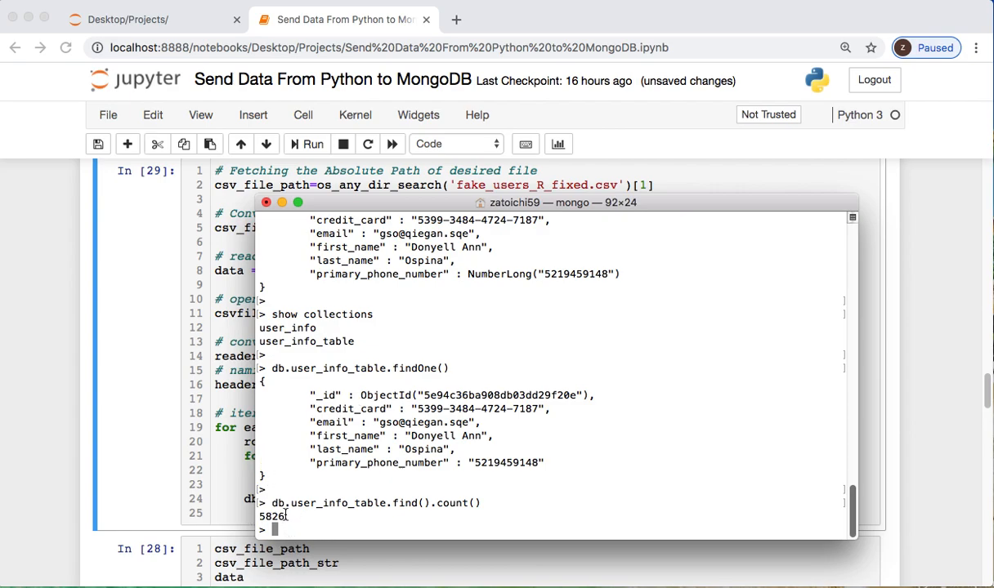
mouse_move(220, 487)
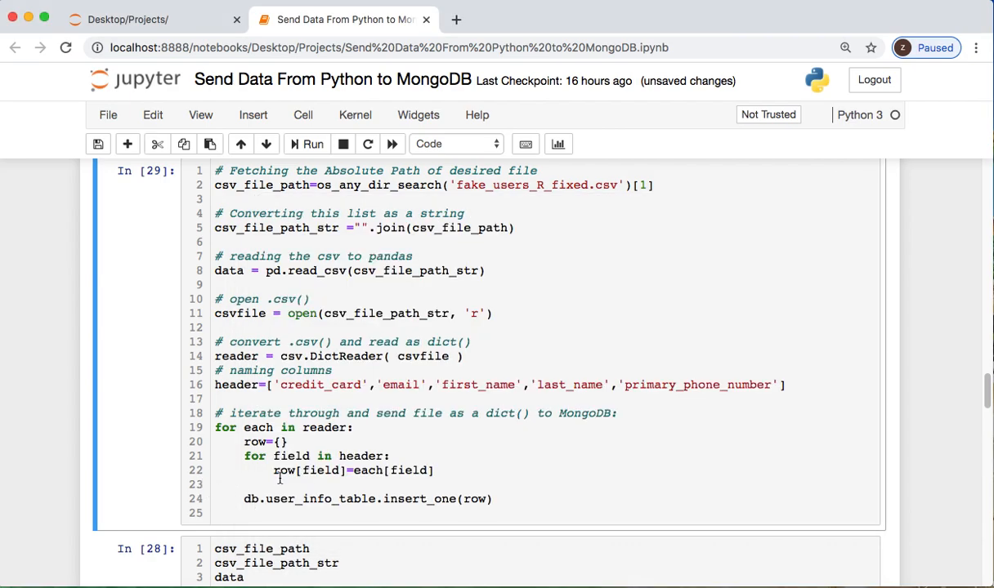
Step: Change the QUERIES cell to first_name 'Alex', rerun it, and inspect matching records
scroll("down", 3)
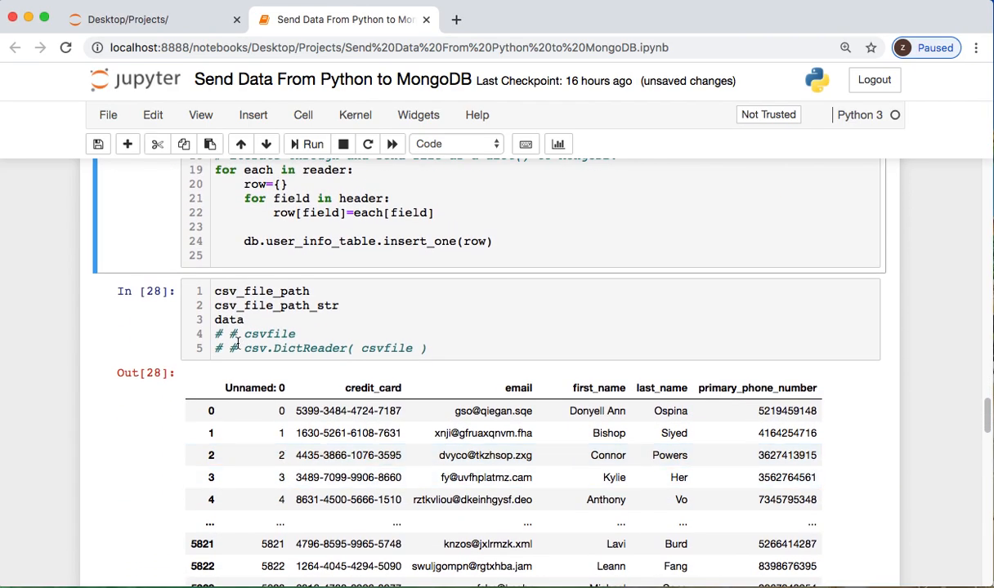
scroll("down", 3)
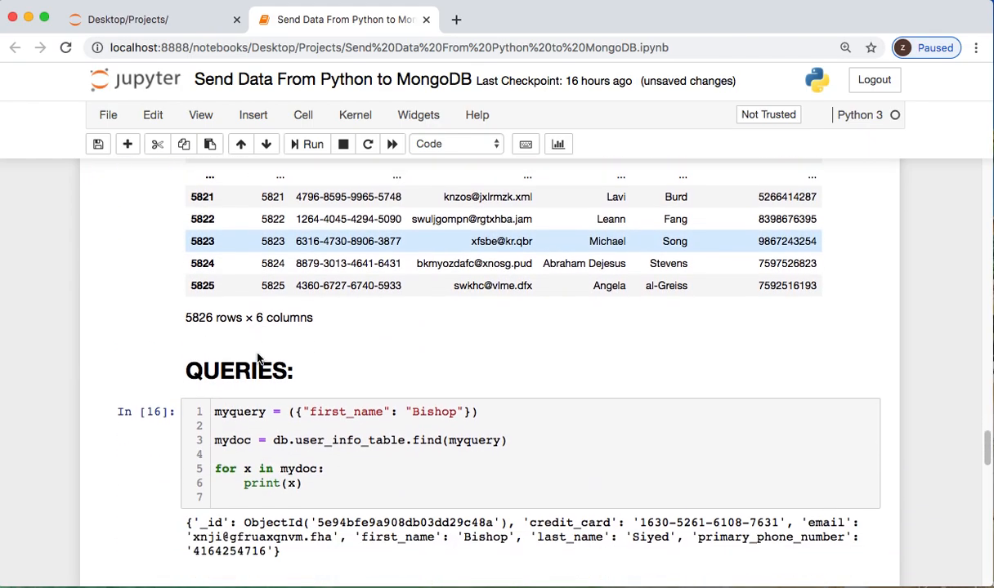
scroll("down", 3)
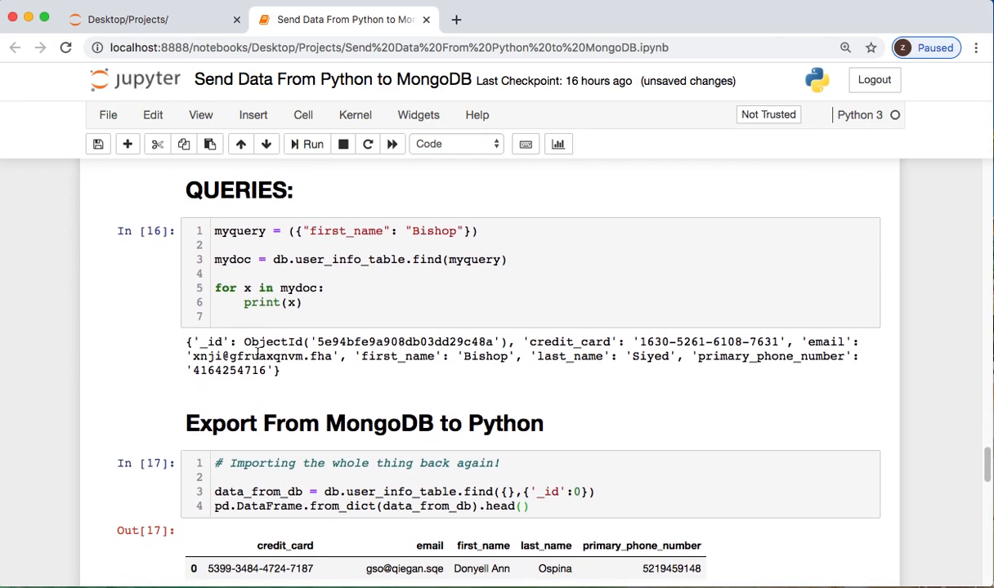
scroll("down", 3)
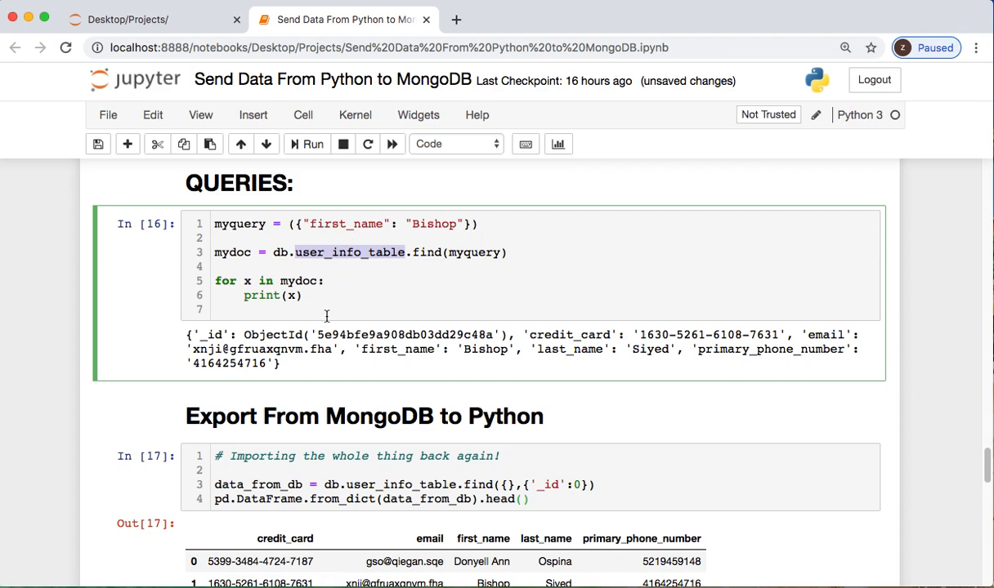
left_click(306, 144)
type("A")
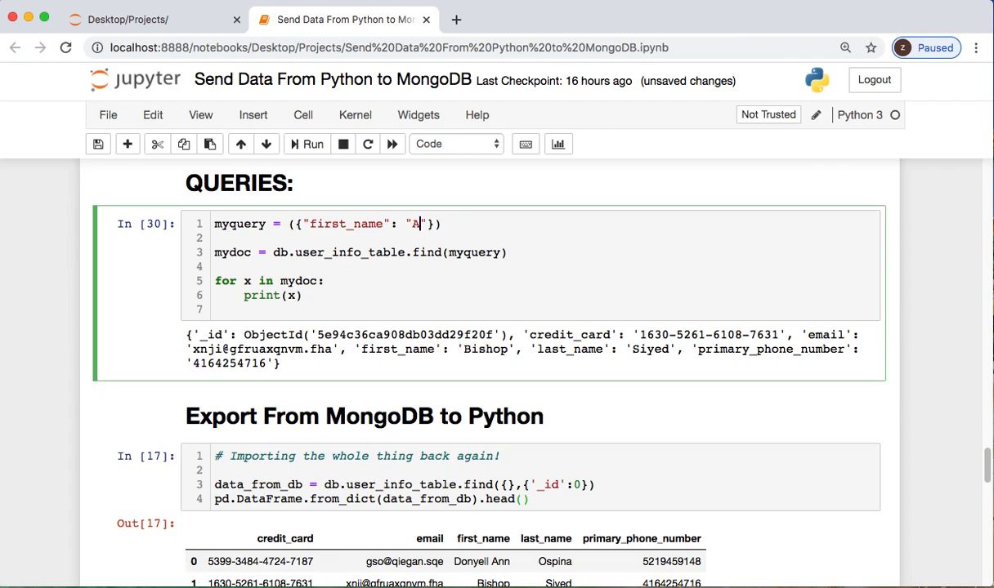
left_click(312, 143)
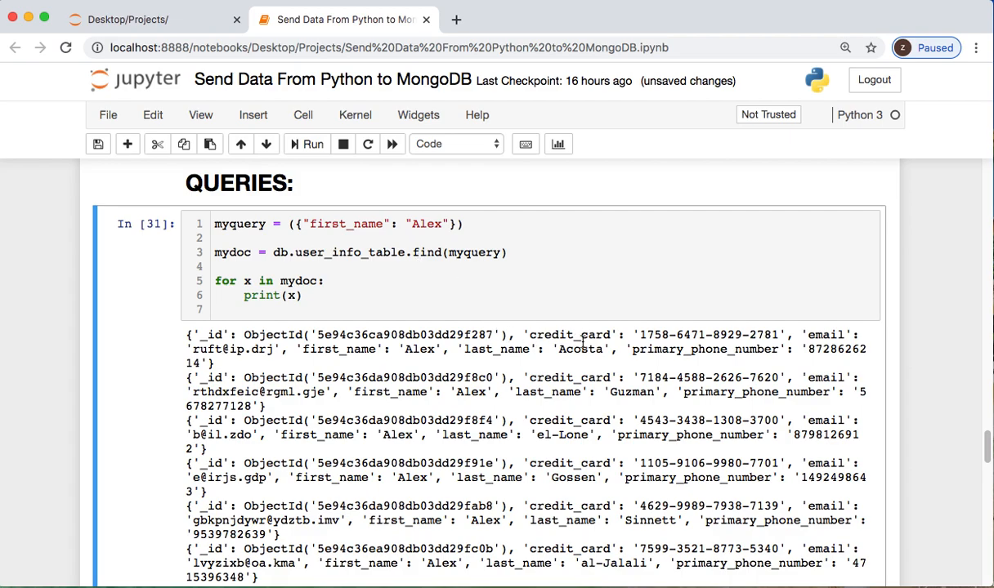
double_click(579, 349)
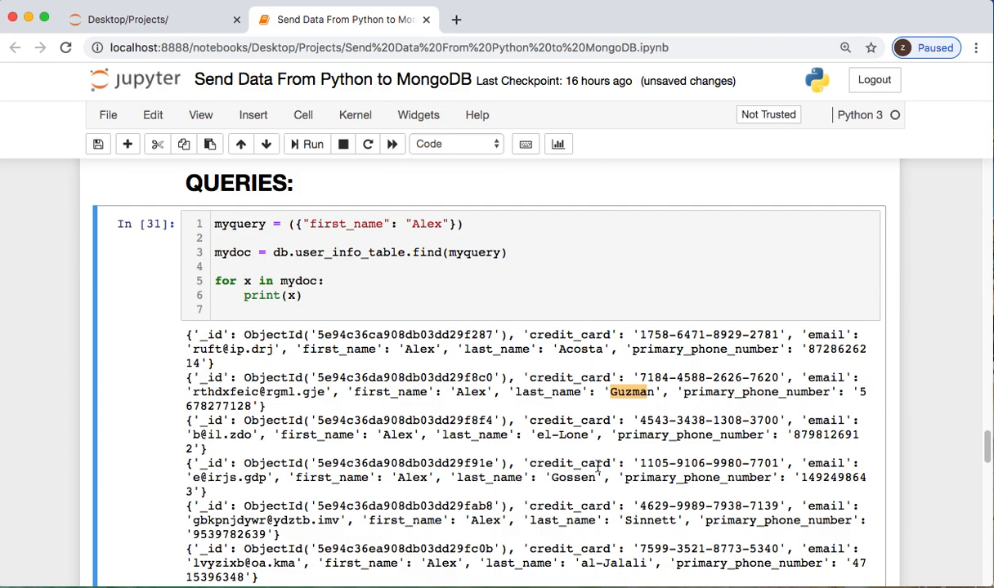
scroll("down", 3)
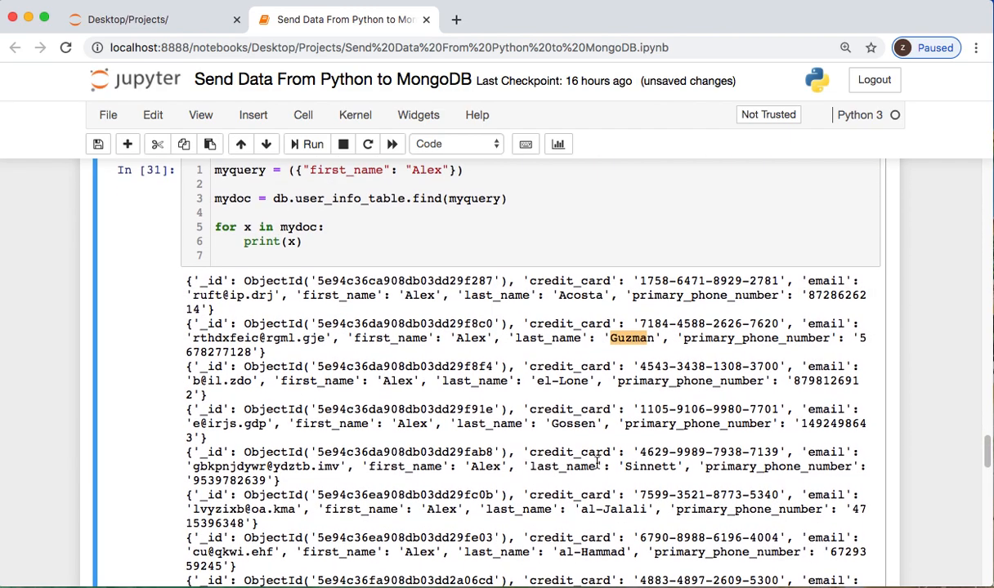
scroll("up", 3)
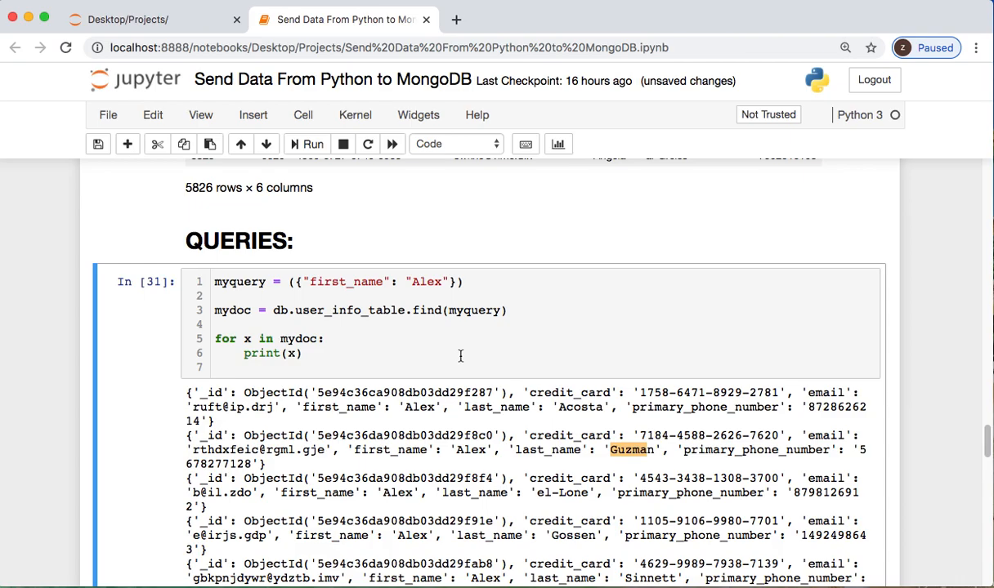
Step: Save the notebook and scroll to the Export From MongoDB to Python section
key("ctrl+s")
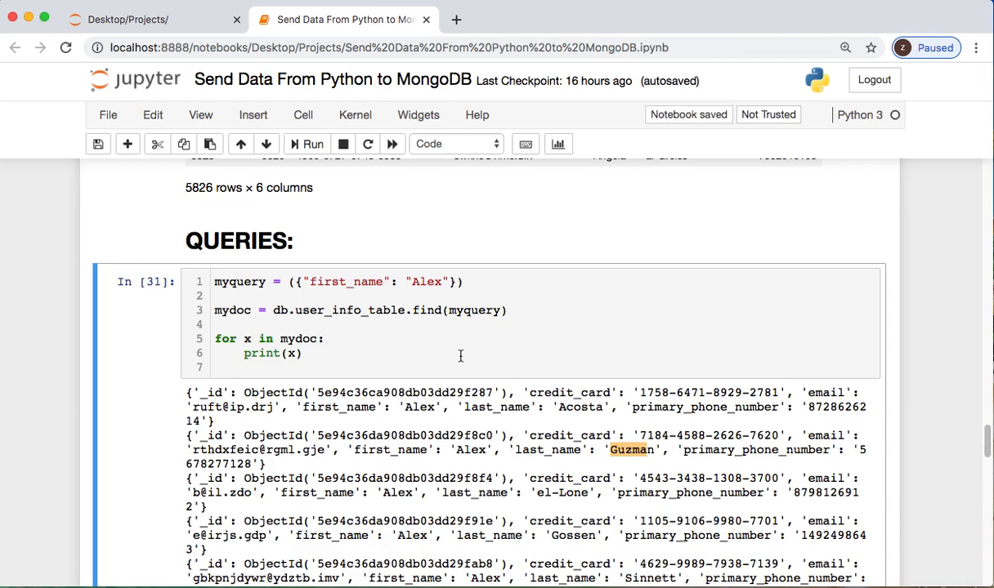
scroll("down", 3)
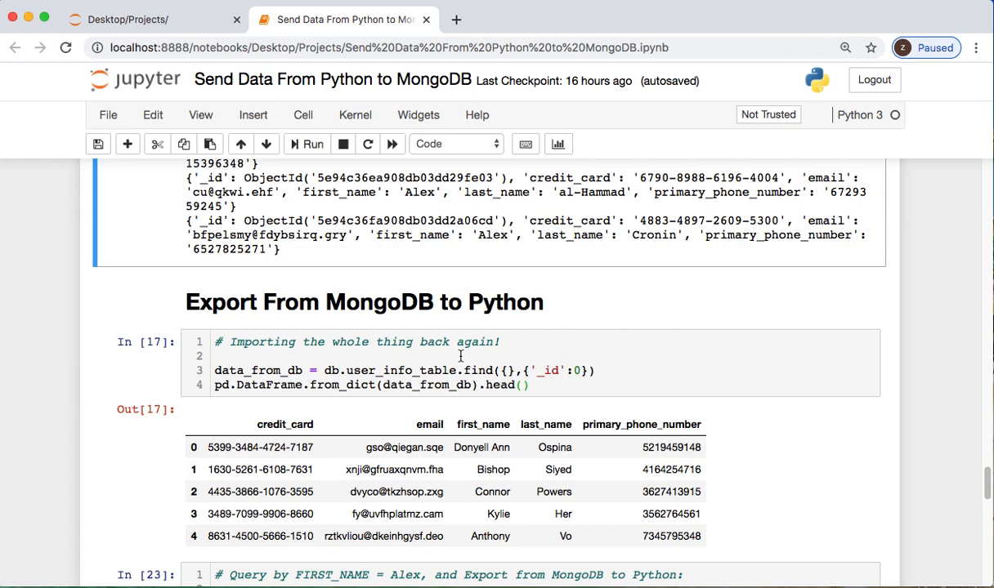
scroll("down", 3)
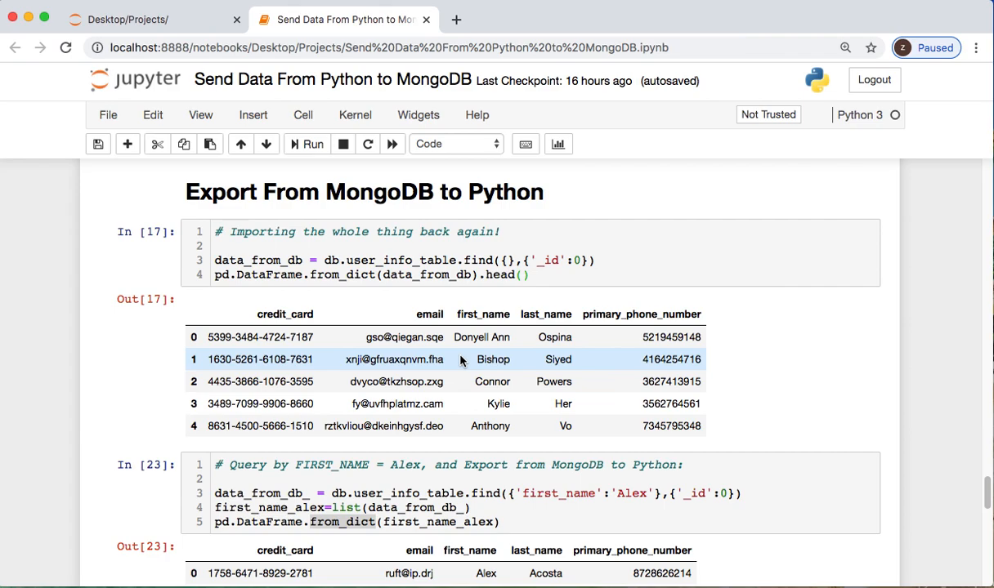
mouse_move(497, 140)
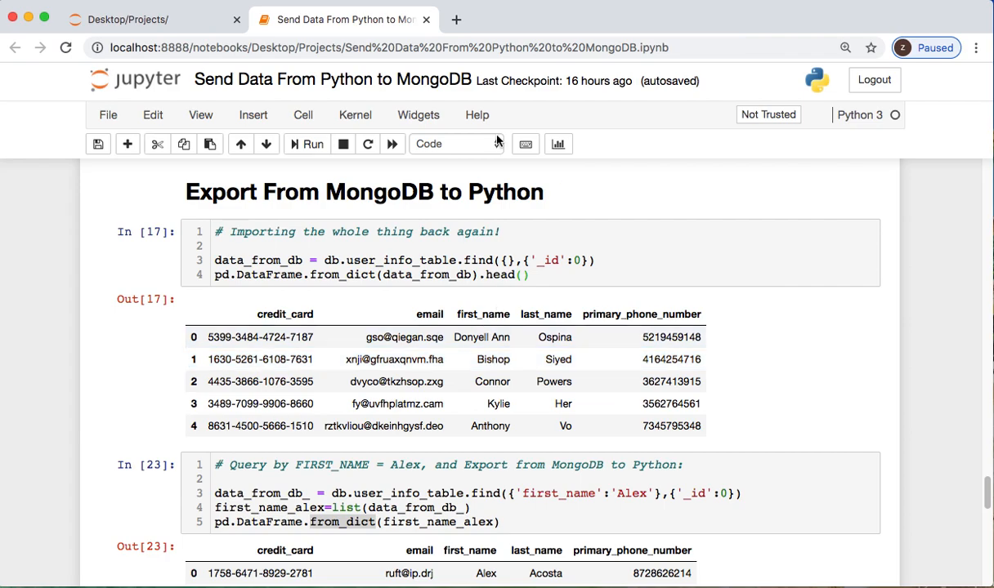
mouse_move(365, 227)
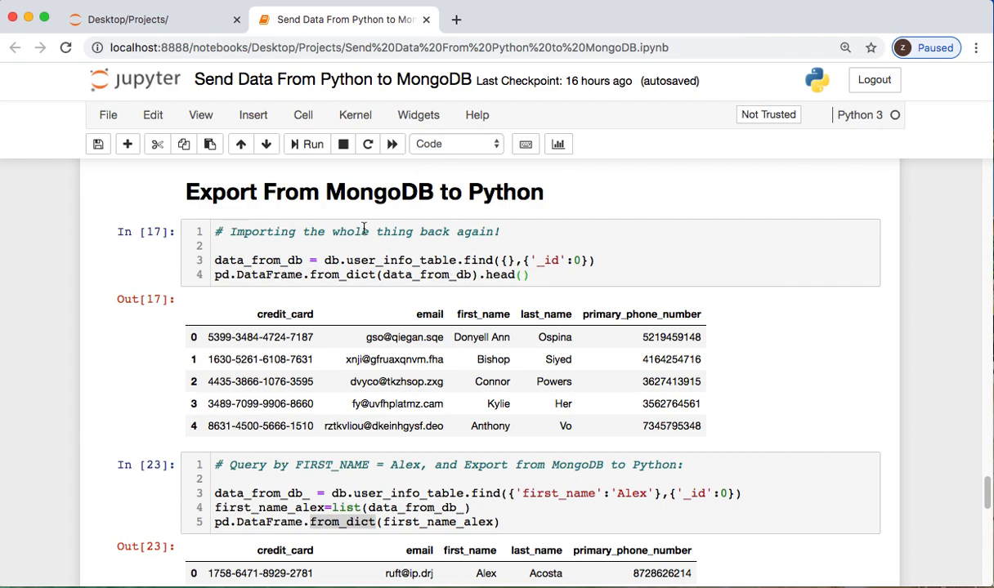
mouse_move(346, 260)
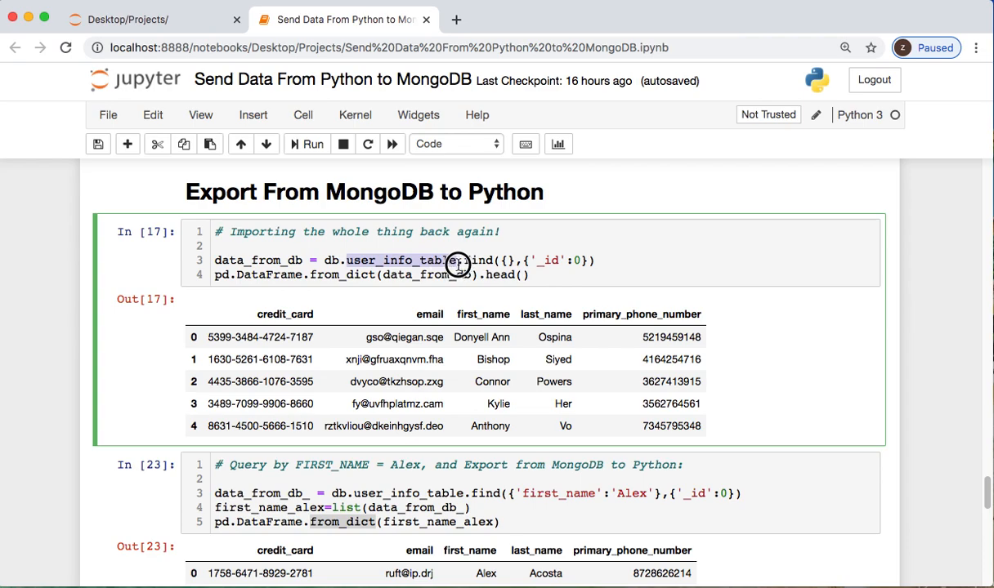
mouse_move(462, 265)
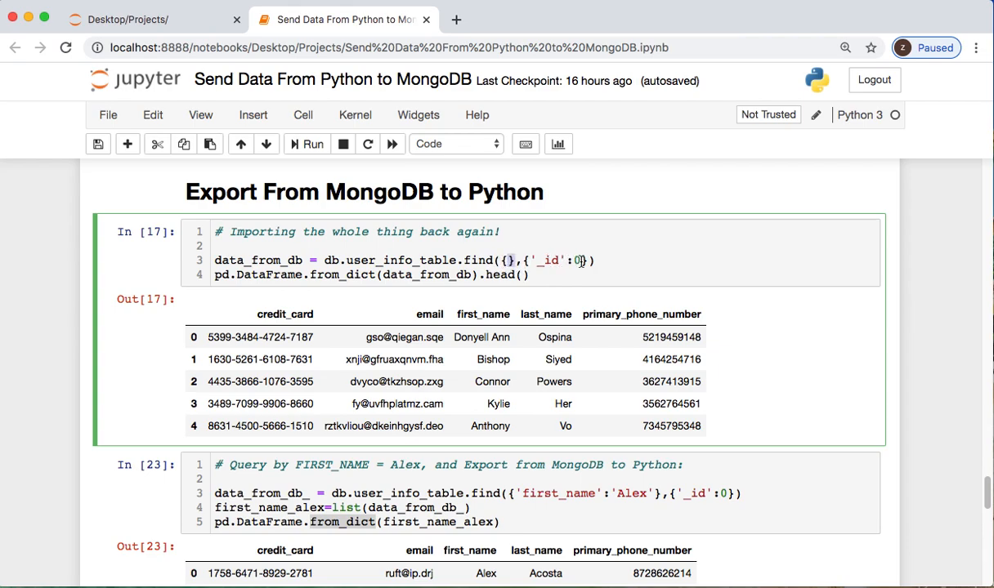
Step: Run the whole-collection export with '_id' set to 1, then rerun with 0
left_click(538, 260)
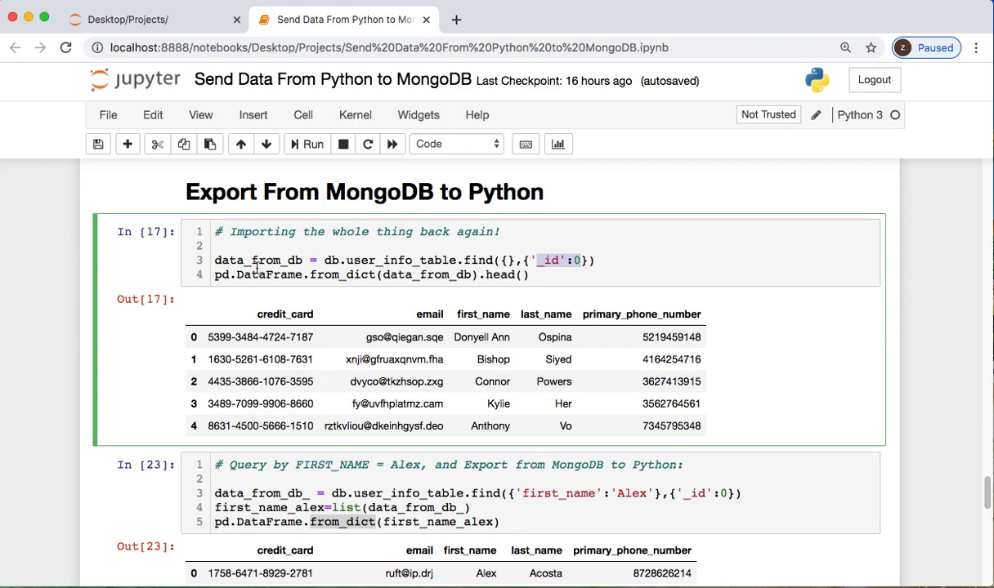
mouse_move(306, 266)
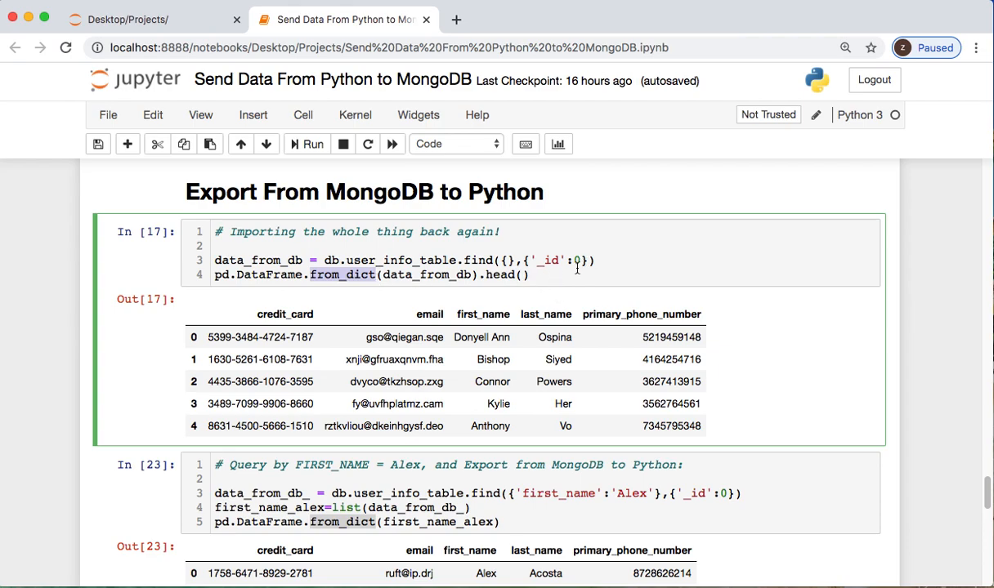
left_click(312, 144)
type("1")
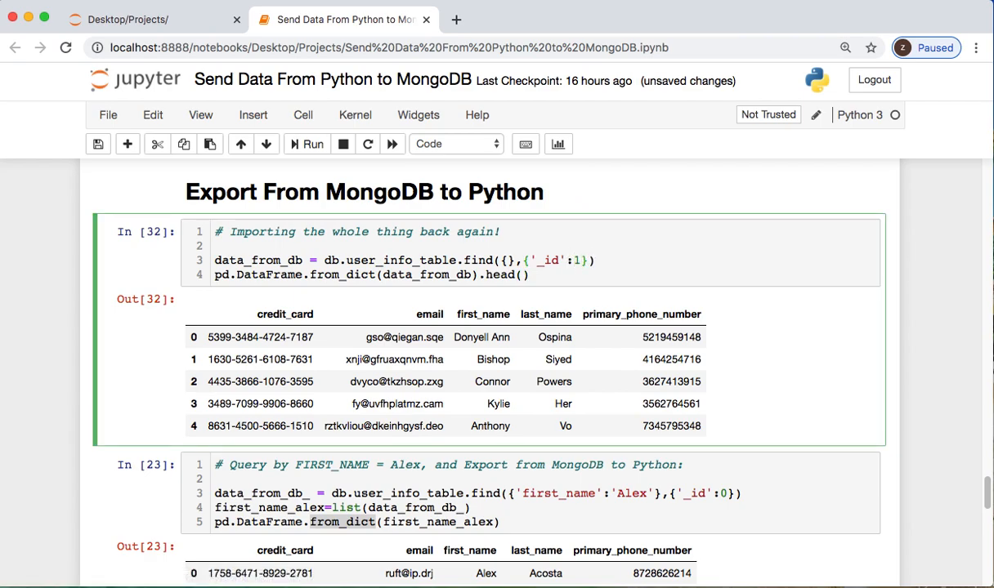
left_click(312, 143)
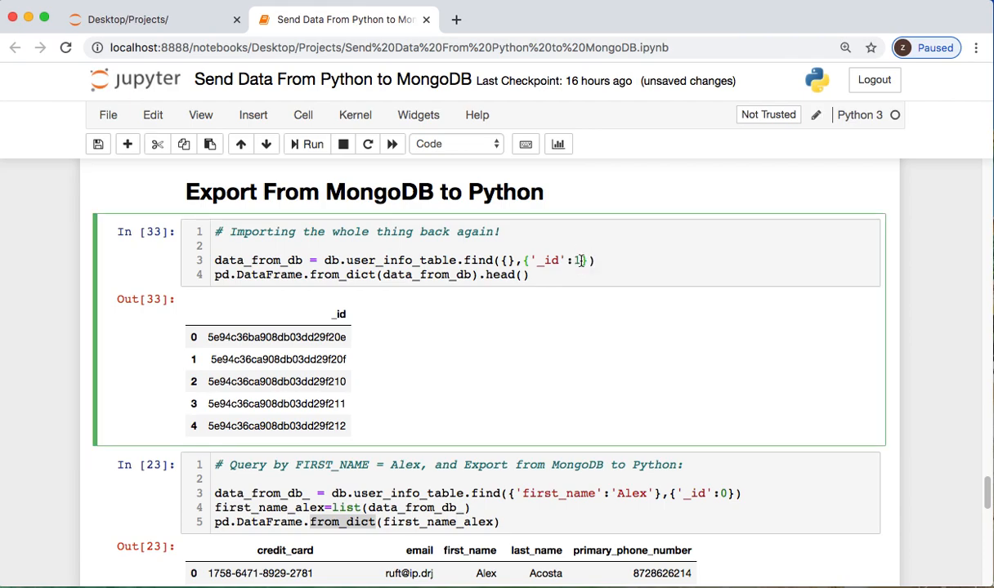
left_click(312, 144)
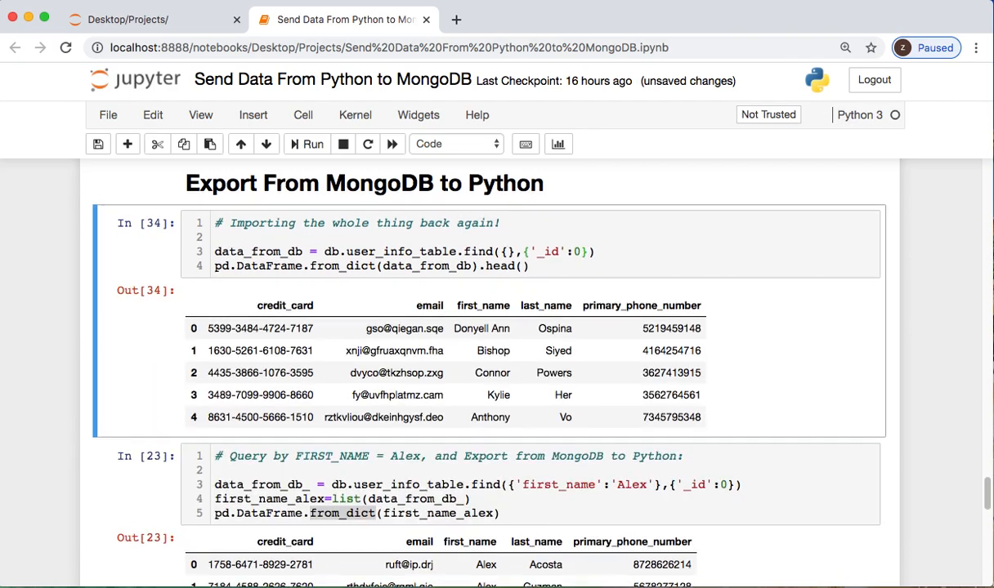
Step: Rerun the Alex first-name export, returning eight records without _id
scroll("down", 3)
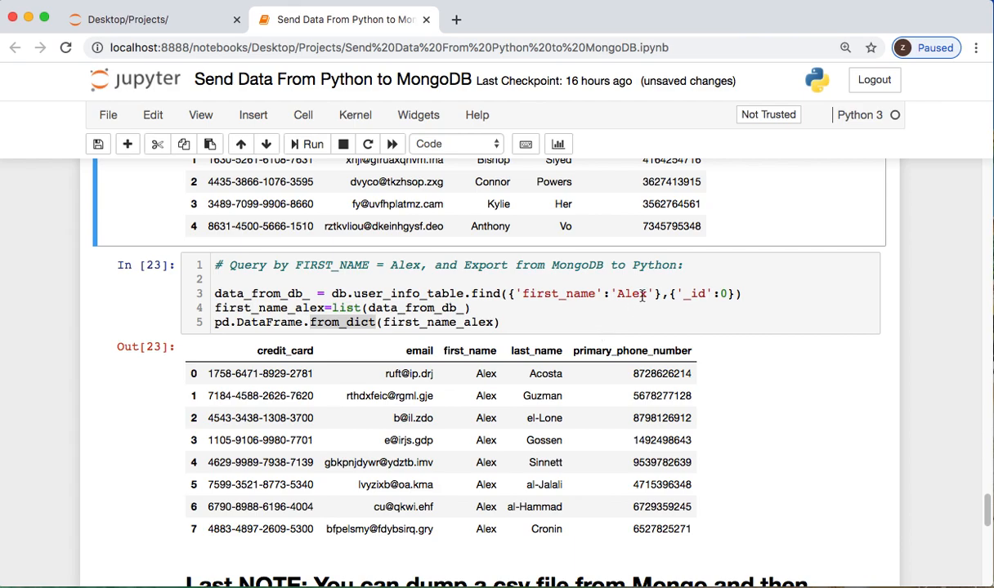
mouse_move(395, 309)
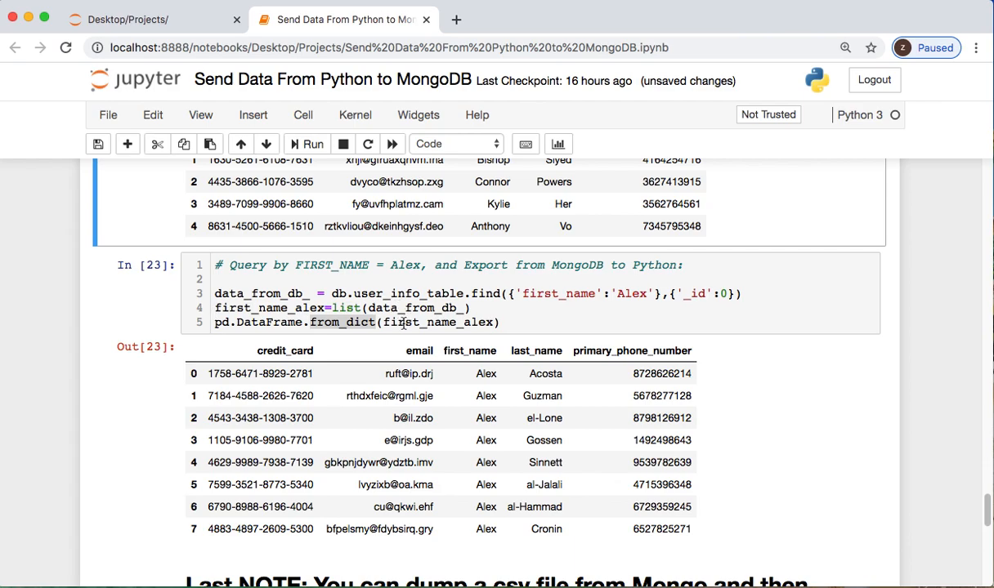
mouse_move(307, 322)
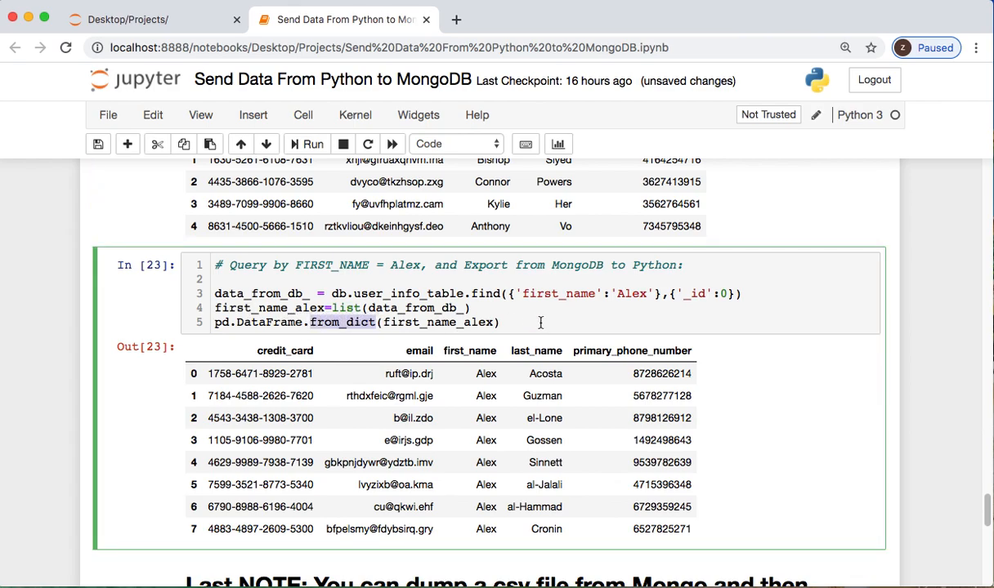
left_click(310, 144)
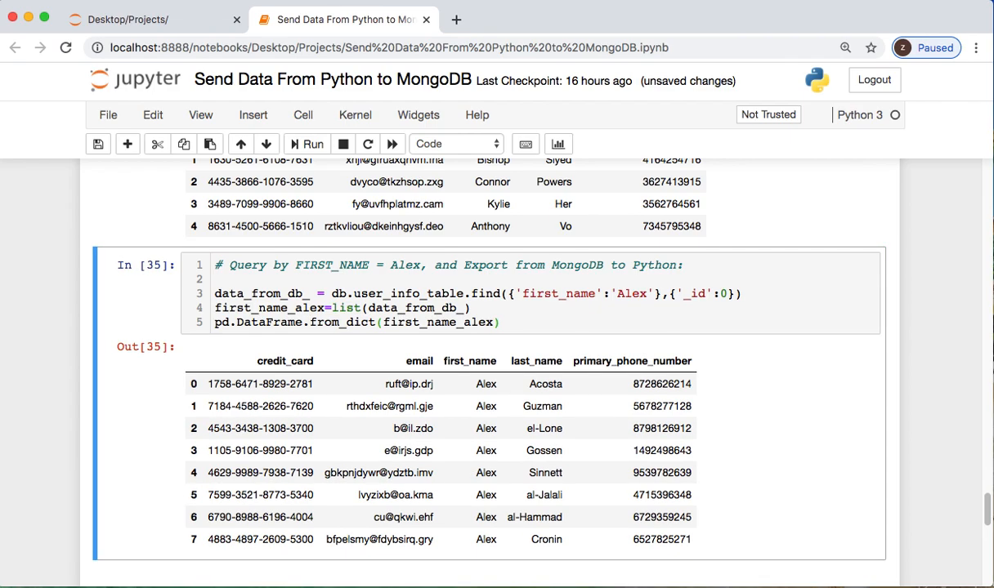
scroll("up", 3)
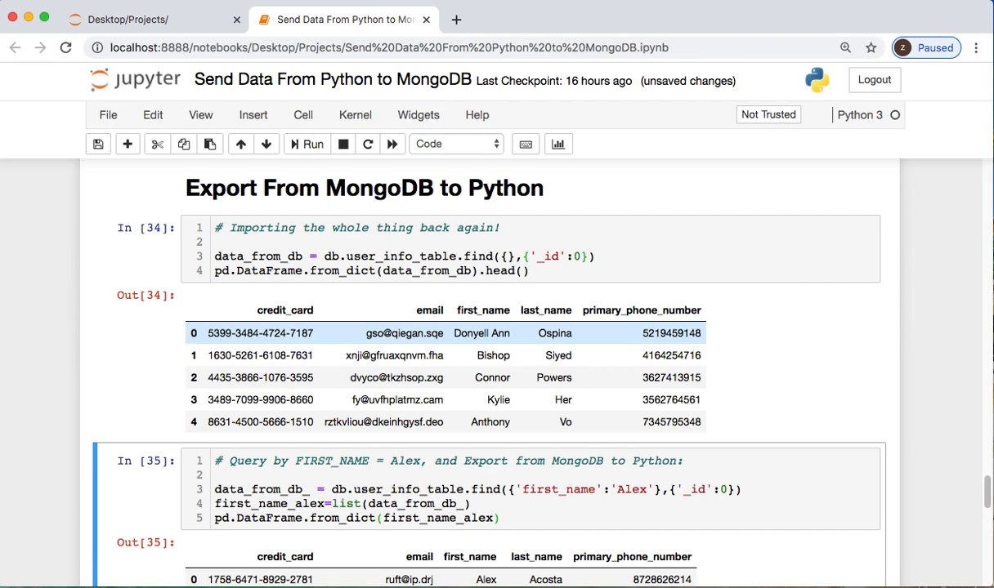
Step: Open the Stack Overflow example on exporting MongoDB data to CSV, then return to the notebook
scroll("down", 3)
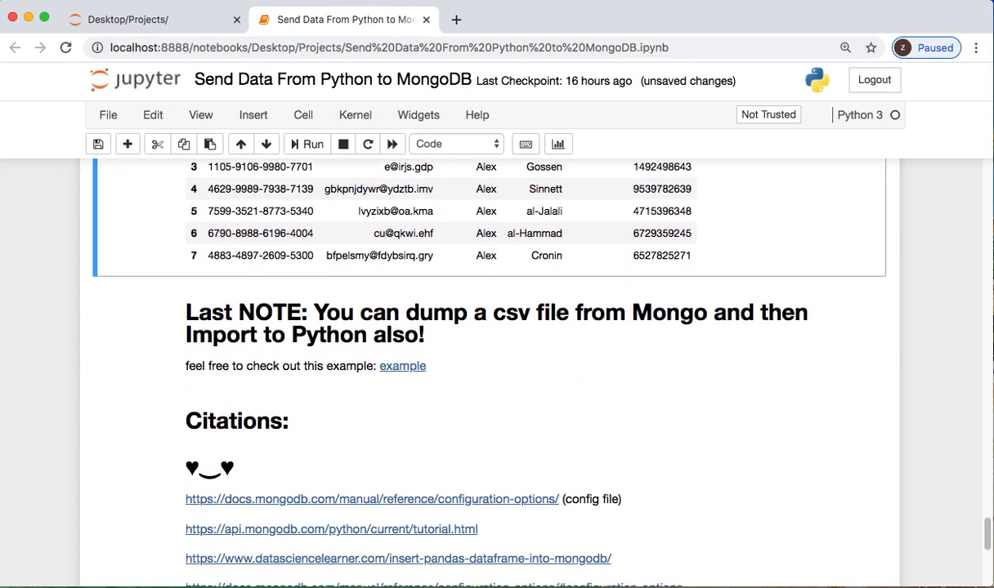
scroll("down", 3)
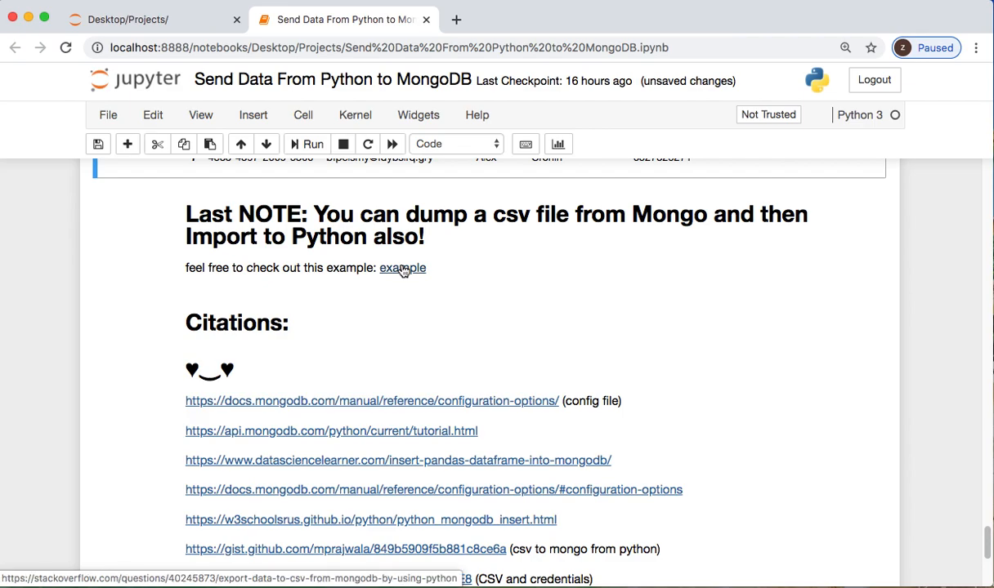
left_click(402, 268)
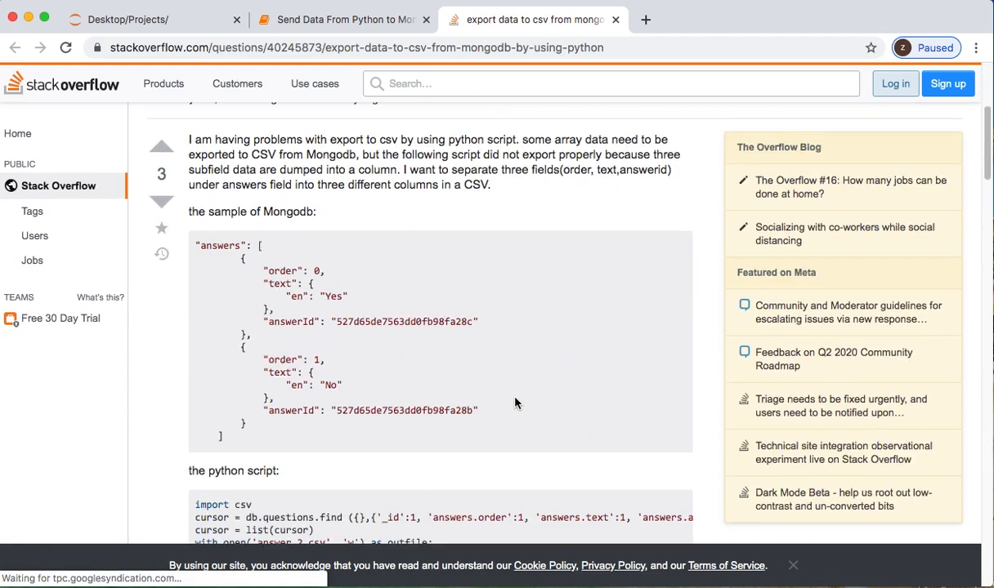
scroll("down", 3)
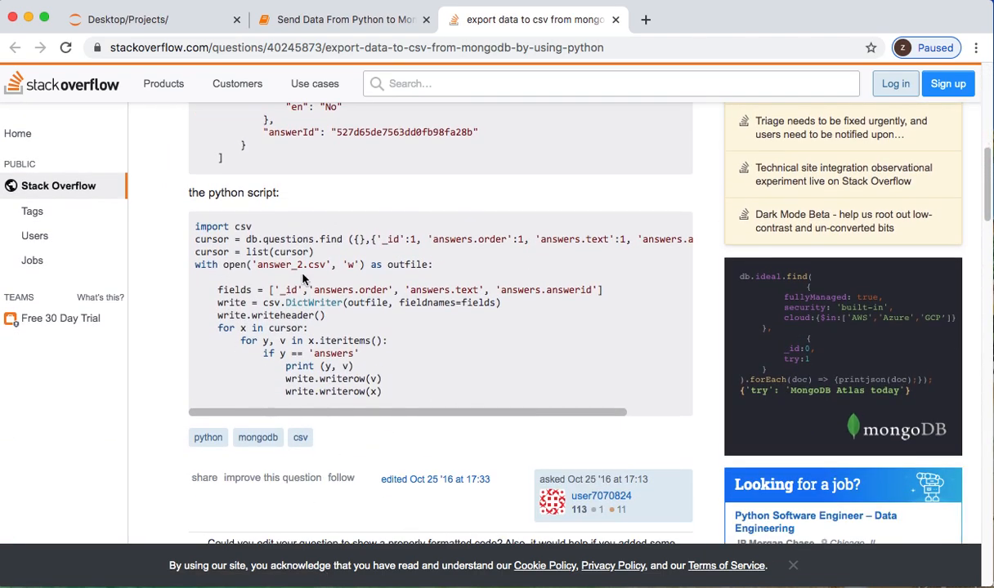
left_click(341, 19)
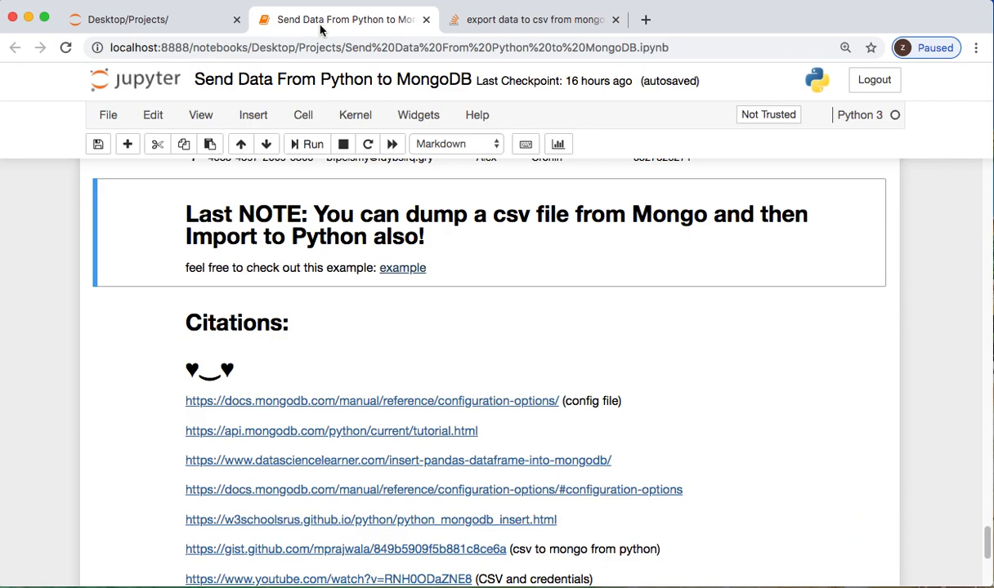
scroll("down", 3)
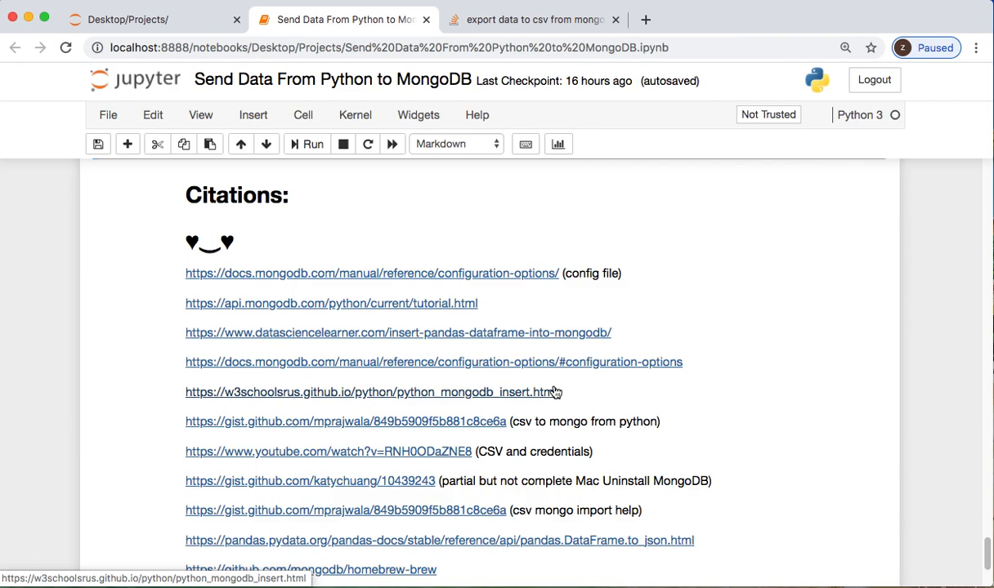
scroll("up", 3)
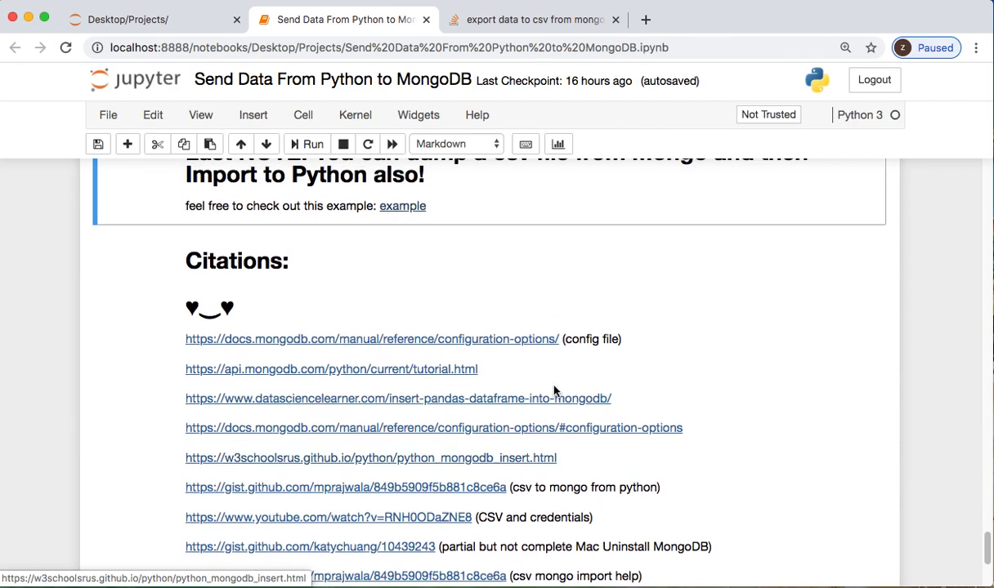